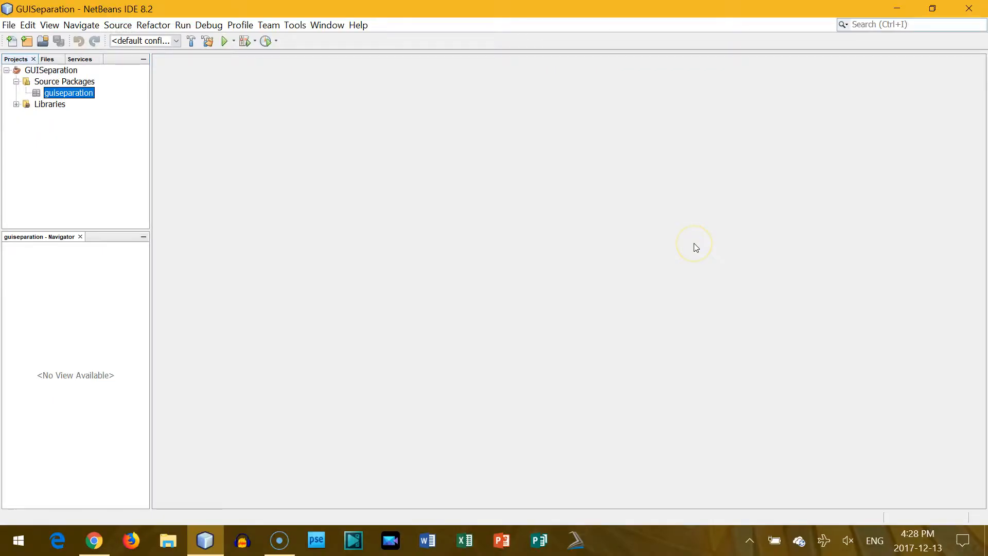
pyautogui.moveTo(697, 247)
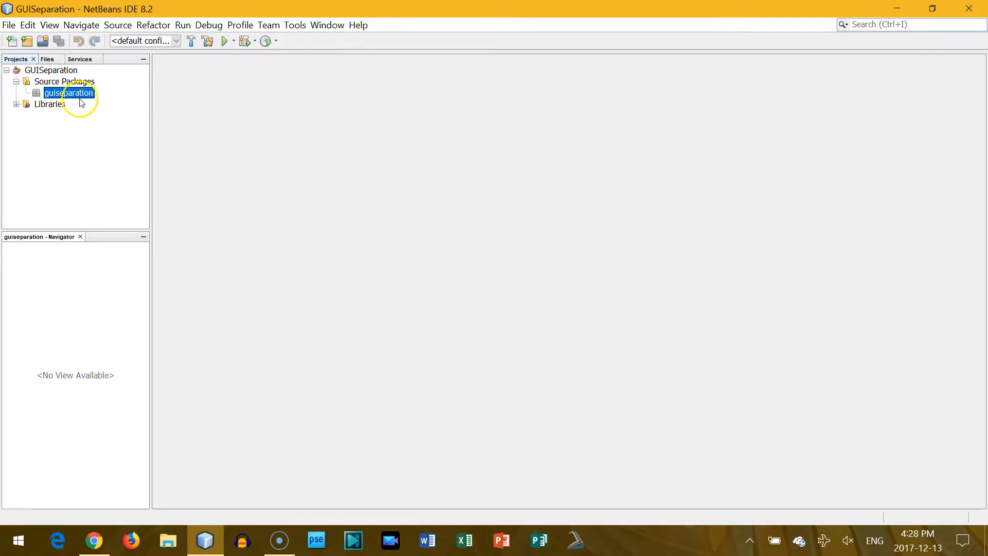
# Step: Create a new Java class named Game in the guiseparation package
pyautogui.rightClick(69, 93)
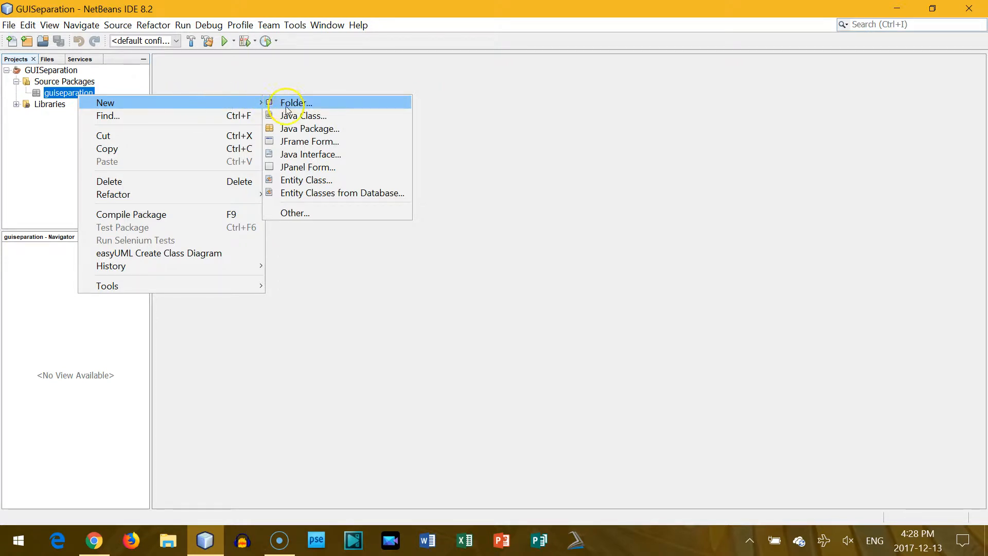
pyautogui.click(305, 116)
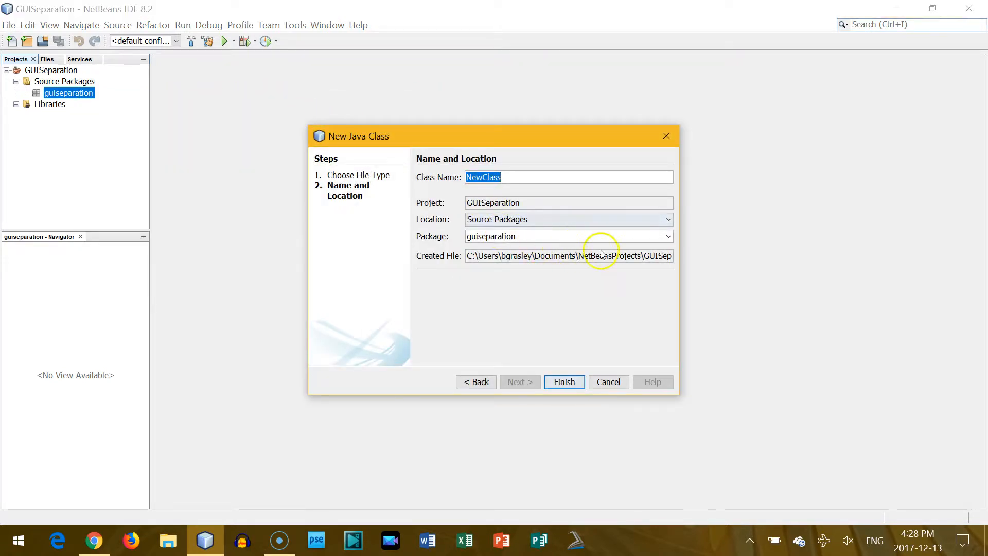
pyautogui.write('G')
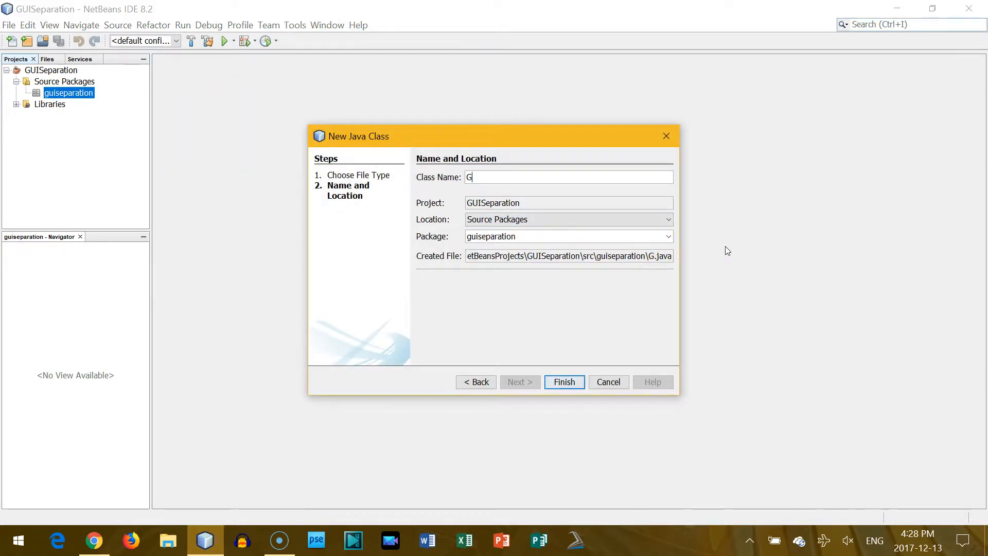
pyautogui.write('ame')
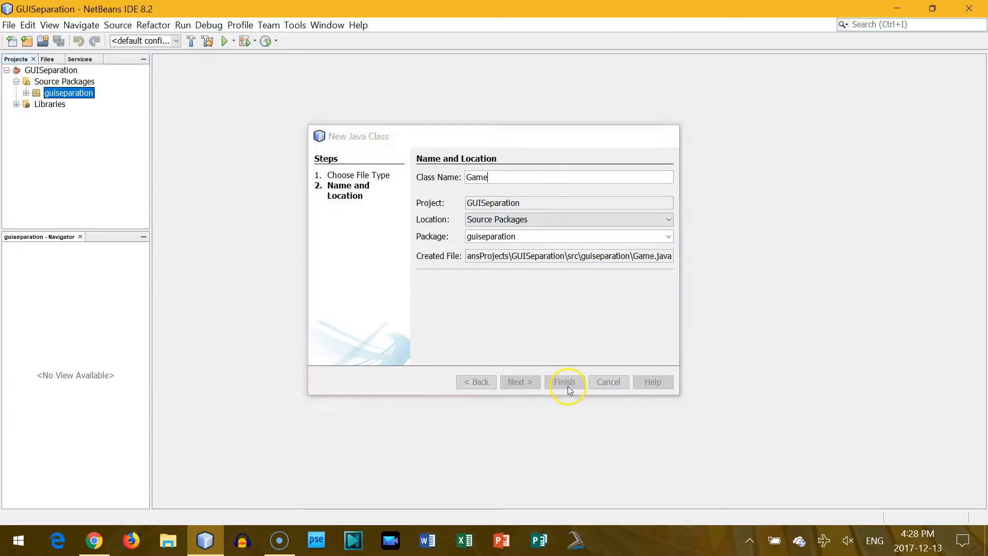
pyautogui.click(564, 381)
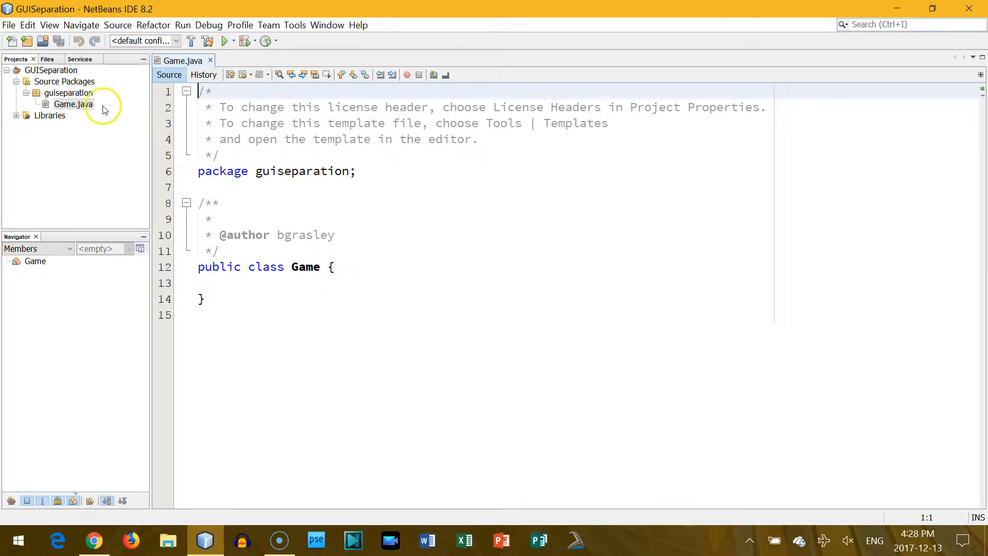
# Step: Add a JFrame form named GUI to the guiseparation package and view its generated source
pyautogui.rightClick(69, 92)
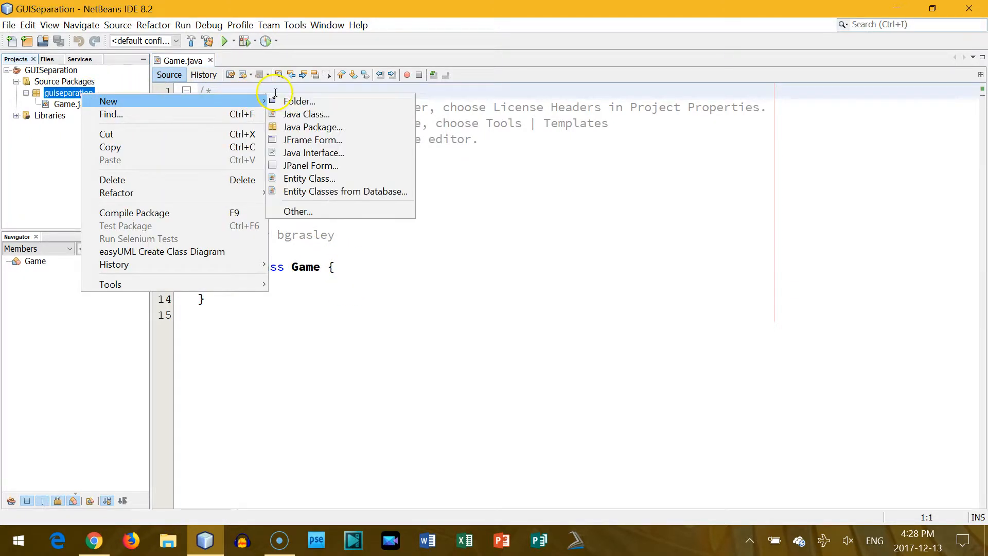
pyautogui.click(313, 139)
pyautogui.write('GUI')
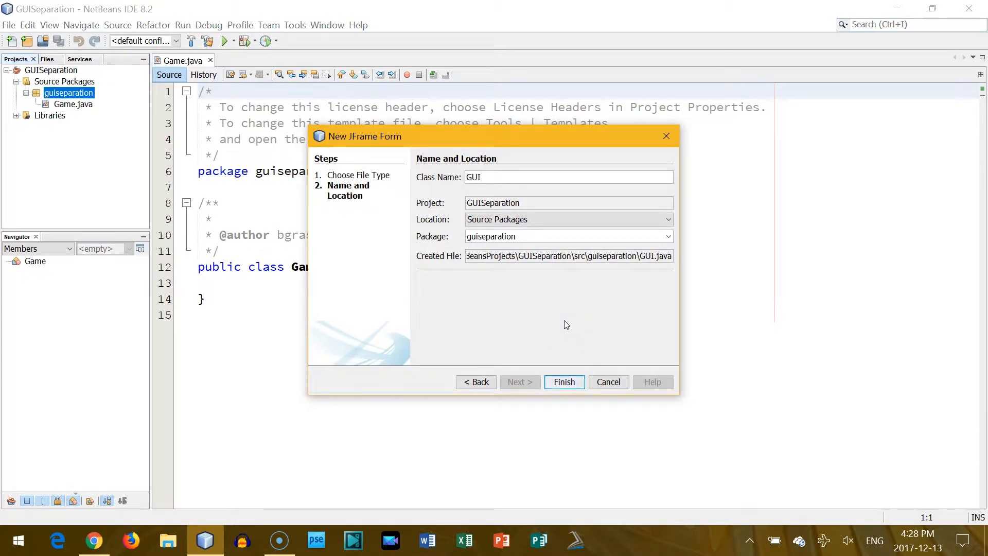
pyautogui.click(563, 382)
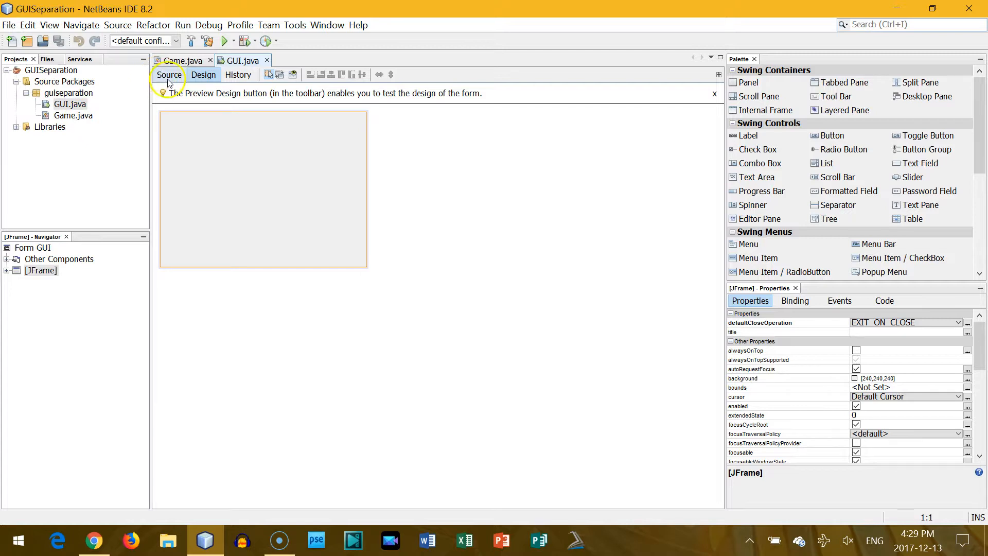
pyautogui.click(203, 74)
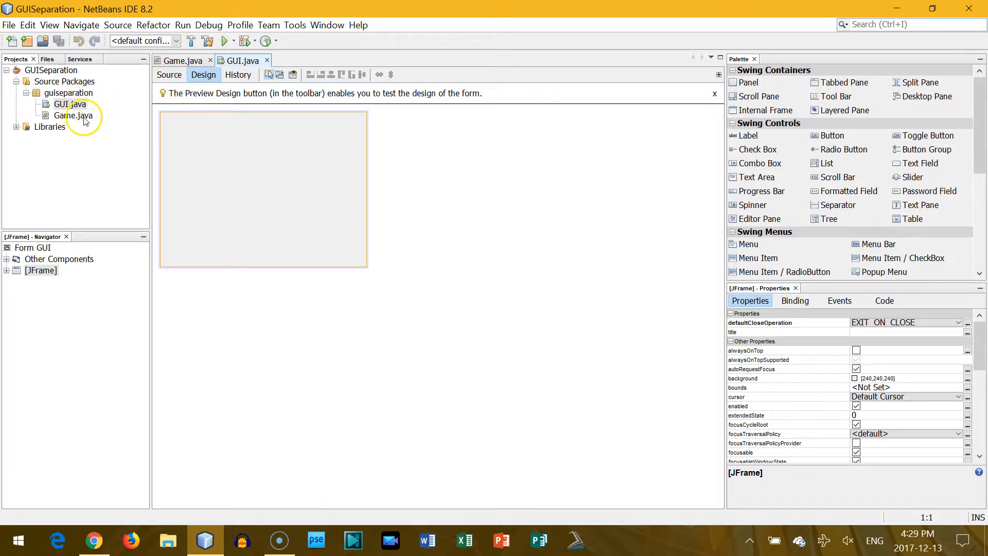
pyautogui.click(168, 74)
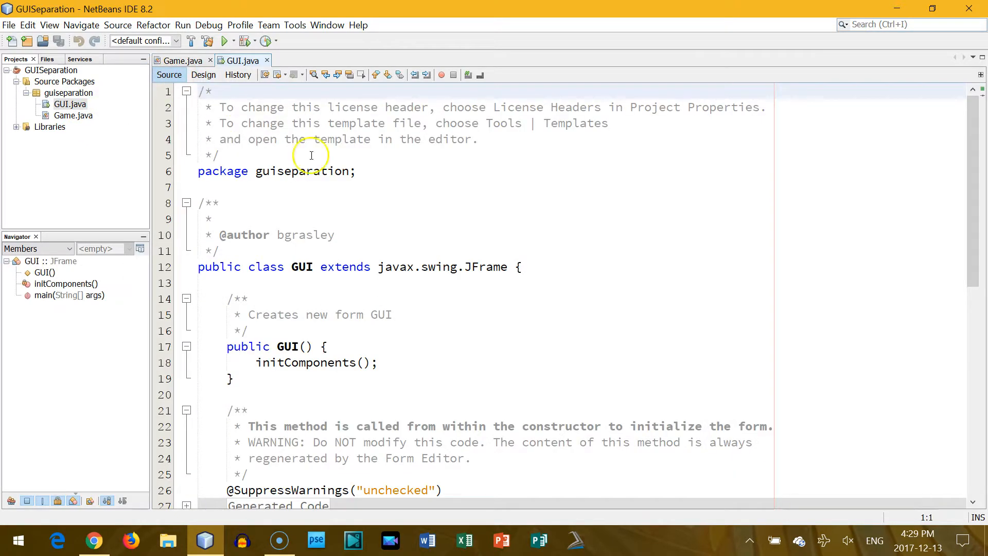
# Step: Add 'Game game = new Game();' after initComponents() in the GUI constructor
pyautogui.scroll(-3)
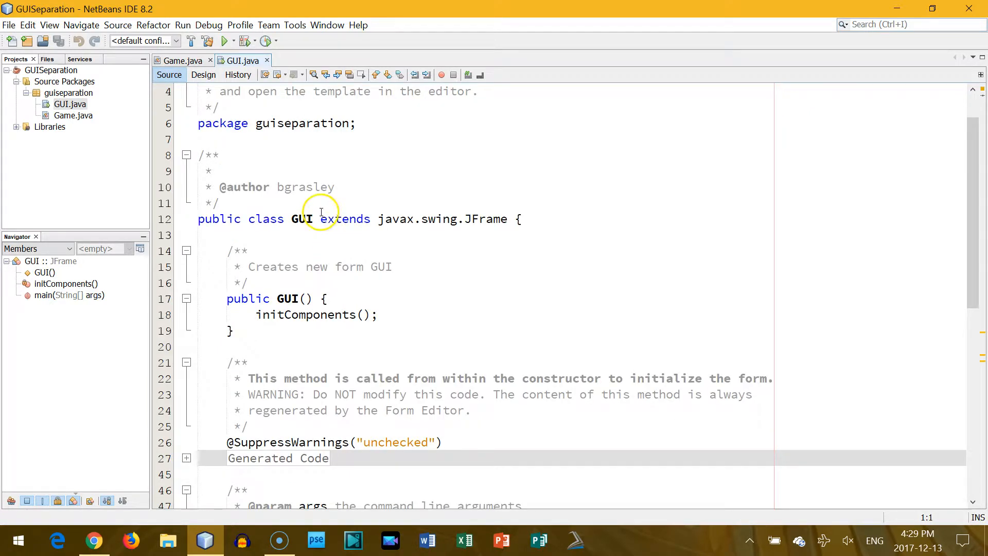
pyautogui.moveTo(495, 218)
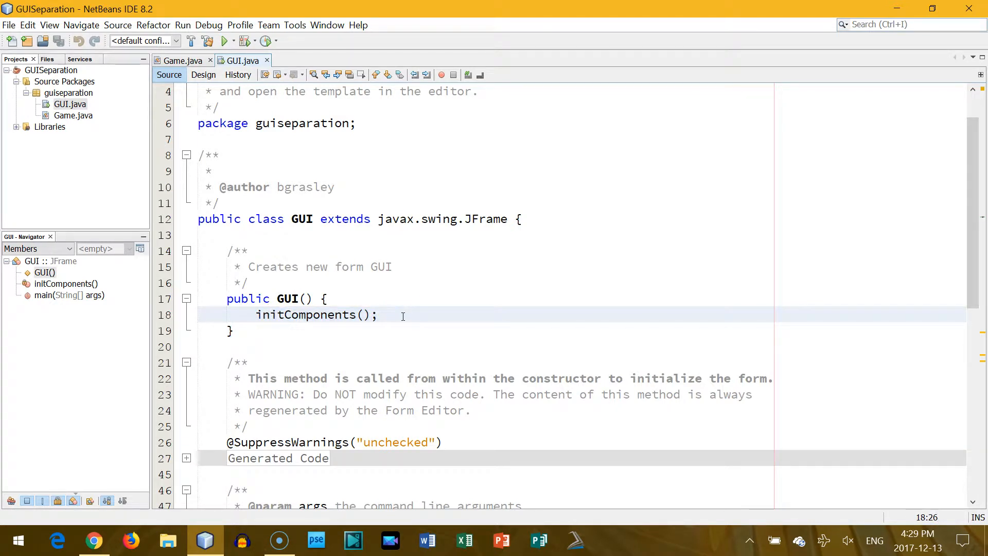
pyautogui.click(378, 315)
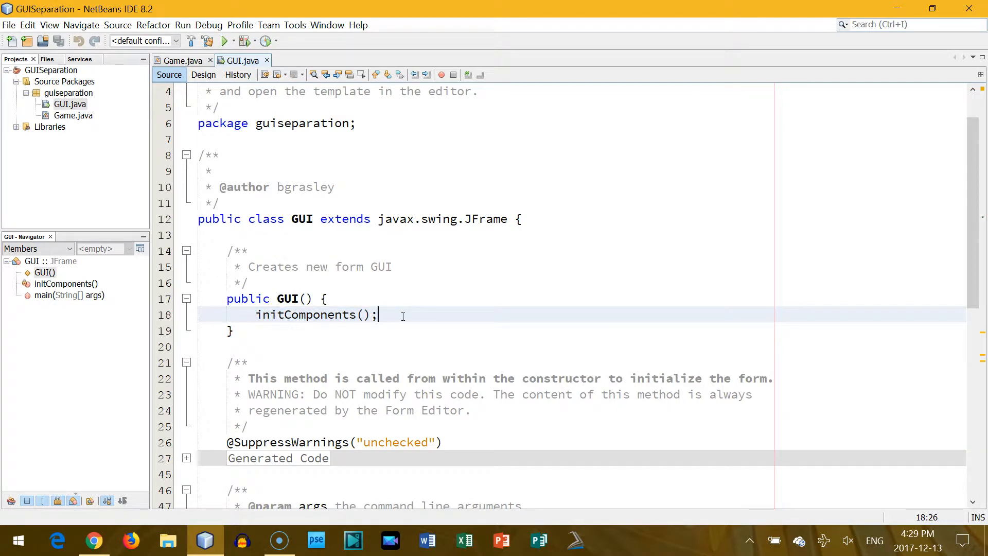
pyautogui.press('enter')
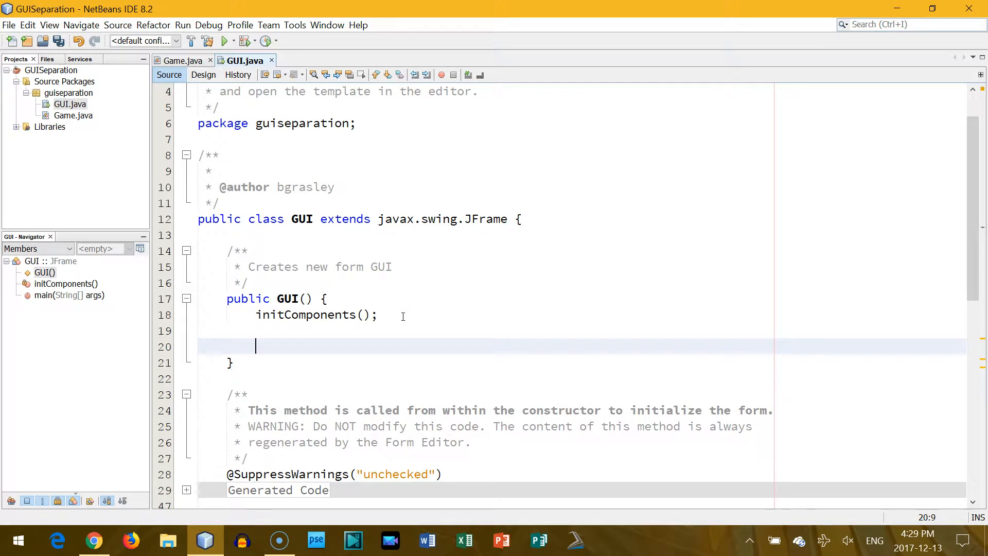
pyautogui.write('Game')
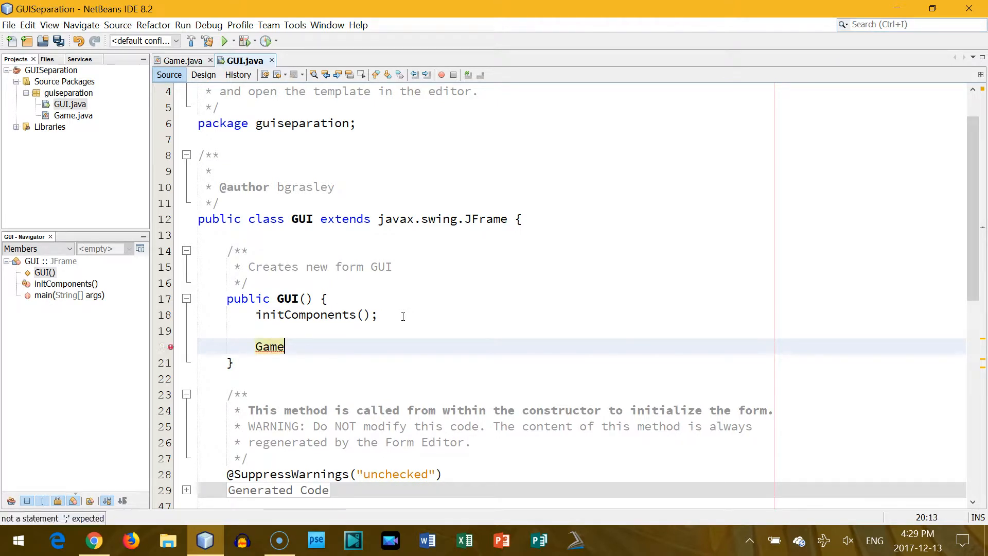
pyautogui.write('gam')
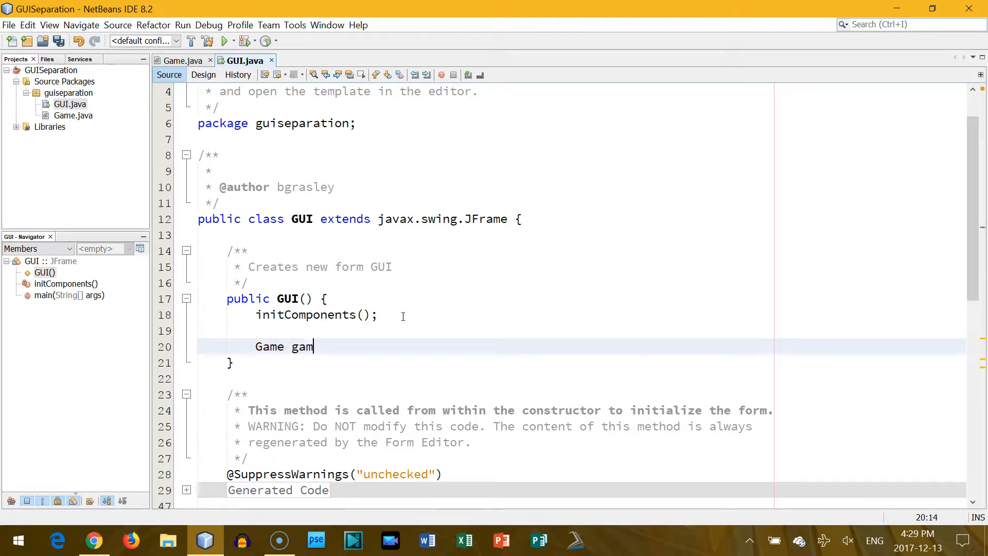
pyautogui.write('e')
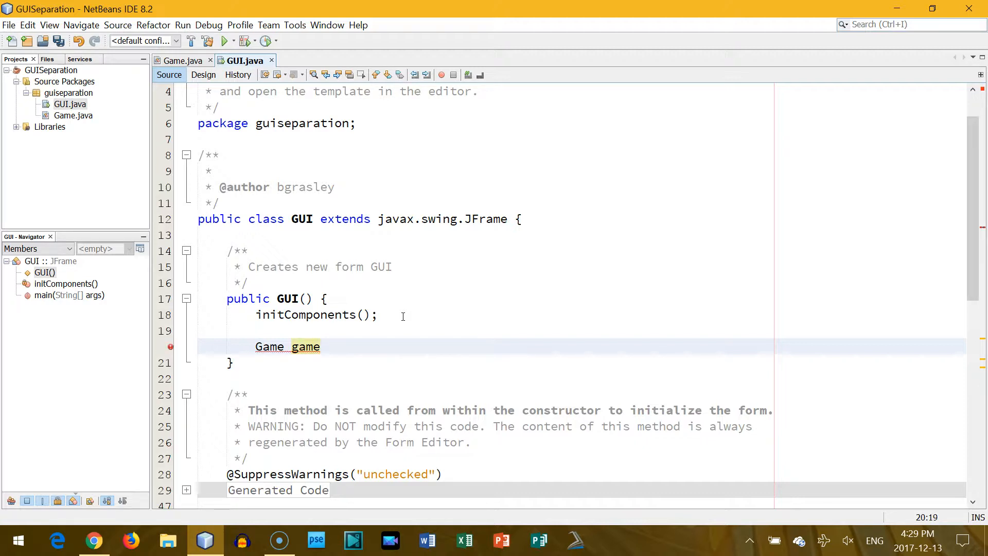
pyautogui.write('= new G')
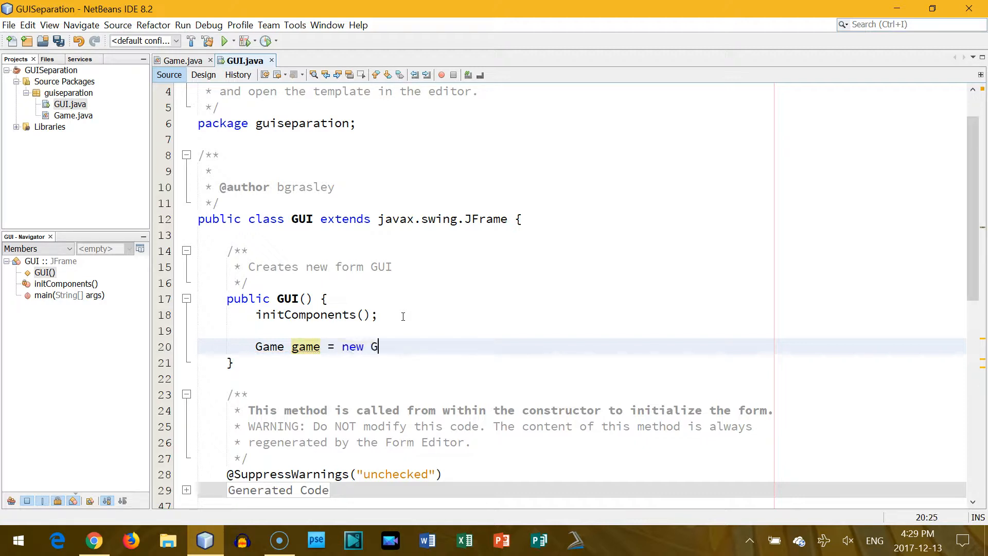
pyautogui.write('ame();')
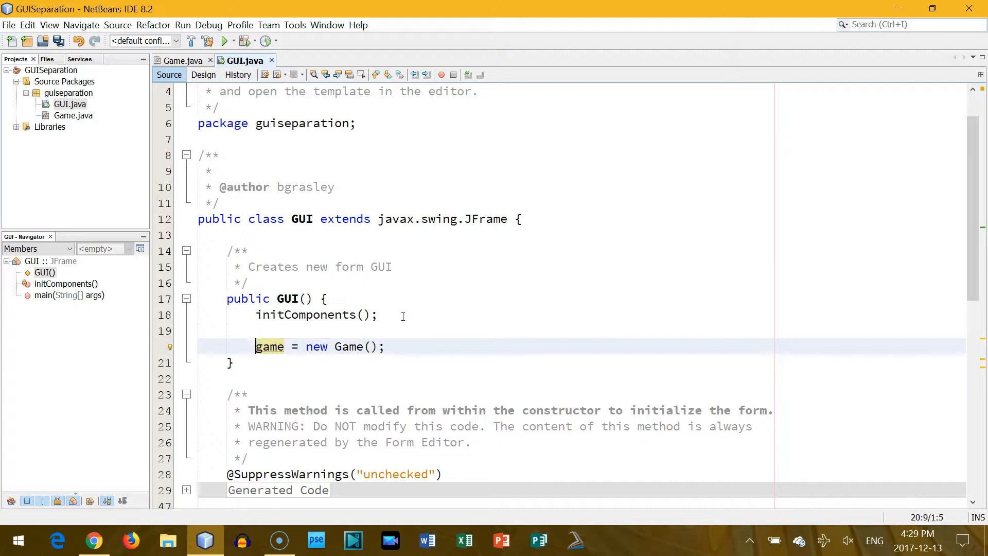
# Step: Declare the field 'Game game;' at the top of the GUI class body
pyautogui.click(400, 234)
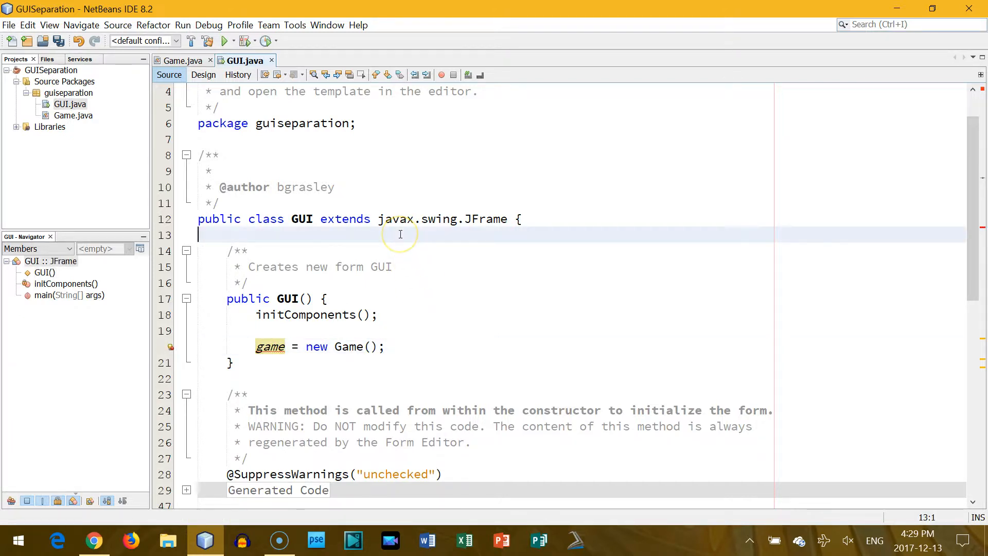
pyautogui.write('G')
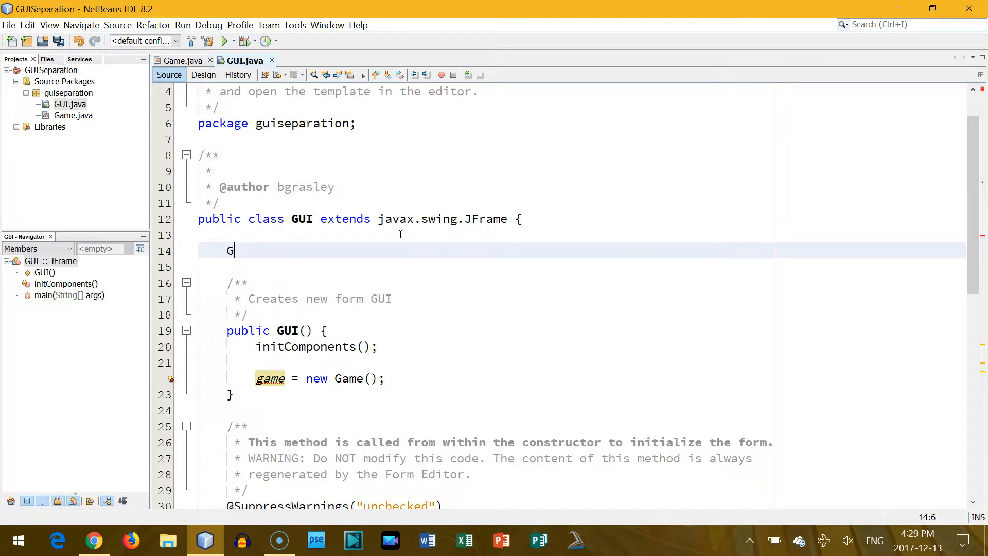
pyautogui.write('ame game;')
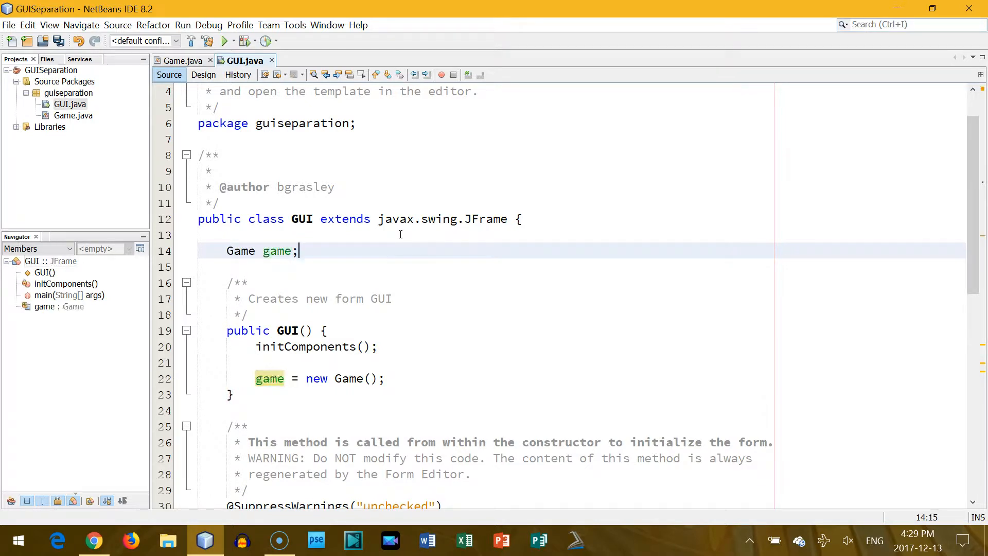
pyautogui.moveTo(285, 260)
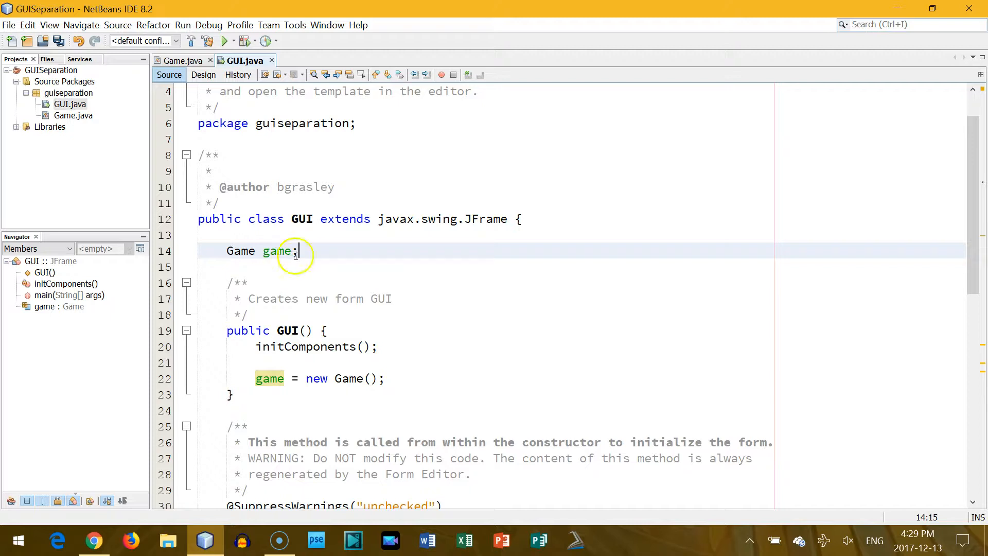
pyautogui.moveTo(406, 383)
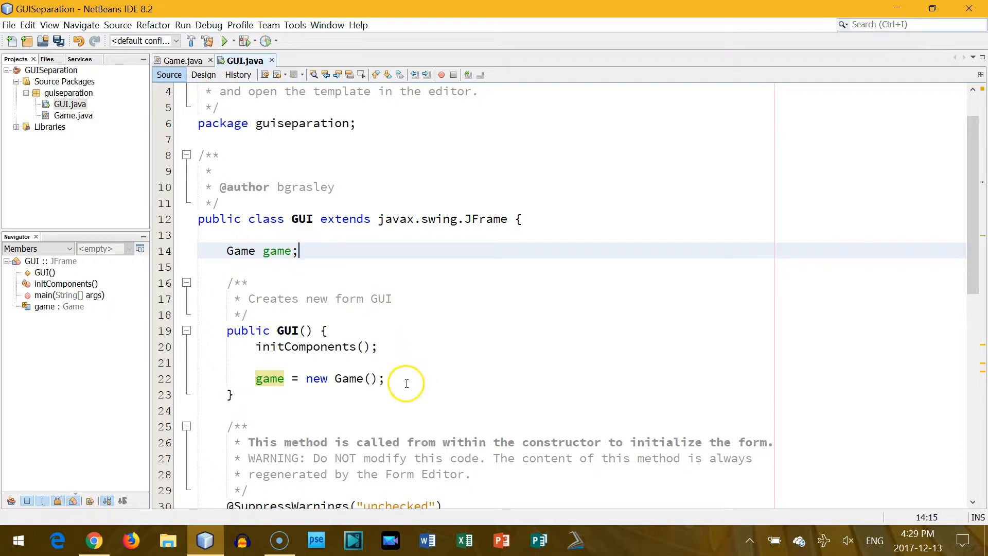
pyautogui.click(407, 378)
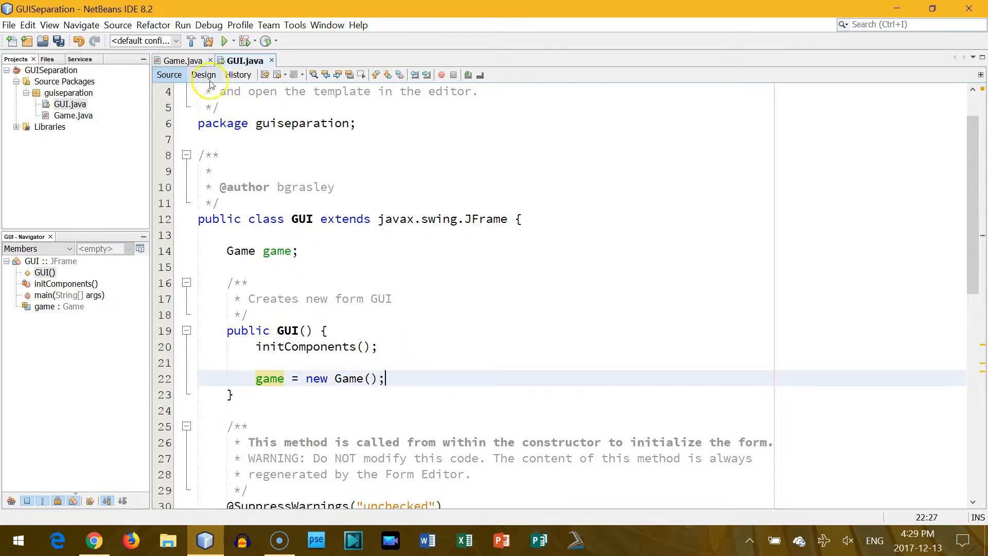
# Step: In Game.java add field 'GUI gui;' and constructor 'public Game(GUI parentGUI) { }'
pyautogui.click(181, 60)
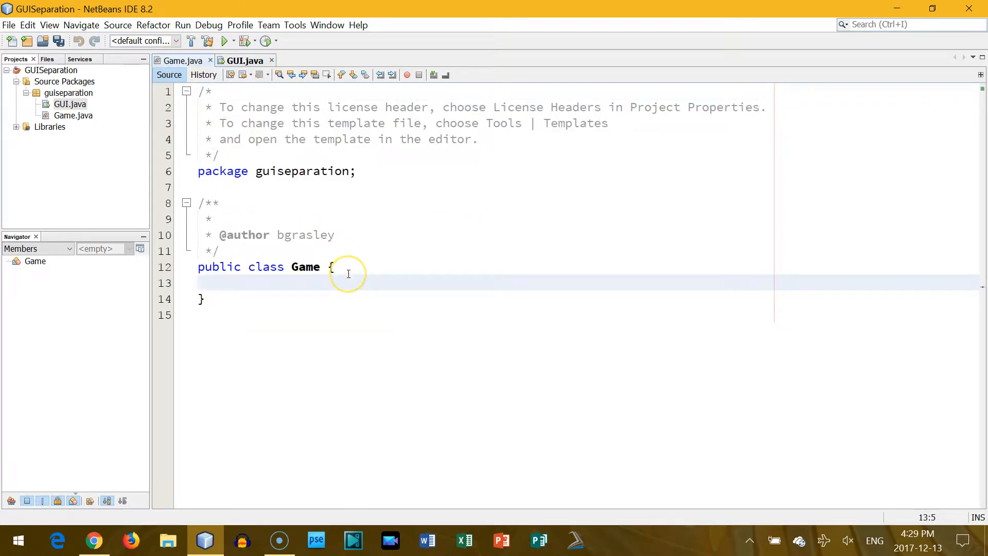
pyautogui.write('publ')
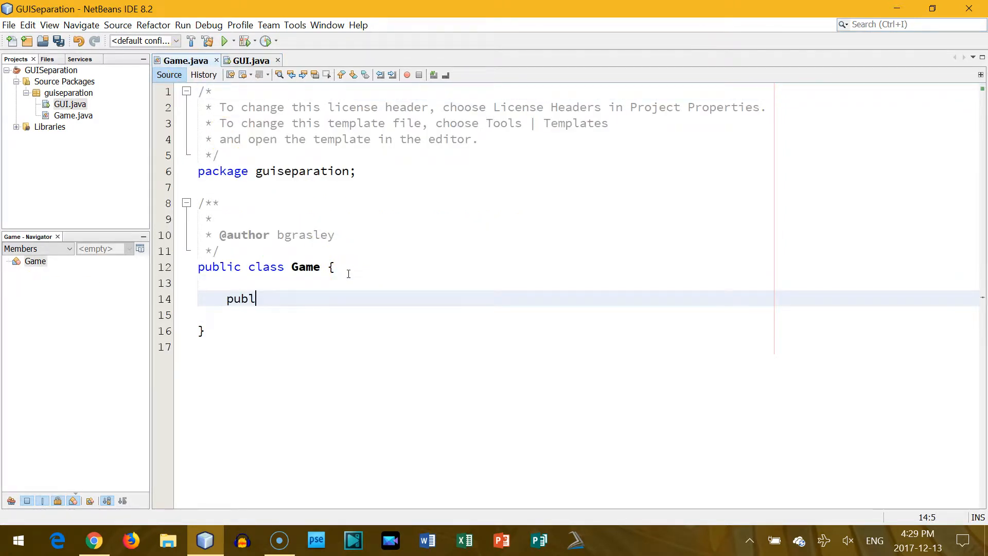
pyautogui.write('ic Game()')
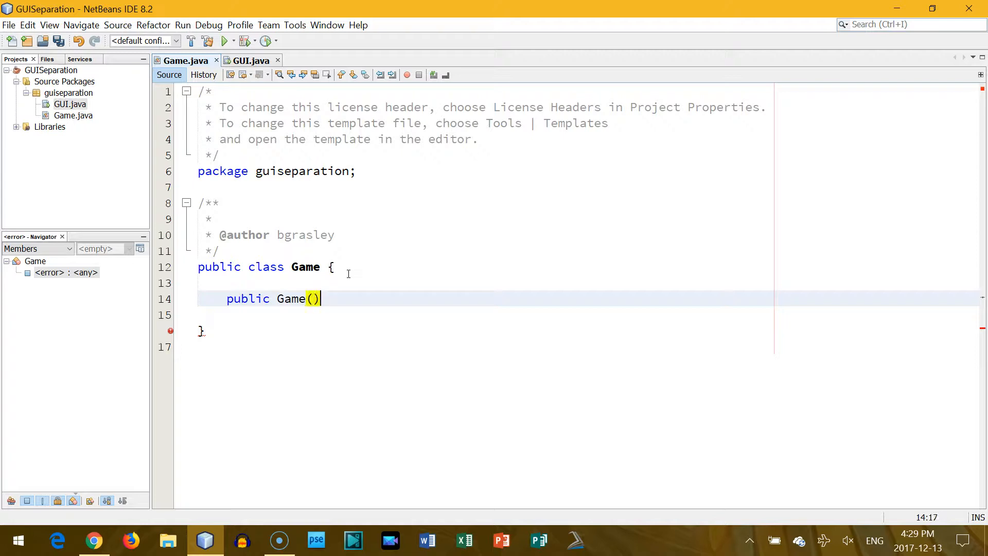
pyautogui.write('{')
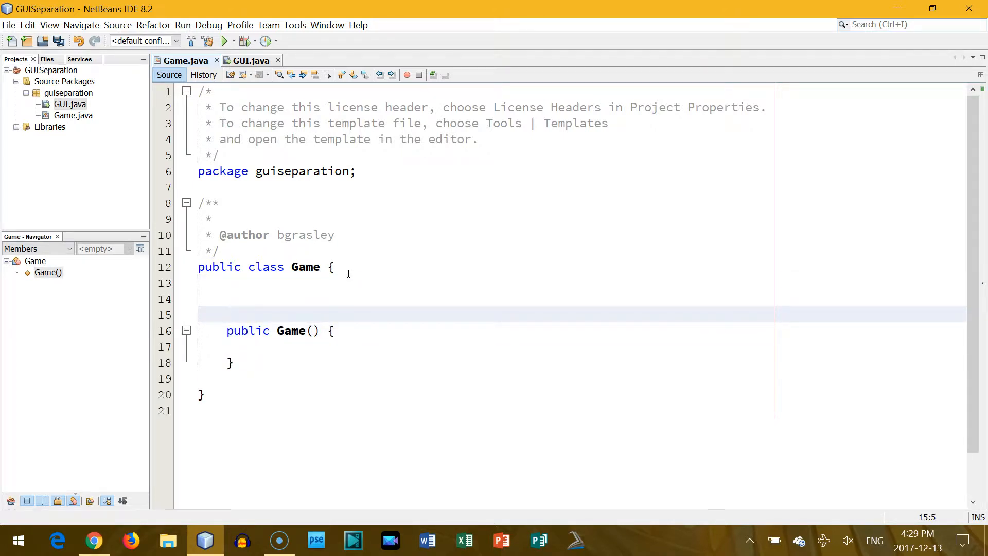
pyautogui.write('GUI gu')
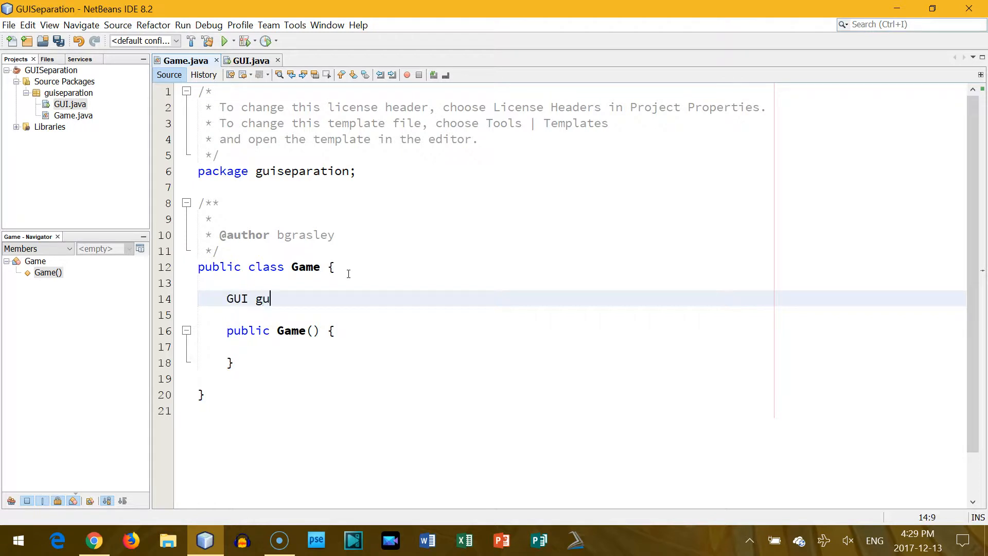
pyautogui.write('i;')
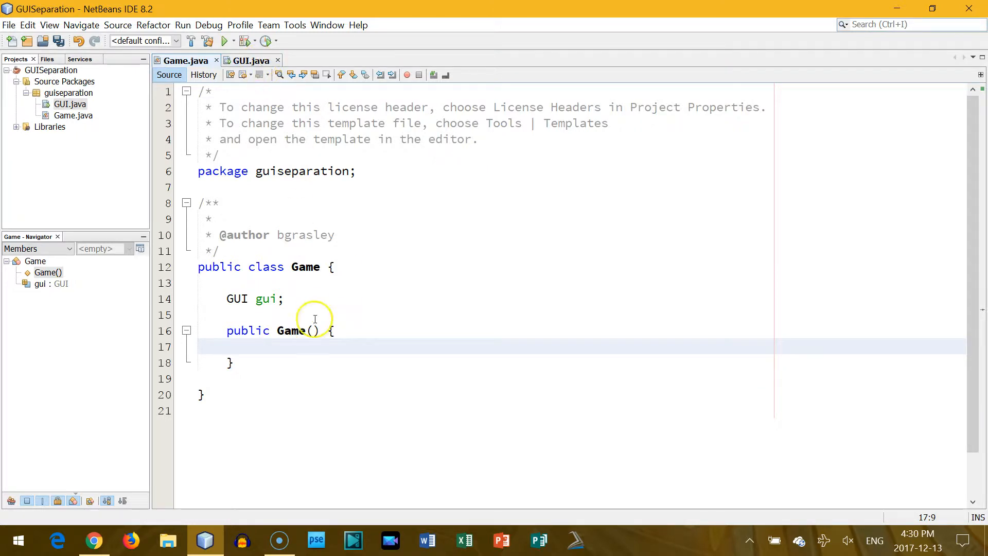
pyautogui.write('GUI')
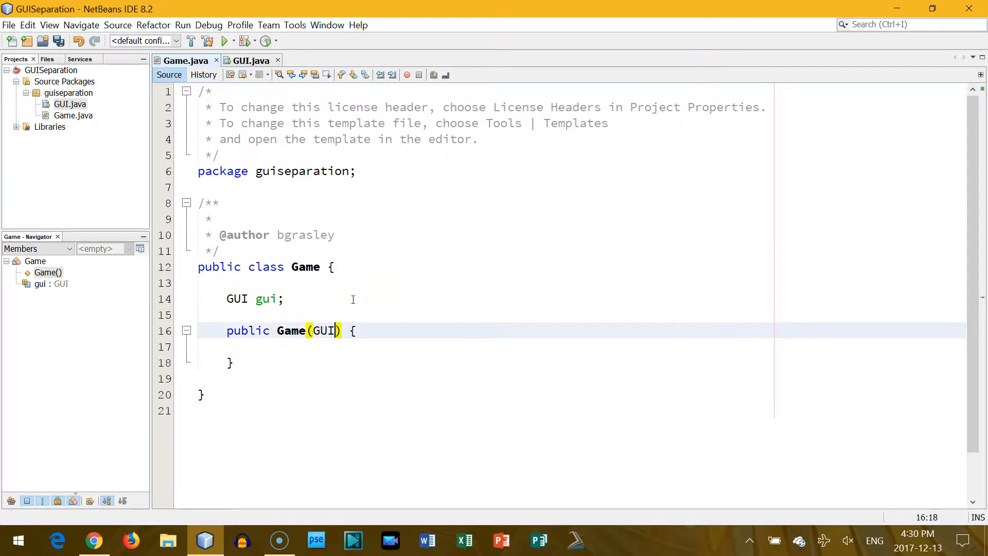
pyautogui.write('parentGUI')
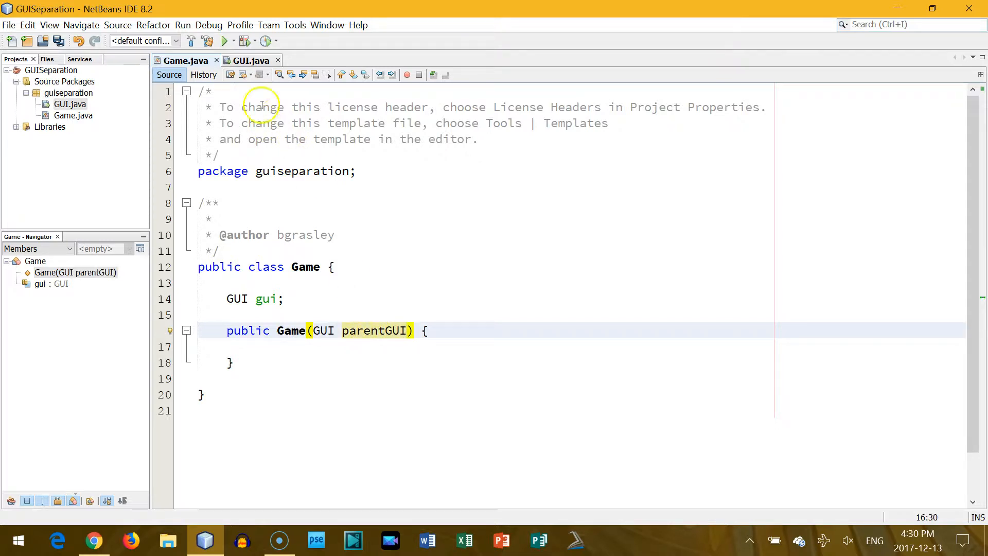
# Step: In GUI.java change the constructor call to 'new Game(this)'
pyautogui.click(249, 61)
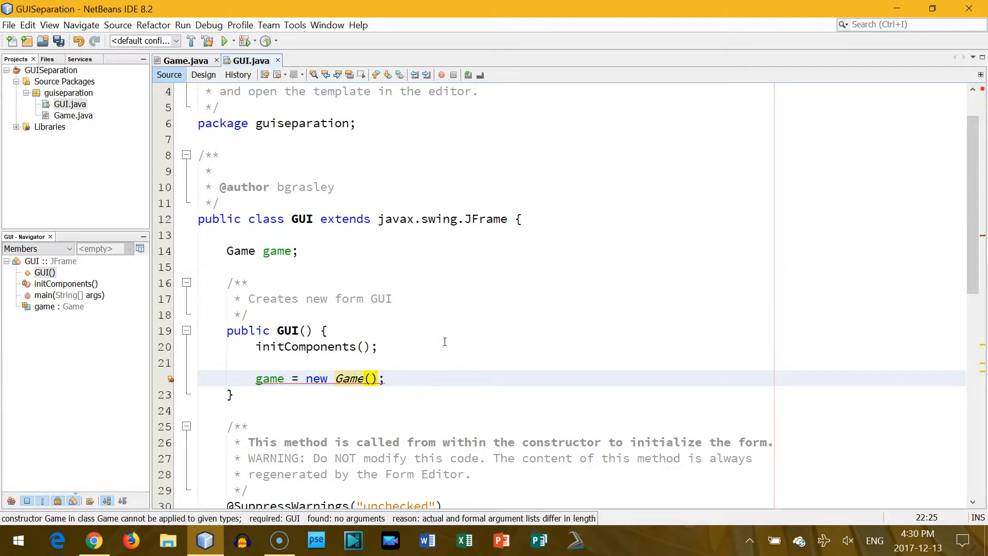
pyautogui.write('this')
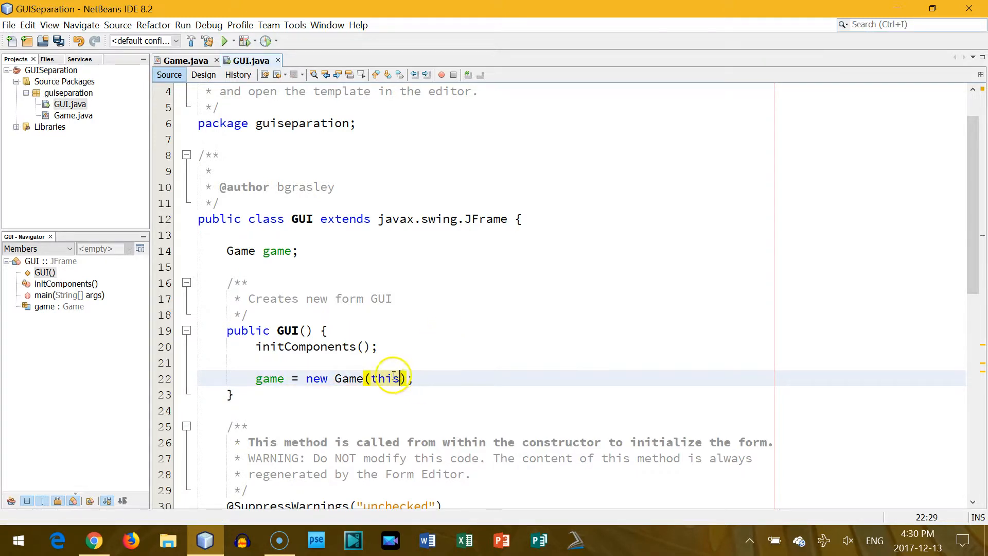
pyautogui.moveTo(340, 241)
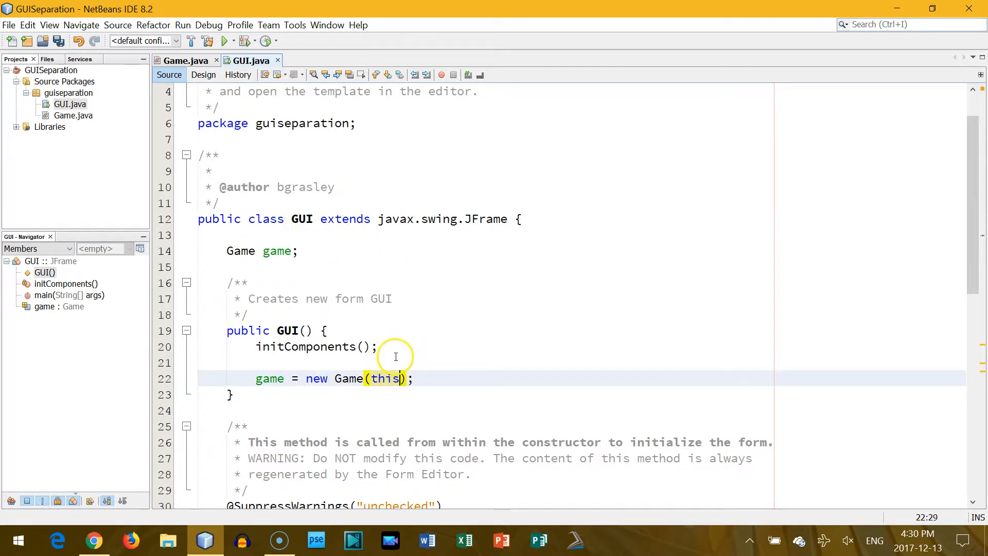
pyautogui.moveTo(378, 378)
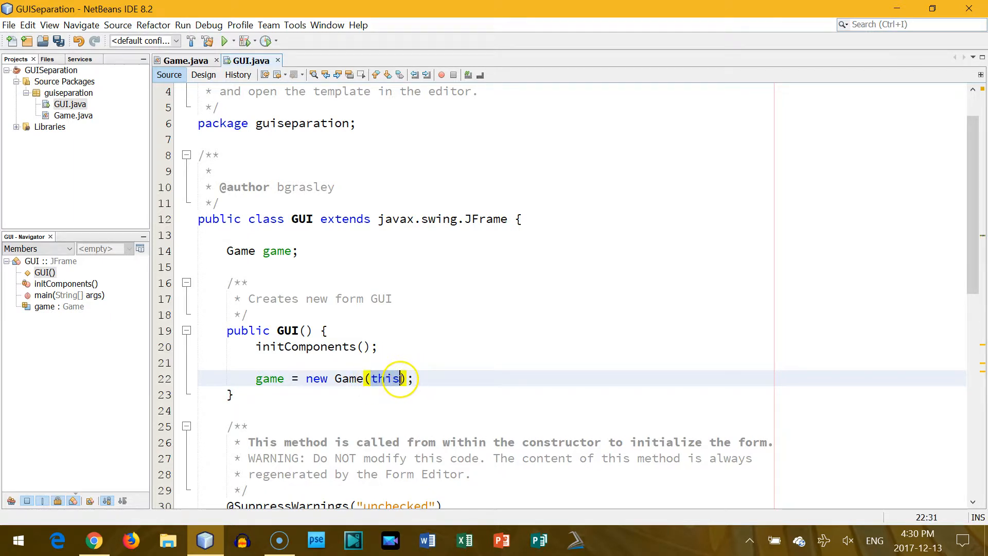
pyautogui.click(420, 379)
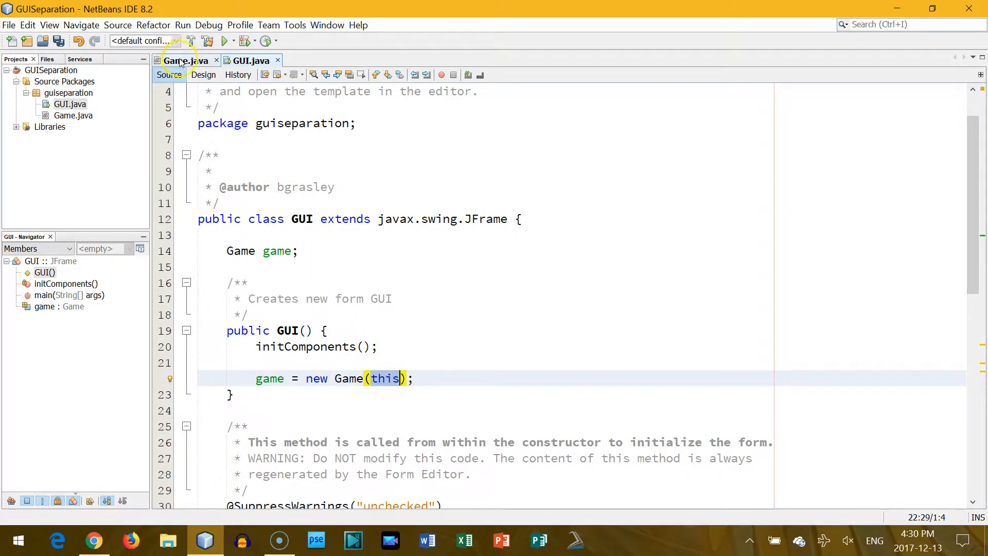
# Step: Write 'gui = parentGUI;' inside the Game constructor body
pyautogui.click(183, 60)
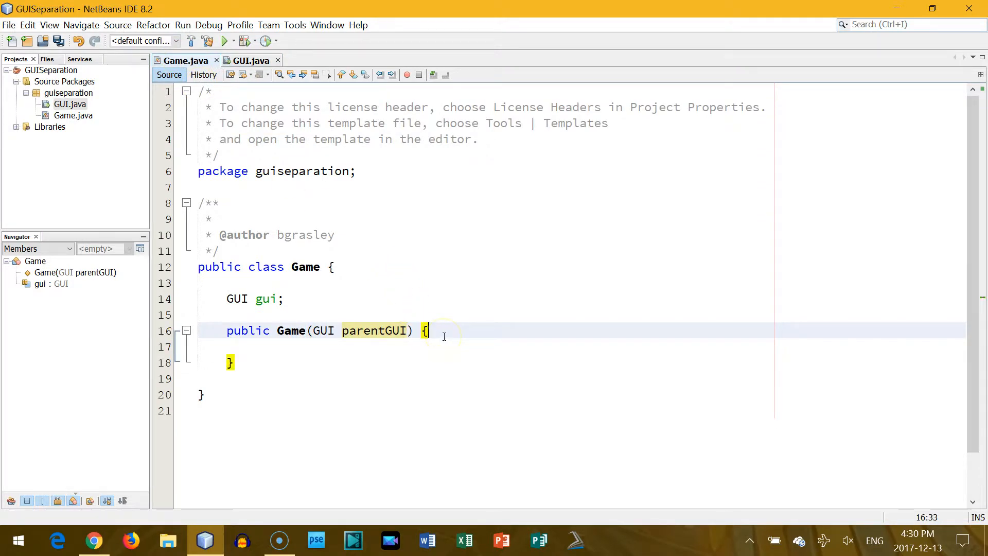
pyautogui.write('gui')
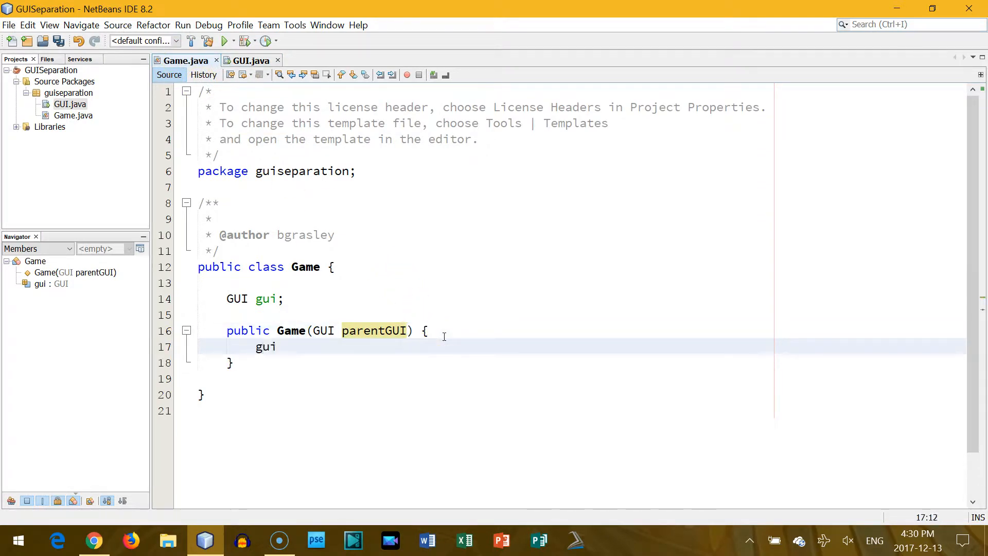
pyautogui.write('= parentGI')
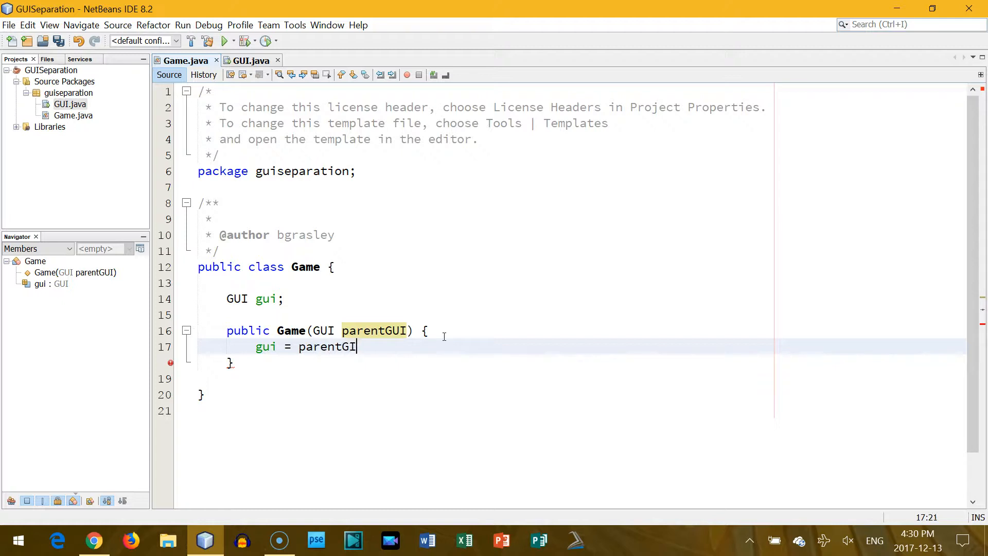
pyautogui.write('UI;')
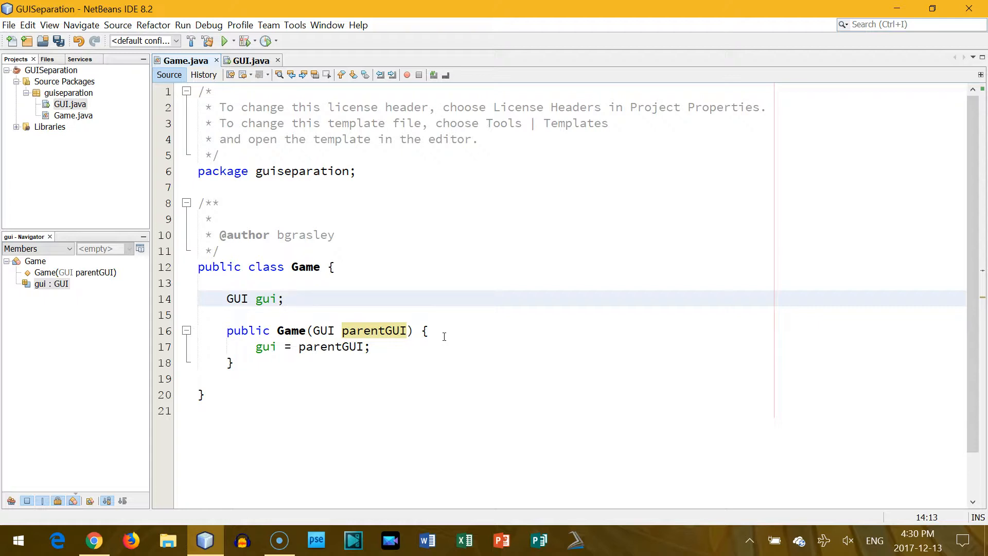
pyautogui.click(232, 362)
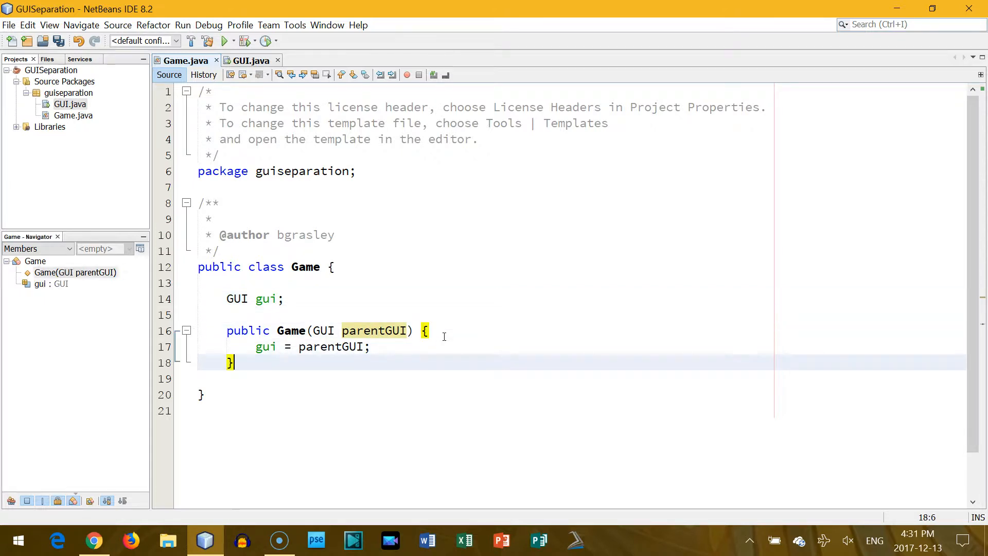
pyautogui.press('enter')
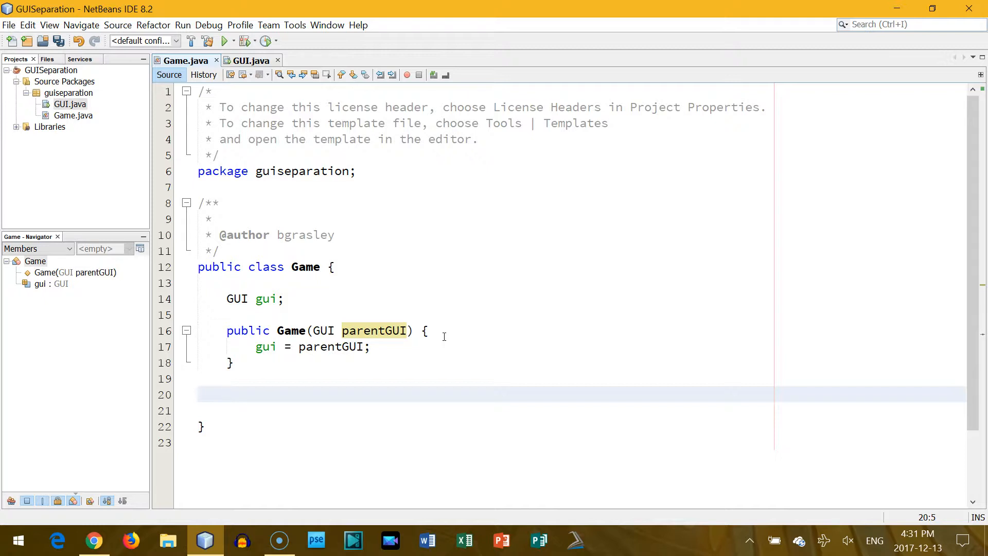
# Step: Declare 'int points;' and add increasePoints() with body 'points++;'
pyautogui.write('public')
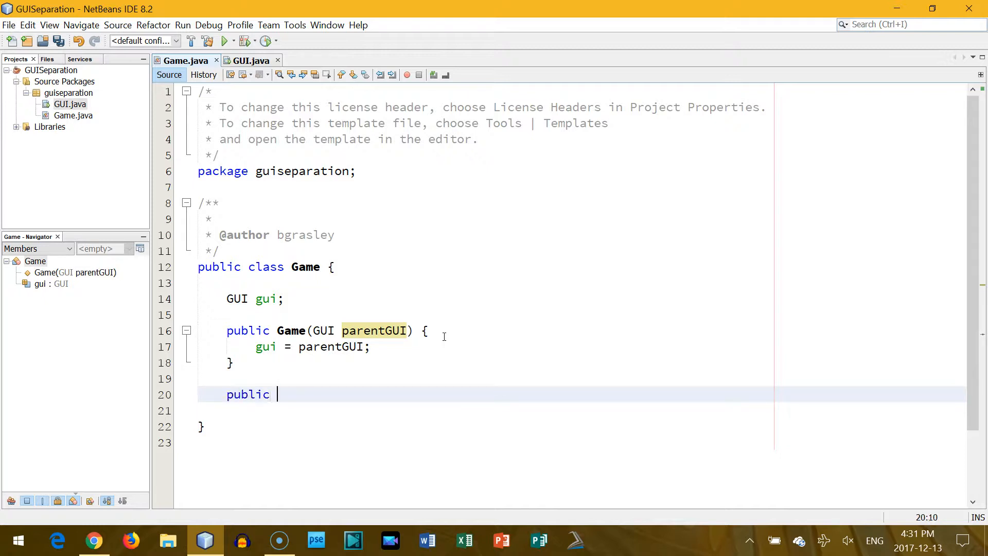
pyautogui.write('void')
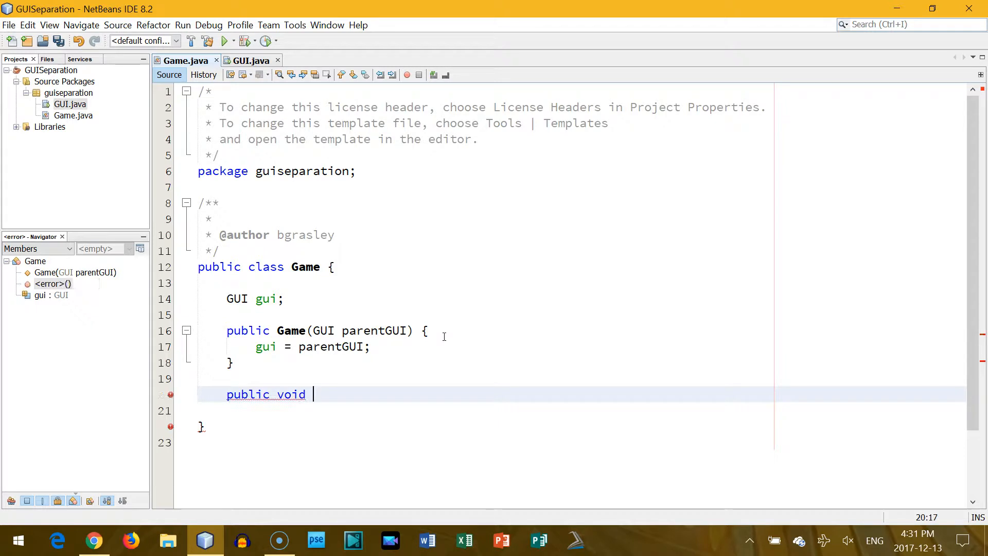
pyautogui.write('increasePoints')
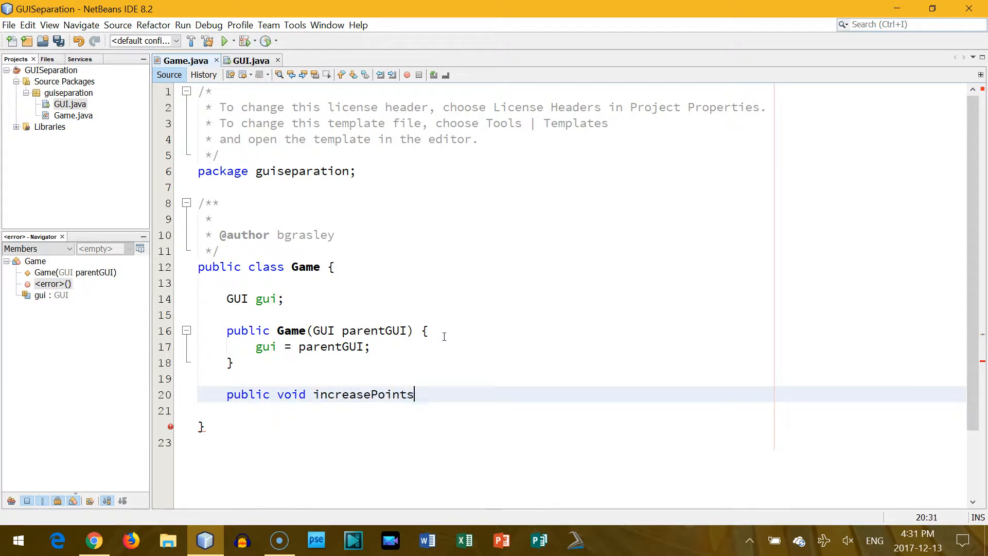
pyautogui.write('() {')
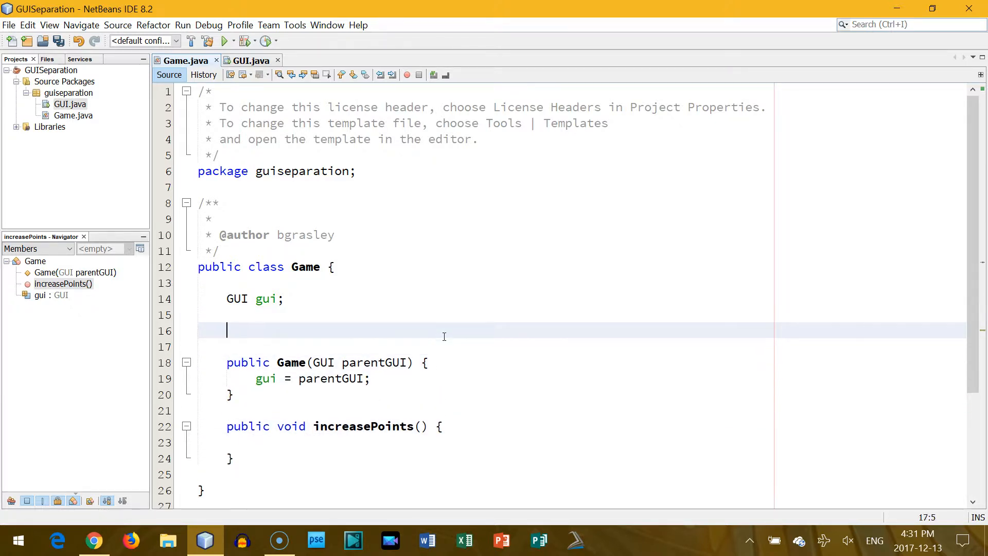
pyautogui.write('int points;')
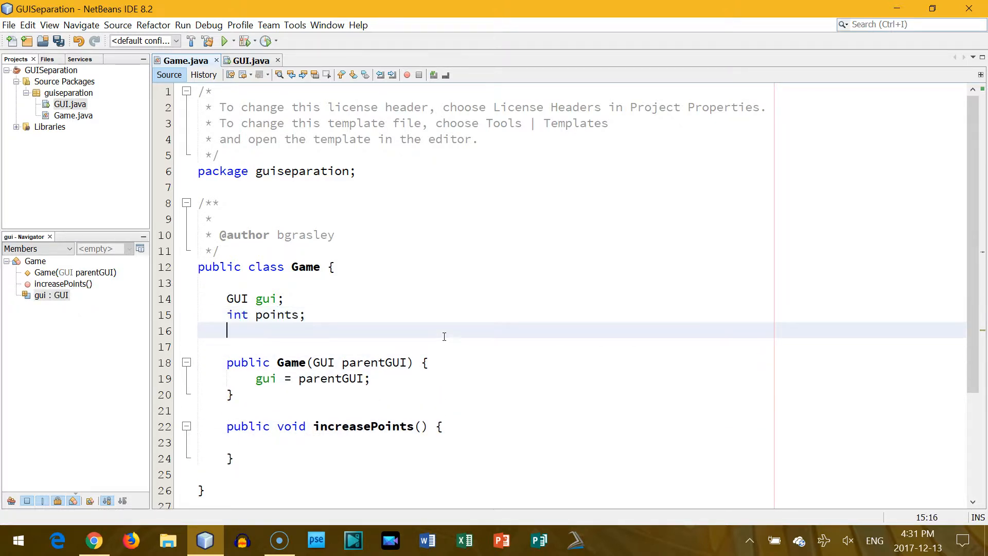
pyautogui.click(284, 441)
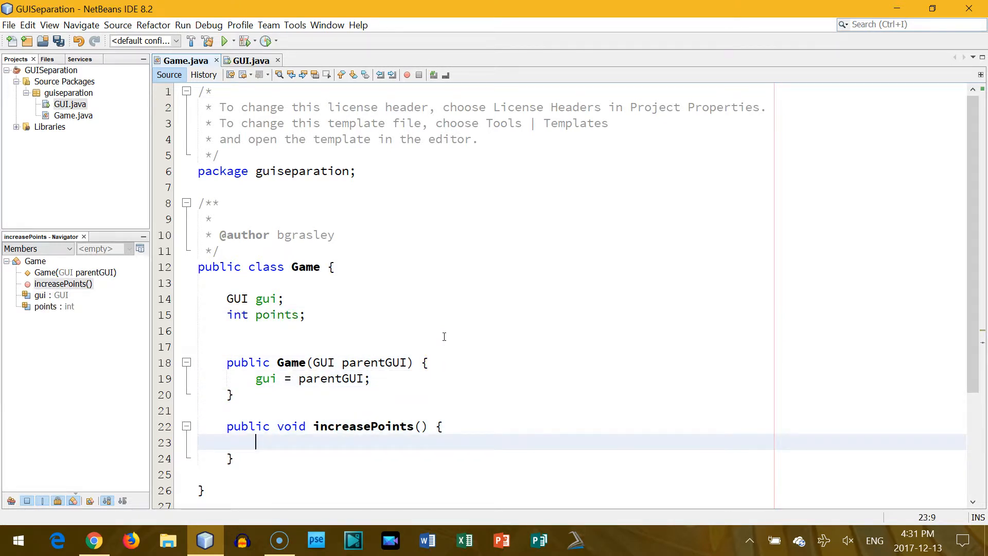
pyautogui.write('points++')
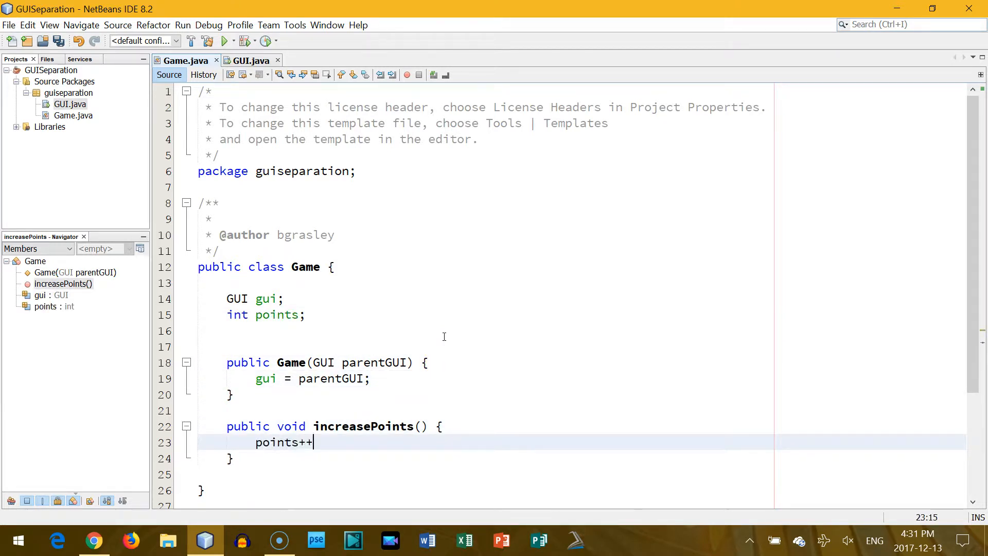
pyautogui.write(';')
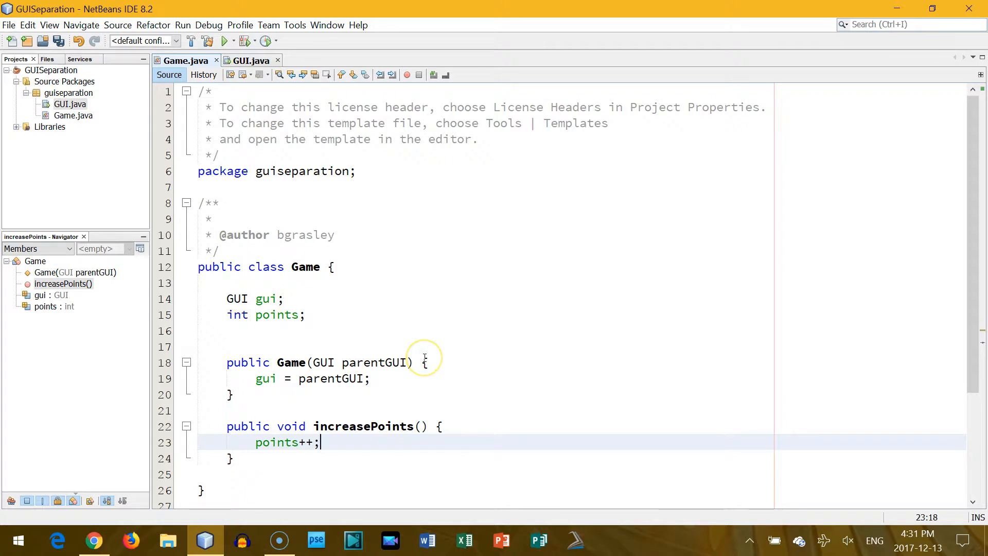
# Step: Add decreasePoints() method that decrements points
pyautogui.write('public')
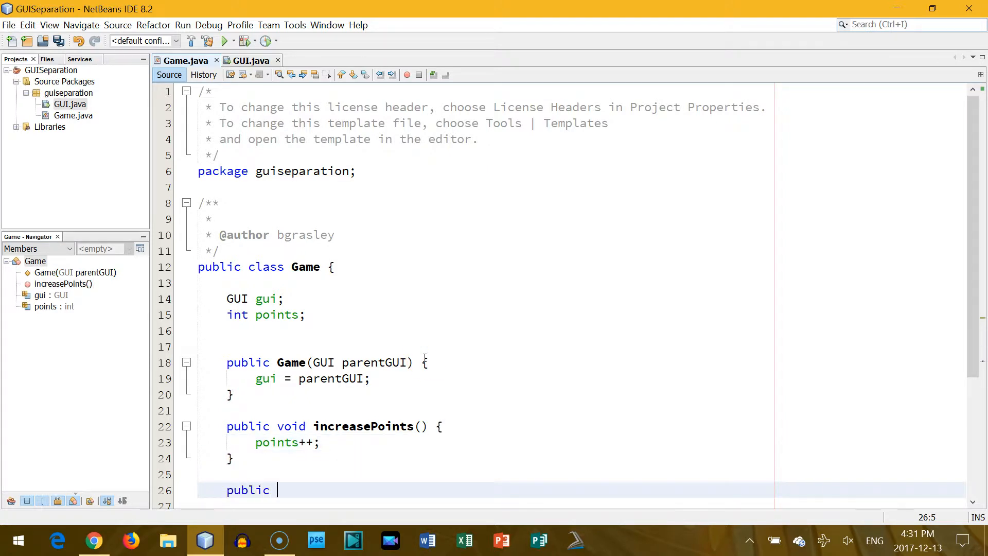
pyautogui.write('void decrease')
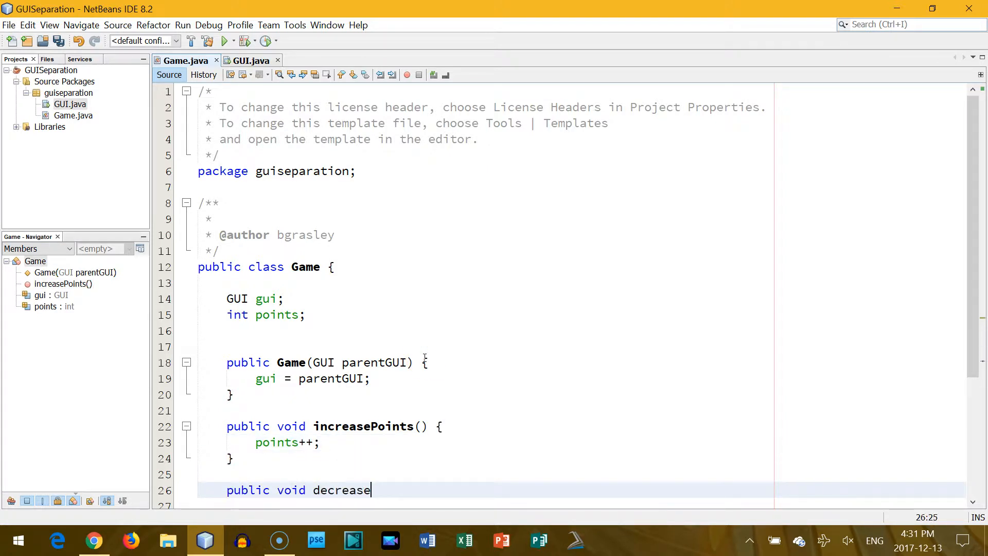
pyautogui.write('Points() {')
pyautogui.write('points--;')
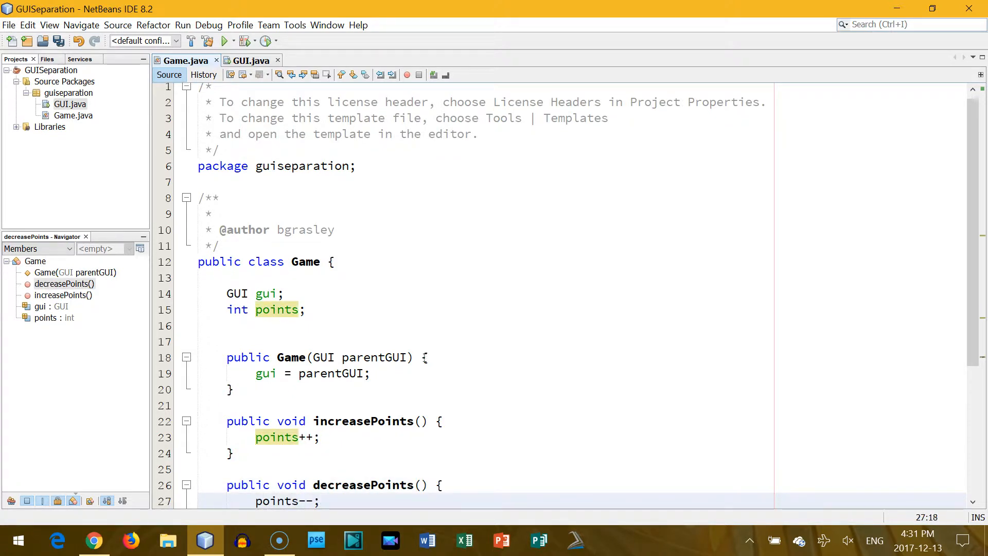
pyautogui.scroll(-3)
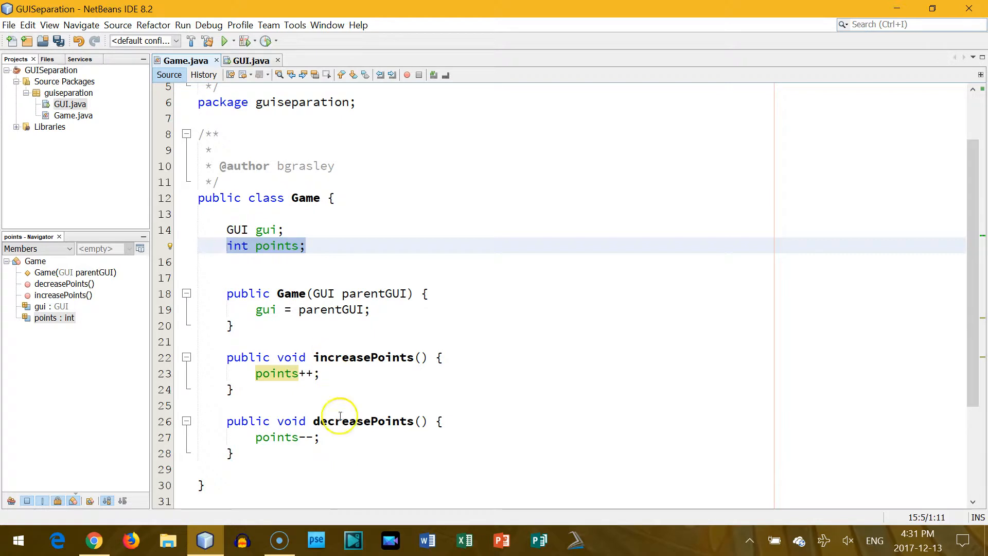
pyautogui.moveTo(322, 387)
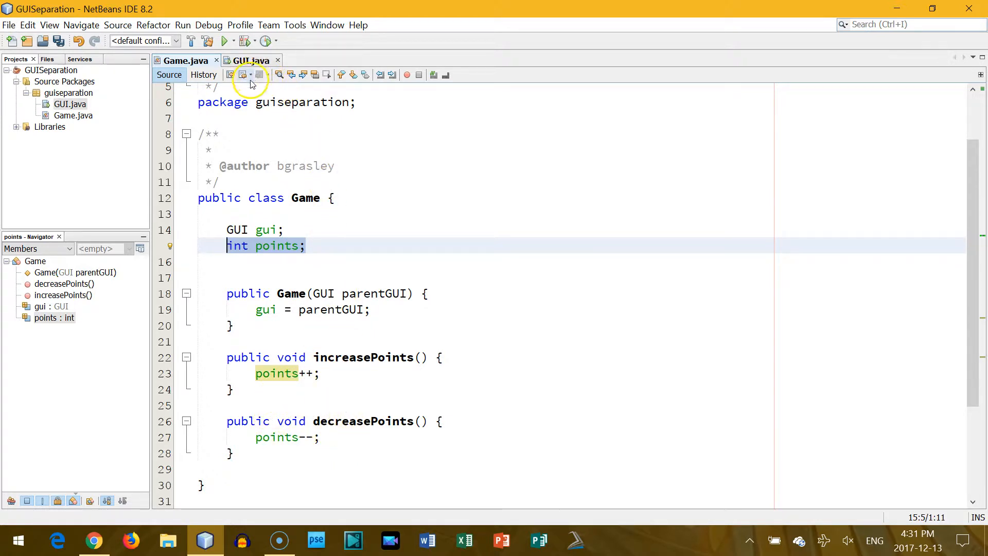
# Step: In the GUI form designer, resize jButton2 and place a new label below the two buttons
pyautogui.click(251, 61)
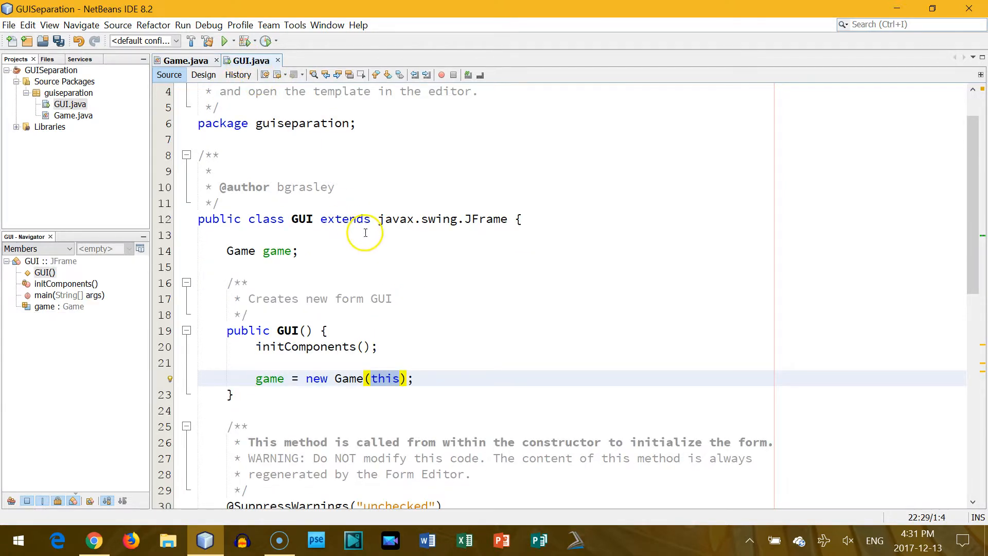
pyautogui.click(203, 74)
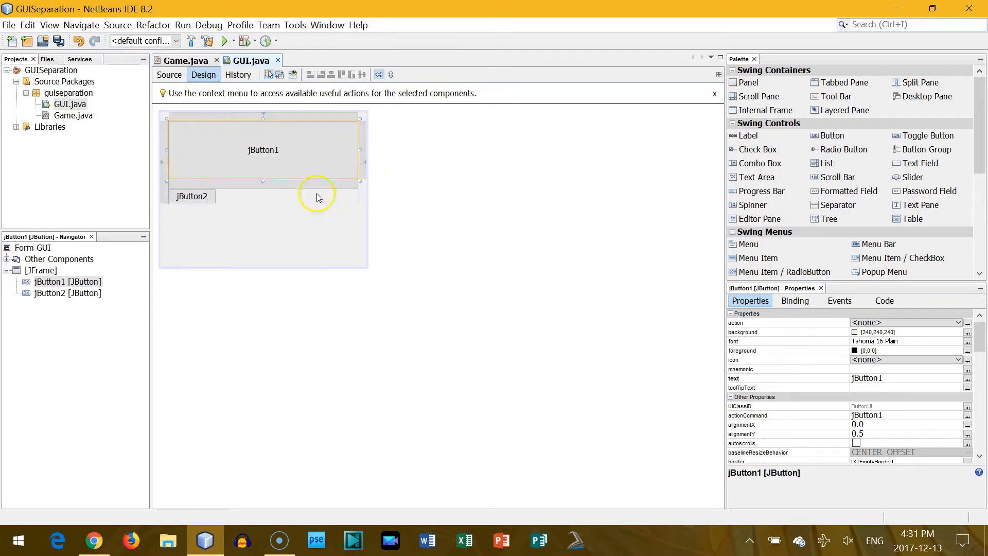
pyautogui.click(192, 191)
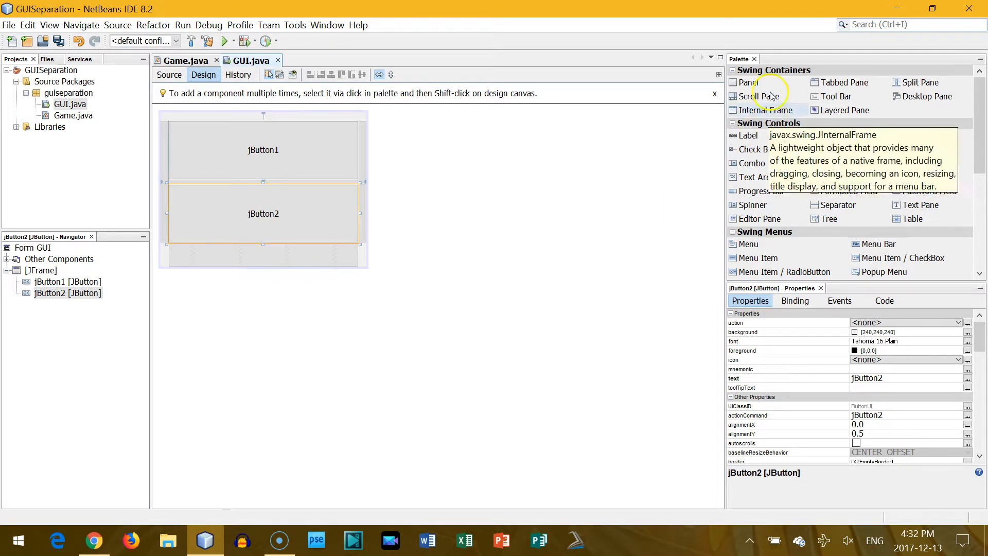
pyautogui.click(748, 135)
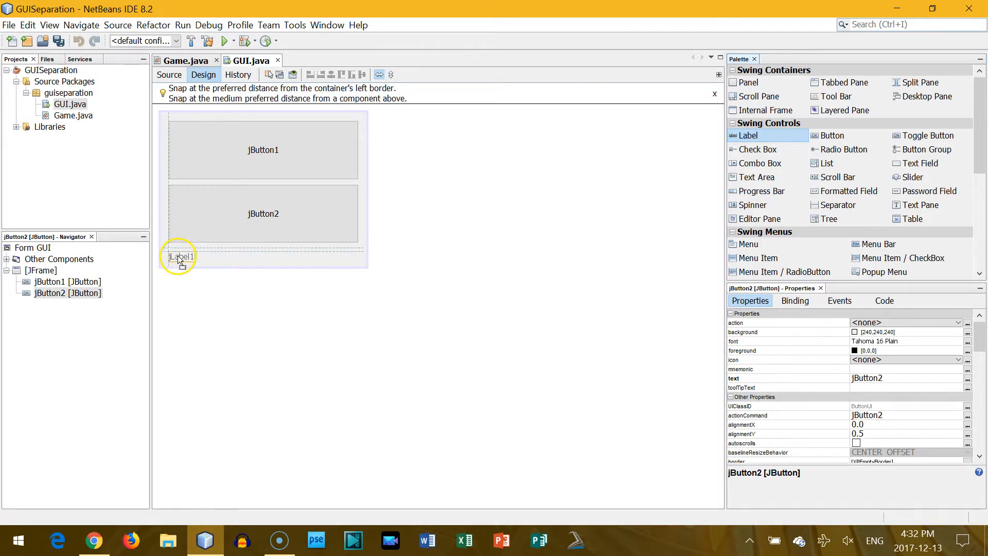
pyautogui.click(181, 256)
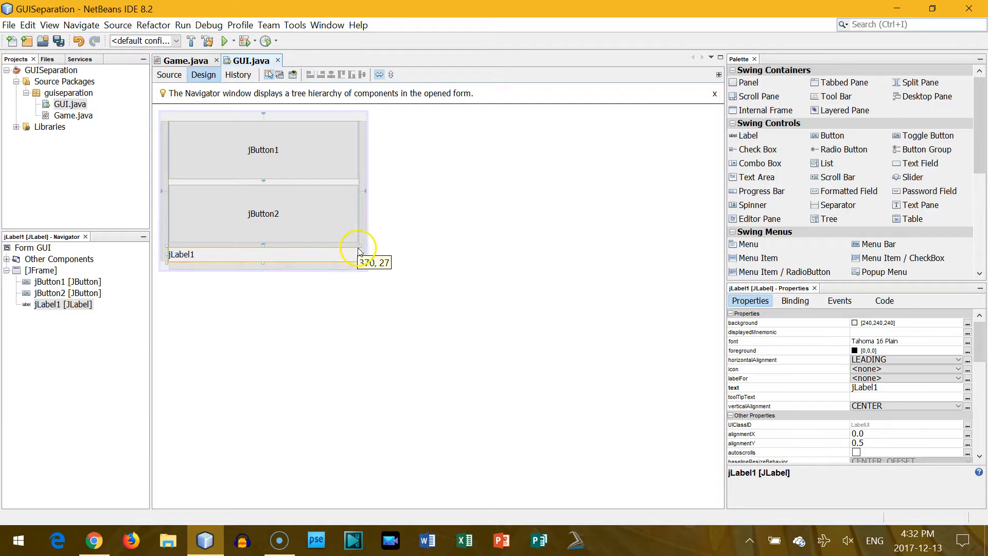
# Step: Adjust the buttons and label so they sit stacked with the wide label underneath
pyautogui.click(263, 213)
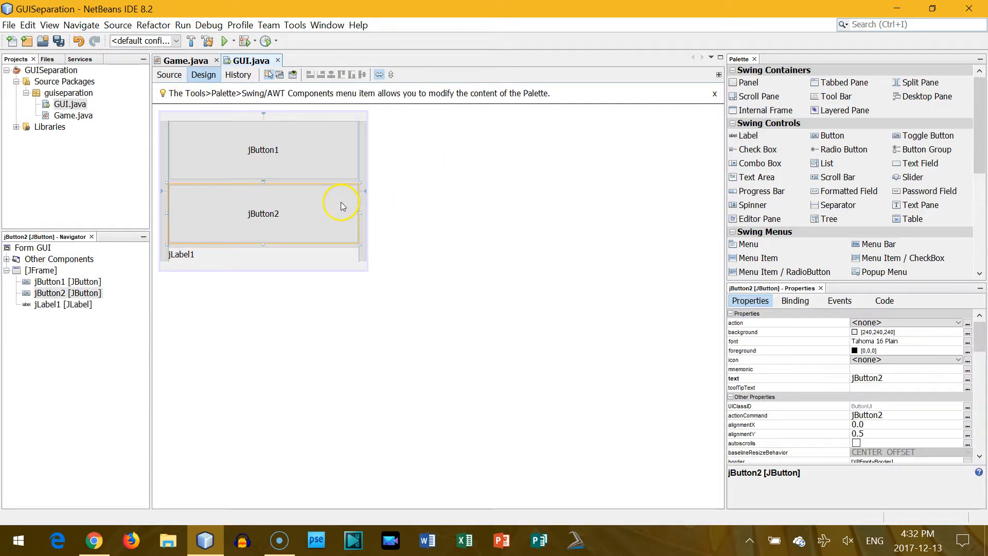
pyautogui.click(181, 254)
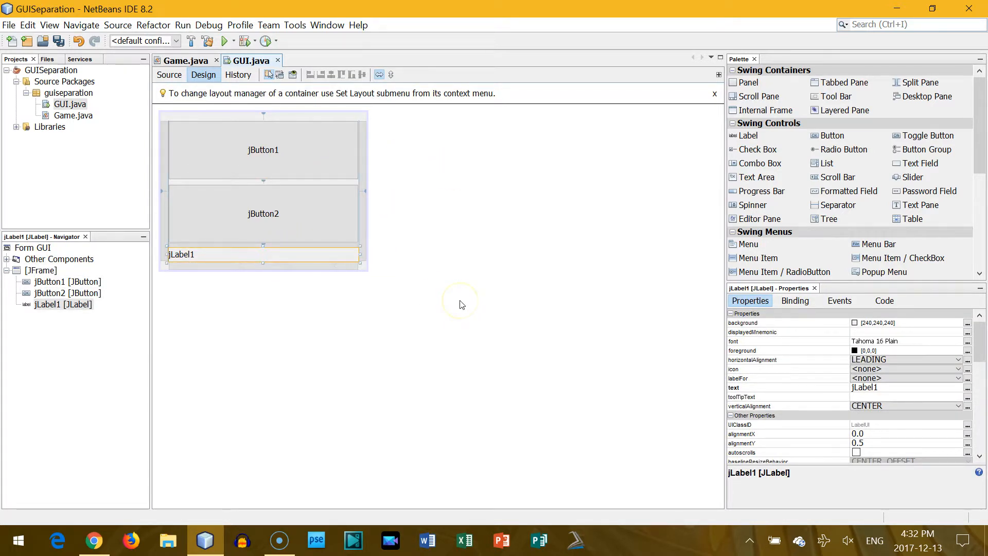
pyautogui.click(263, 150)
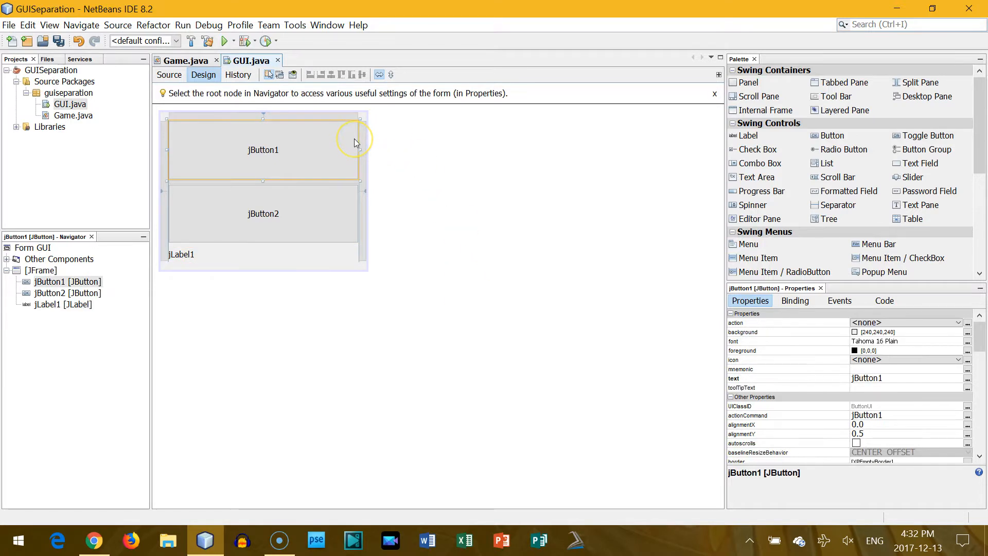
# Step: Caption the first button Increase (then Decrease and label 'Points: 0')
pyautogui.doubleClick(263, 149)
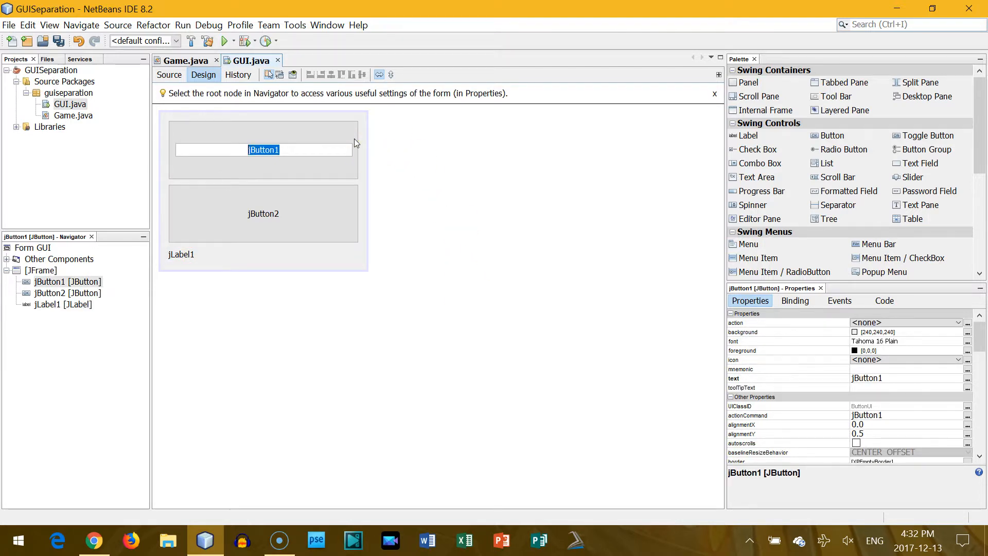
pyautogui.write('Incrase')
pyautogui.click(263, 213)
pyautogui.write('Decrease')
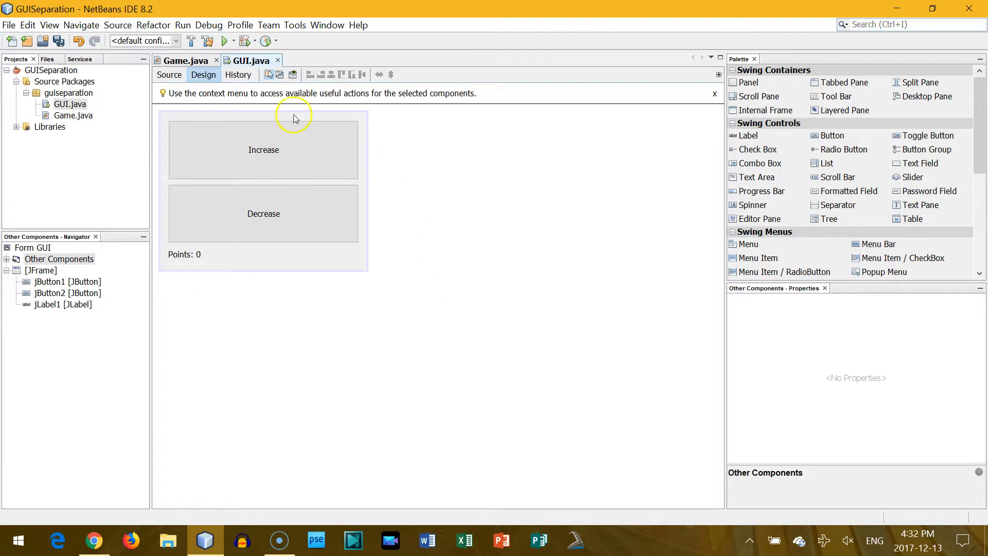
# Step: Create an actionPerformed handler for the Increase button from the designer
pyautogui.click(169, 74)
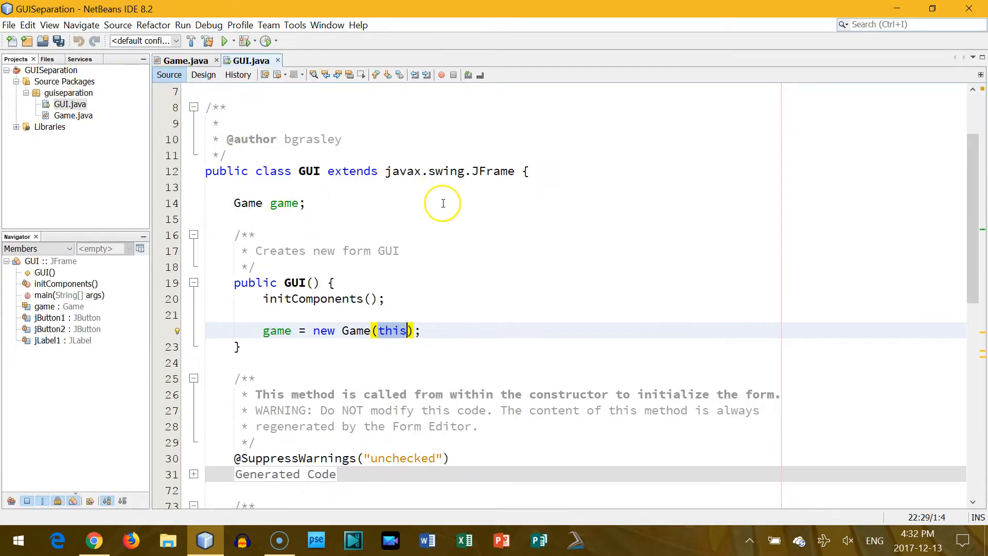
pyautogui.scroll(-3)
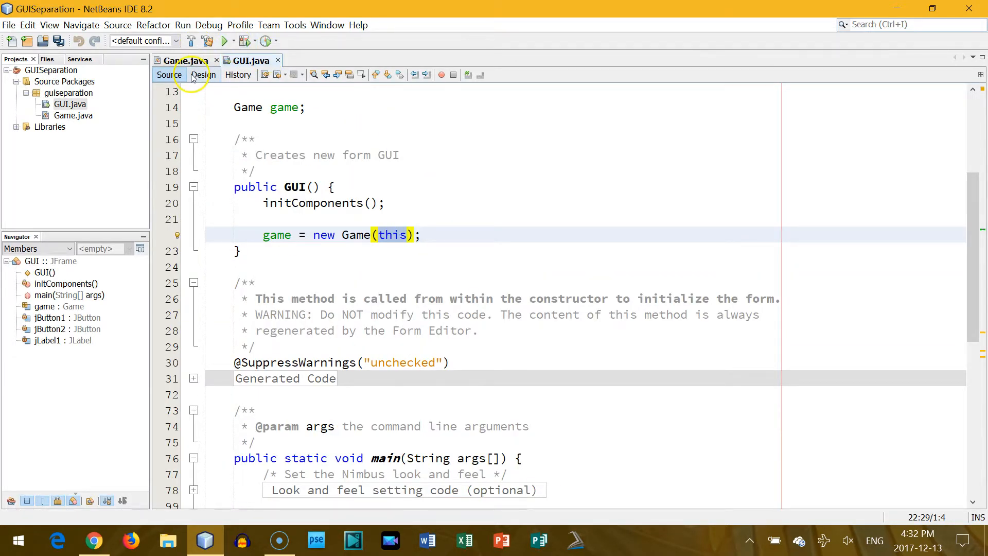
pyautogui.click(203, 74)
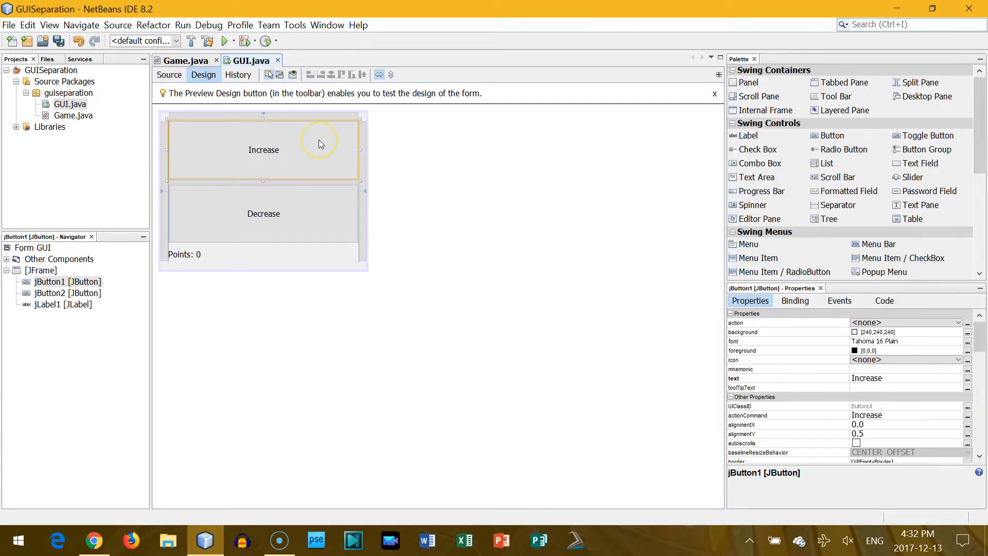
pyautogui.rightClick(319, 142)
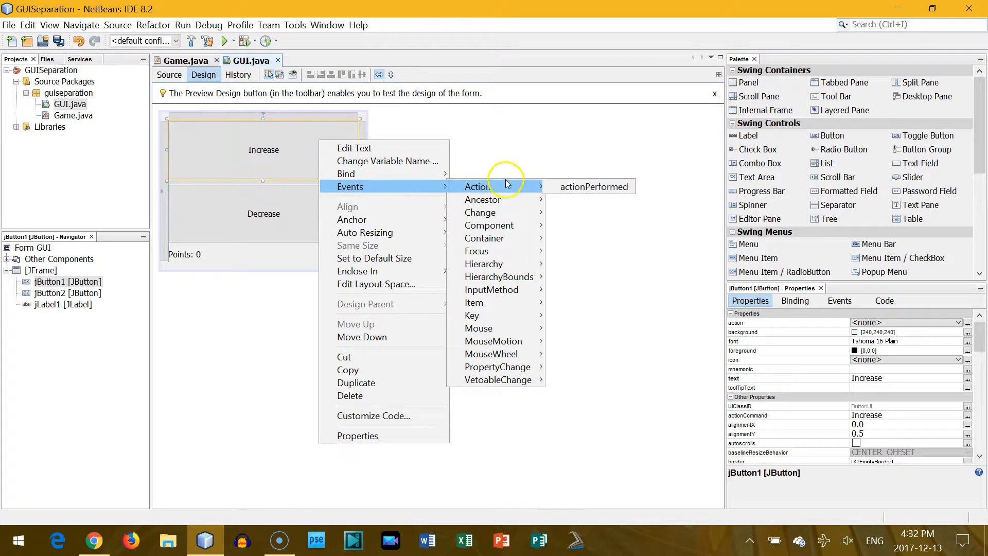
pyautogui.click(593, 186)
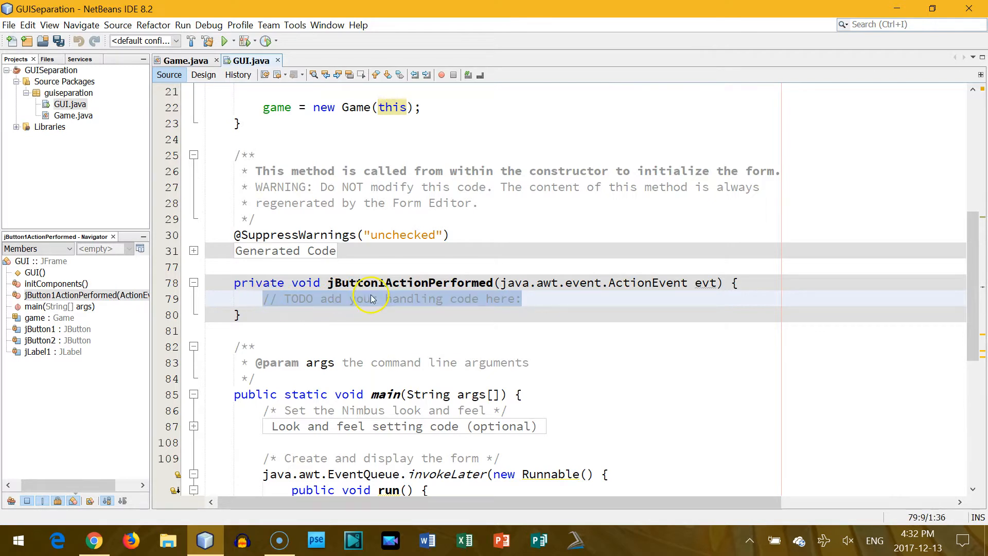
# Step: Replace the TODO comment with 'game.increasePoints();' in the handler body
pyautogui.press('Delete')
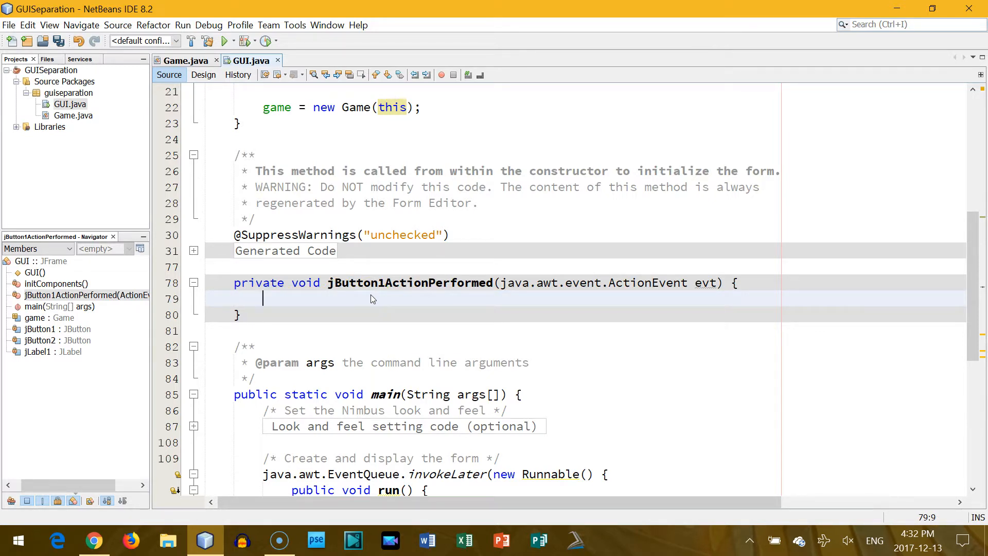
pyautogui.moveTo(386, 346)
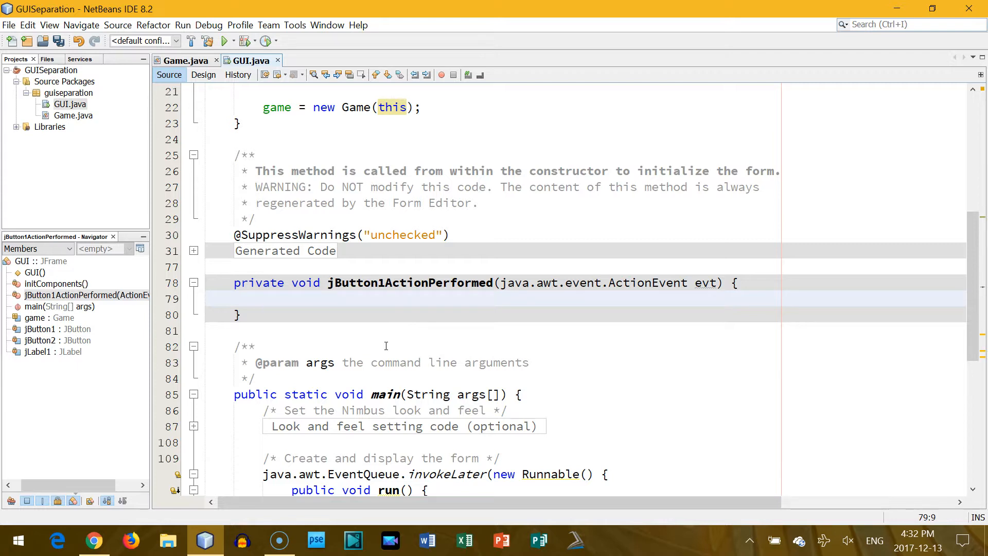
pyautogui.click(264, 298)
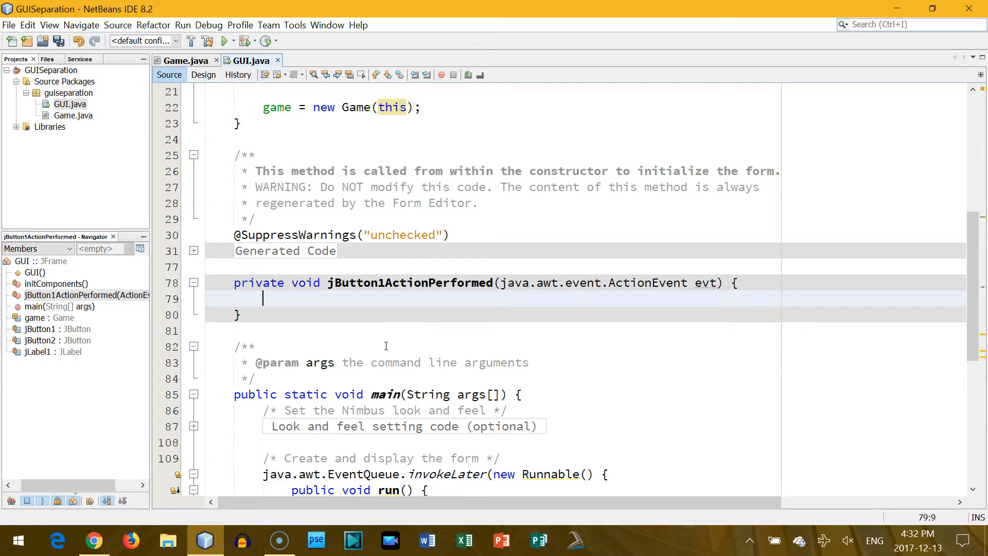
pyautogui.write('game')
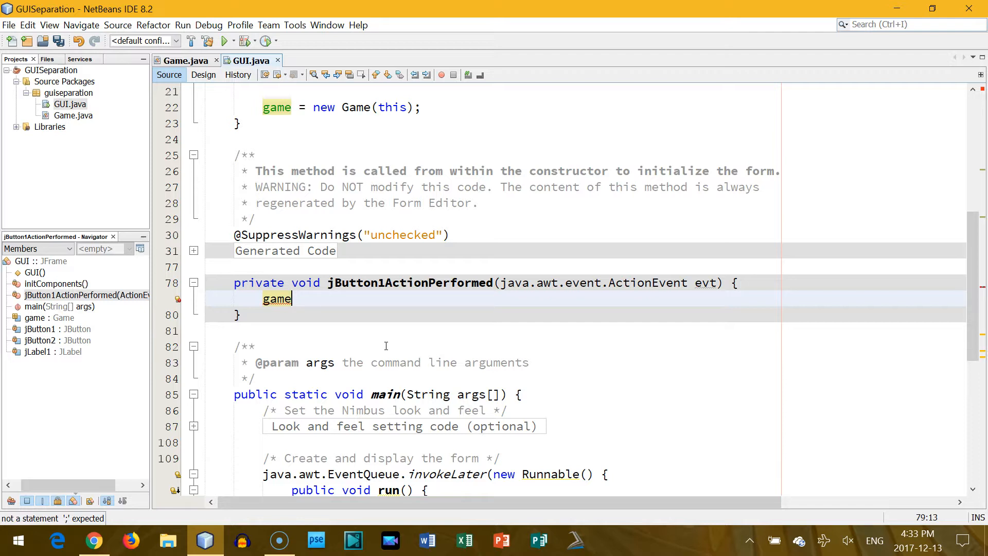
pyautogui.write('.increasePoints();')
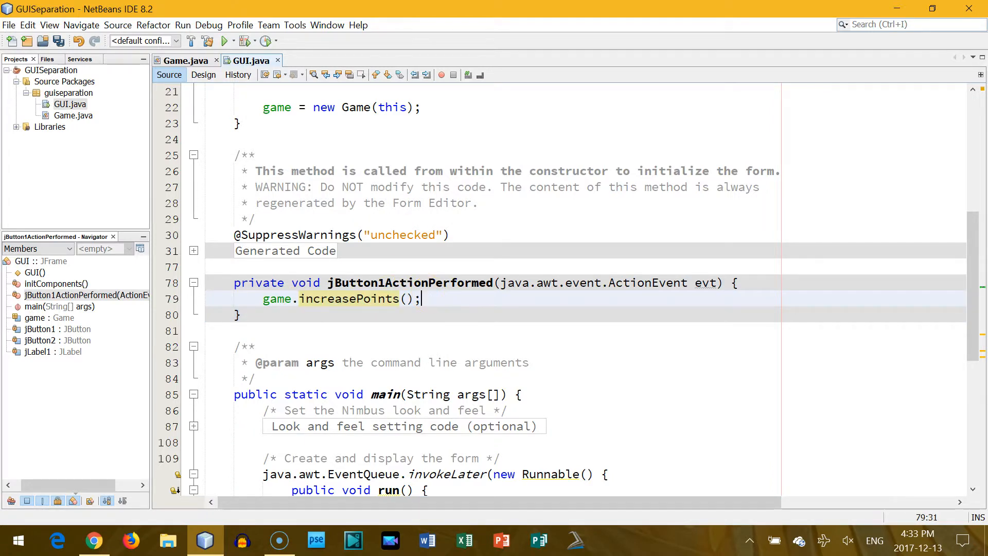
# Step: Create the Decrease button's actionPerformed handler calling game.decreasePoints(); then return to Game's source
pyautogui.rightClick(264, 214)
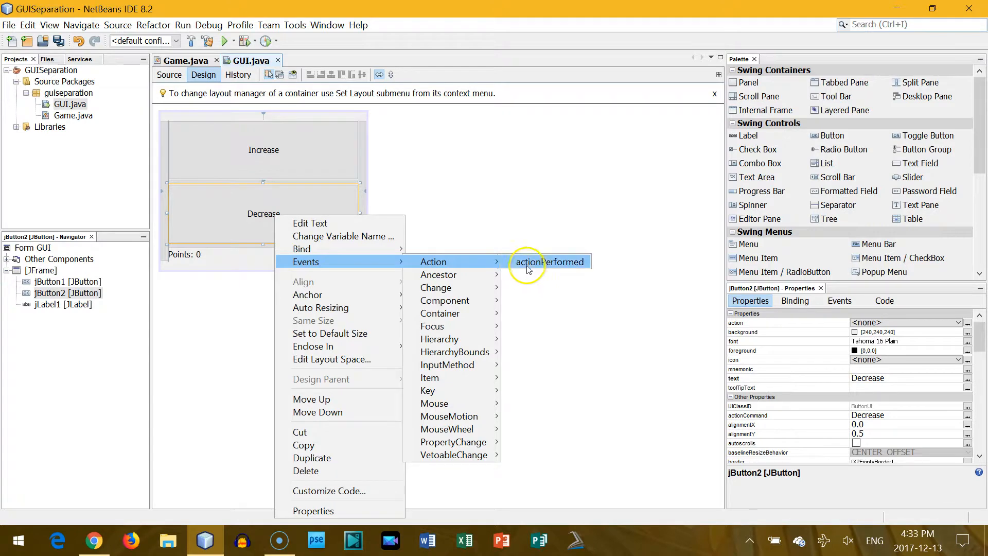
pyautogui.click(548, 261)
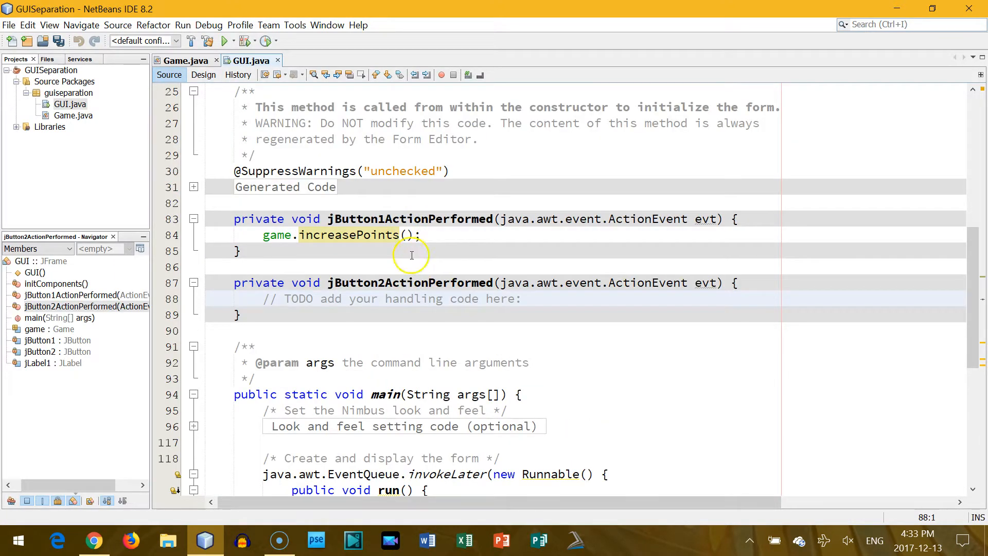
pyautogui.click(522, 299)
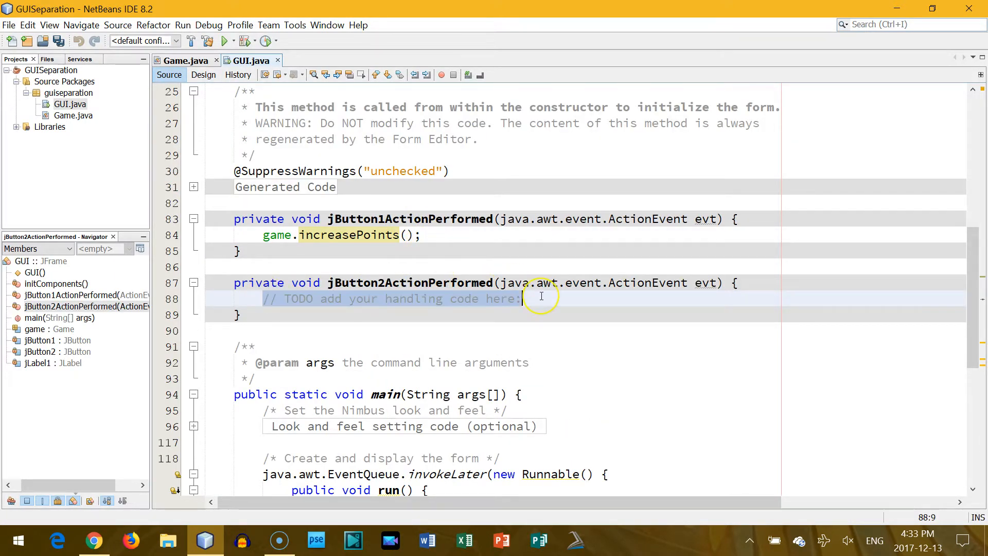
pyautogui.write('game.decreasePoints(')
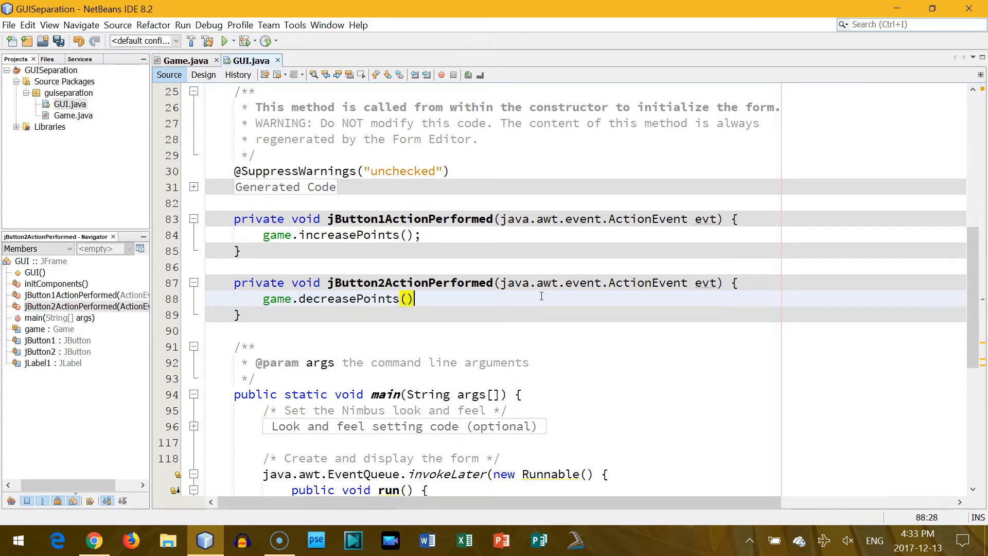
pyautogui.write(';')
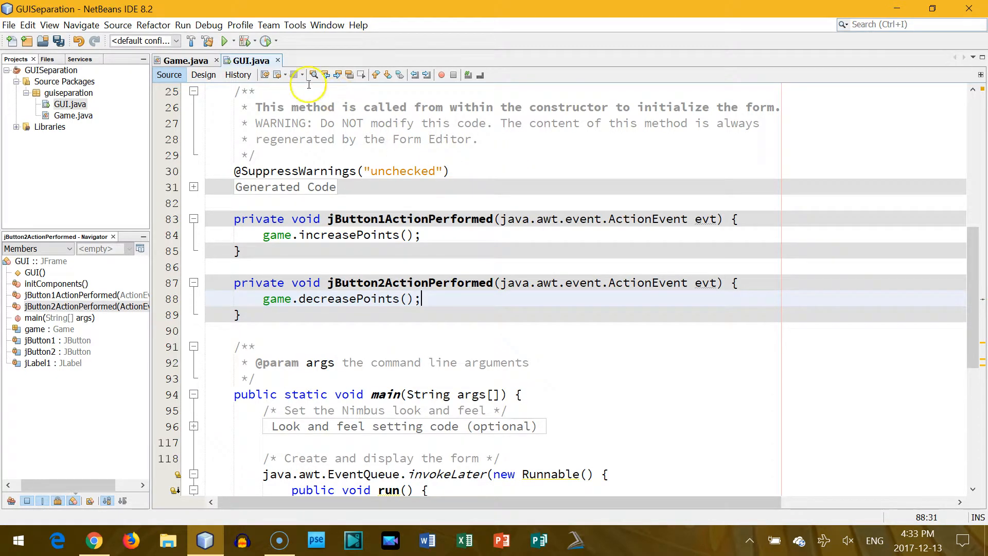
pyautogui.click(184, 60)
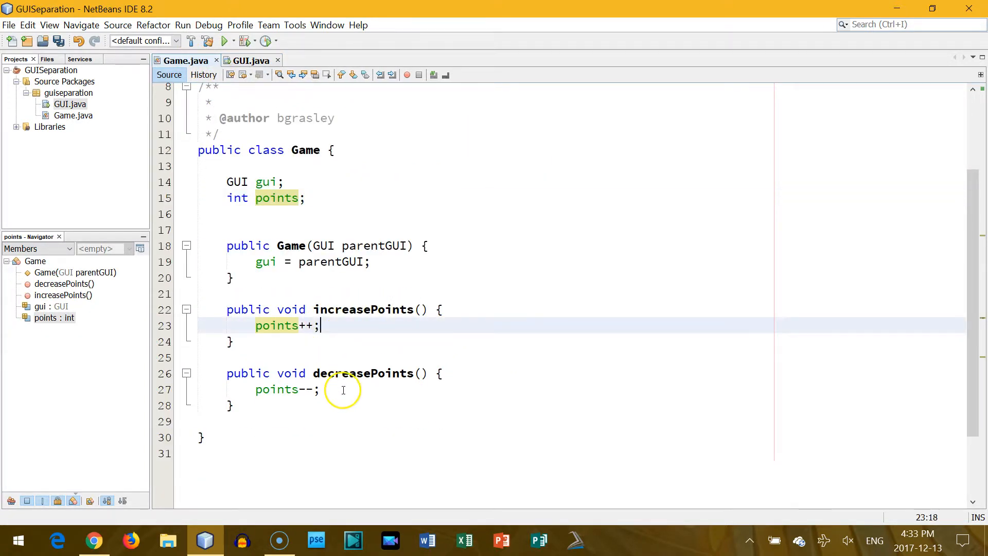
# Step: Write points++ in increasePoints and points-- in decreasePoints in Game.java, save, and return to GUI.java
pyautogui.click(343, 389)
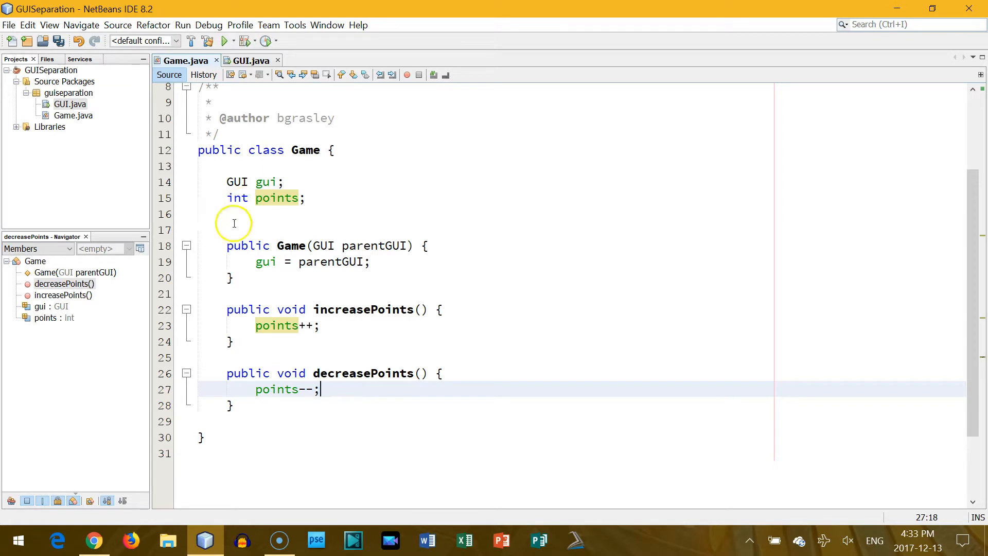
pyautogui.moveTo(295, 378)
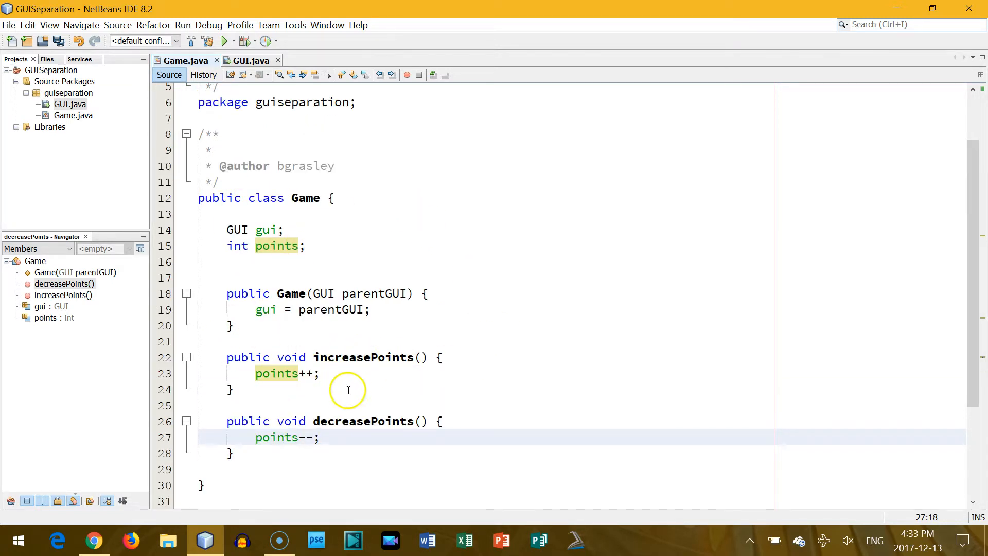
pyautogui.moveTo(264, 330)
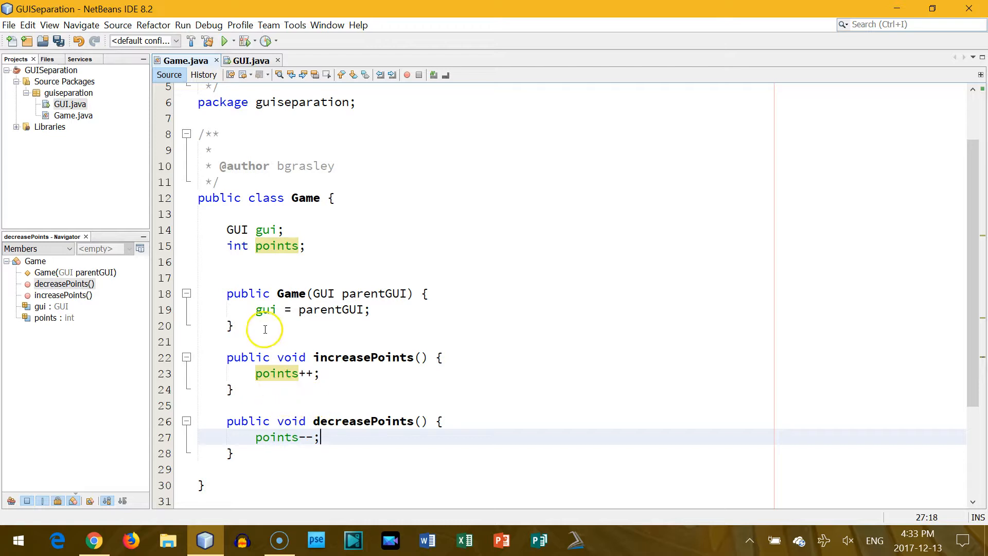
pyautogui.moveTo(248, 75)
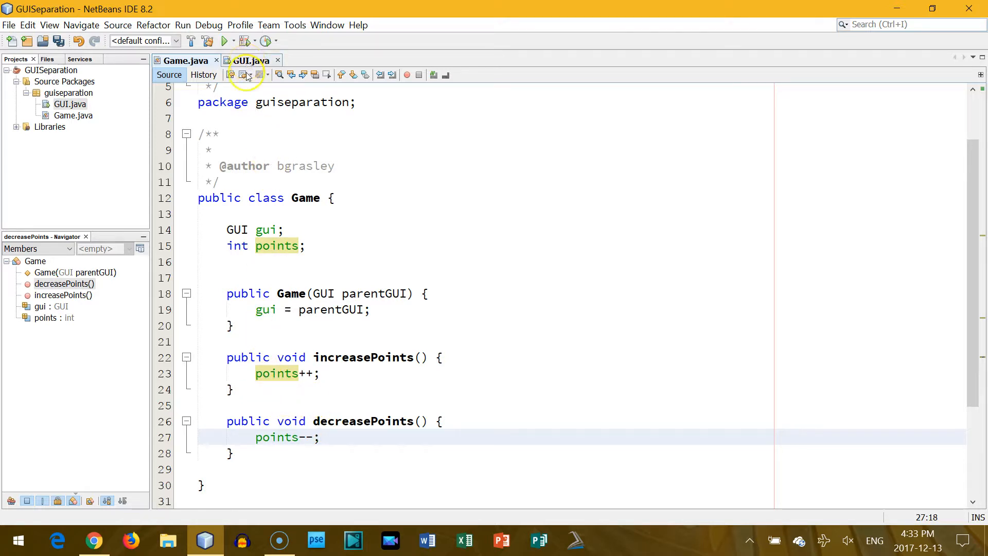
pyautogui.moveTo(454, 471)
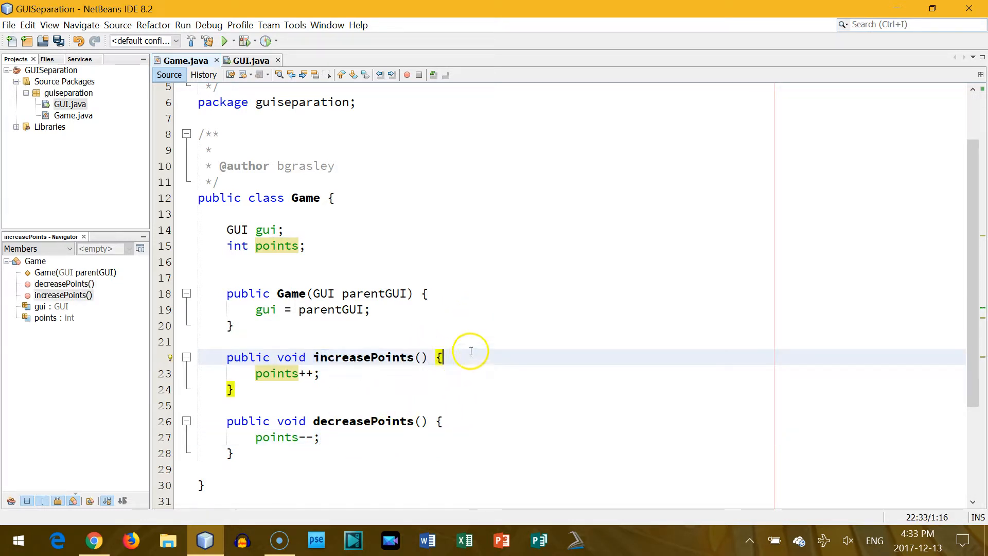
pyautogui.moveTo(238, 246)
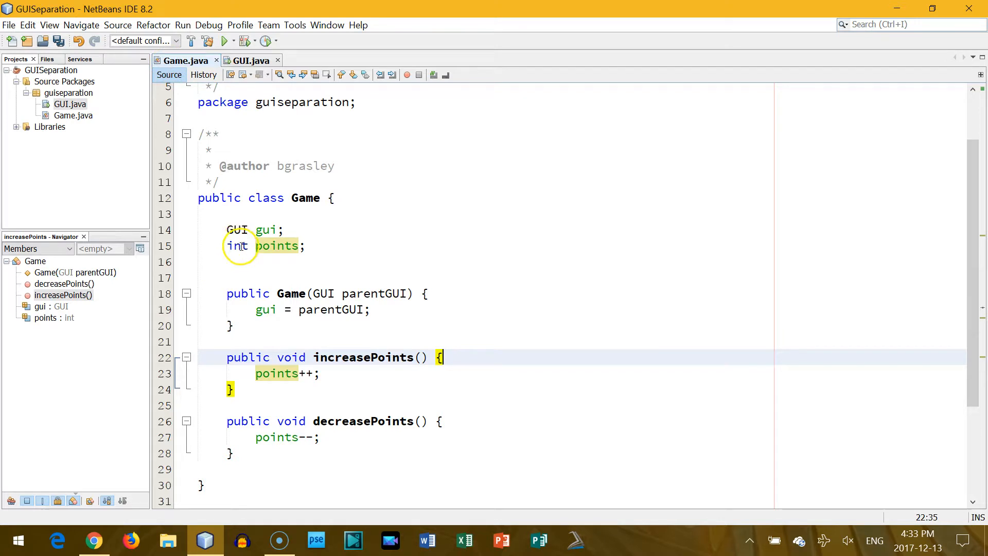
pyautogui.click(250, 61)
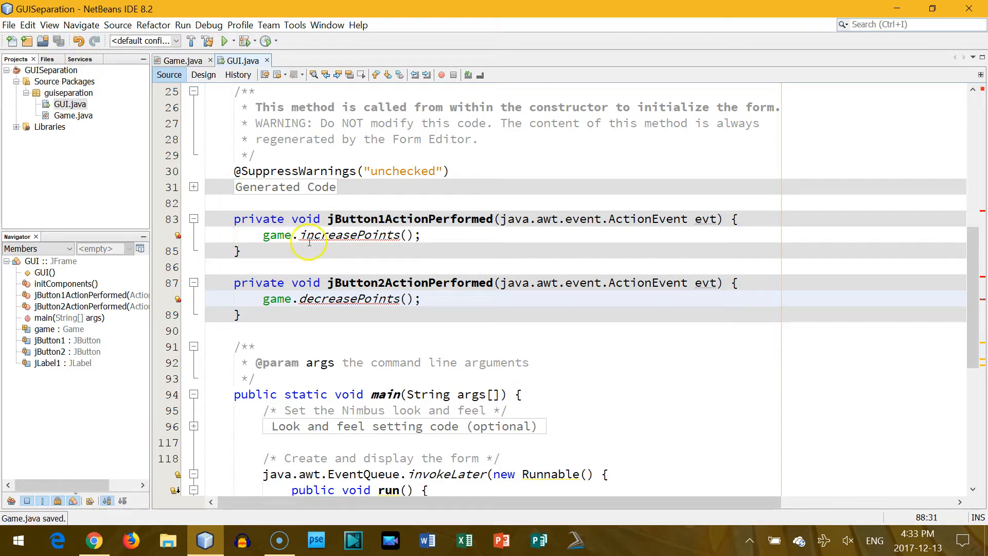
pyautogui.moveTo(490, 271)
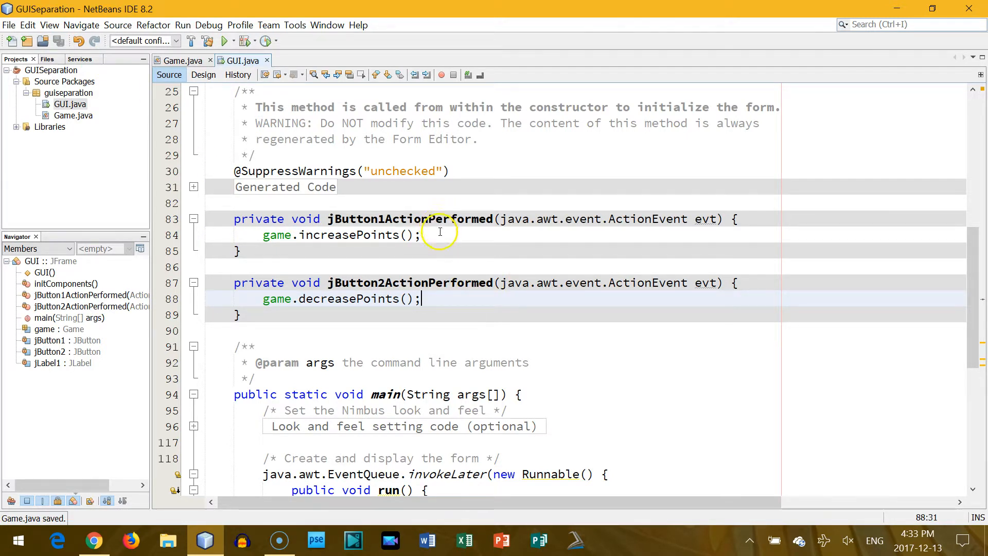
# Step: Add updateScreen(); after game.increasePoints() and game.decreasePoints() in both handlers
pyautogui.click(436, 235)
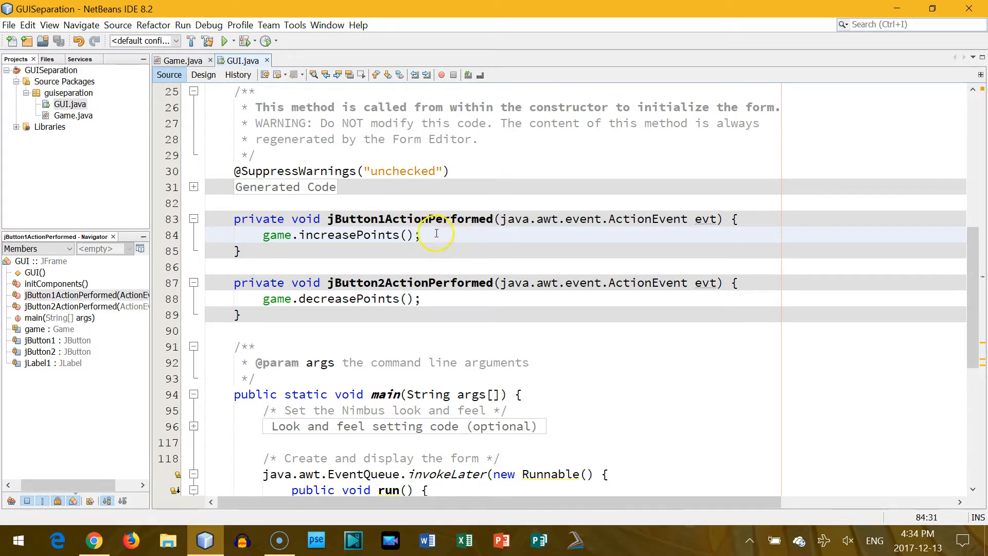
pyautogui.moveTo(432, 238)
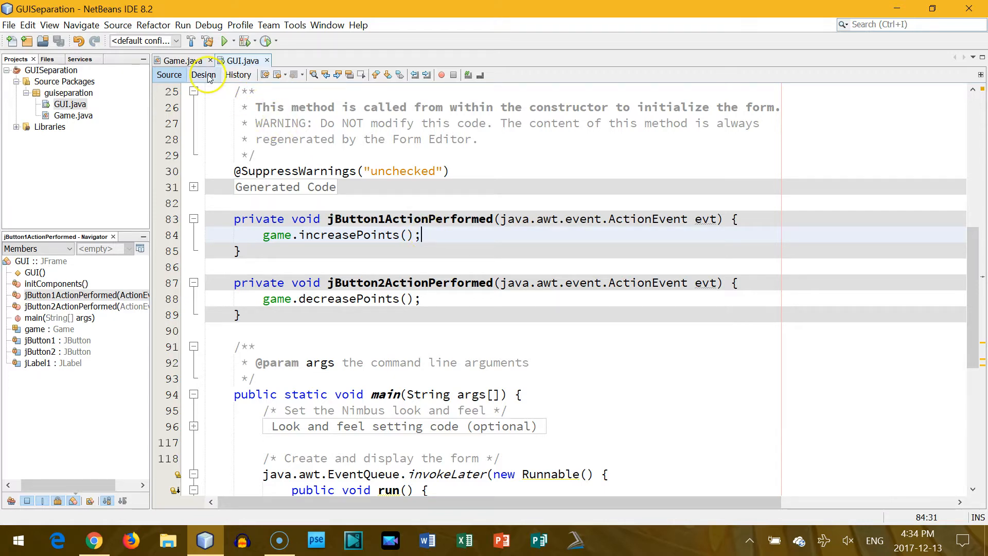
pyautogui.click(203, 74)
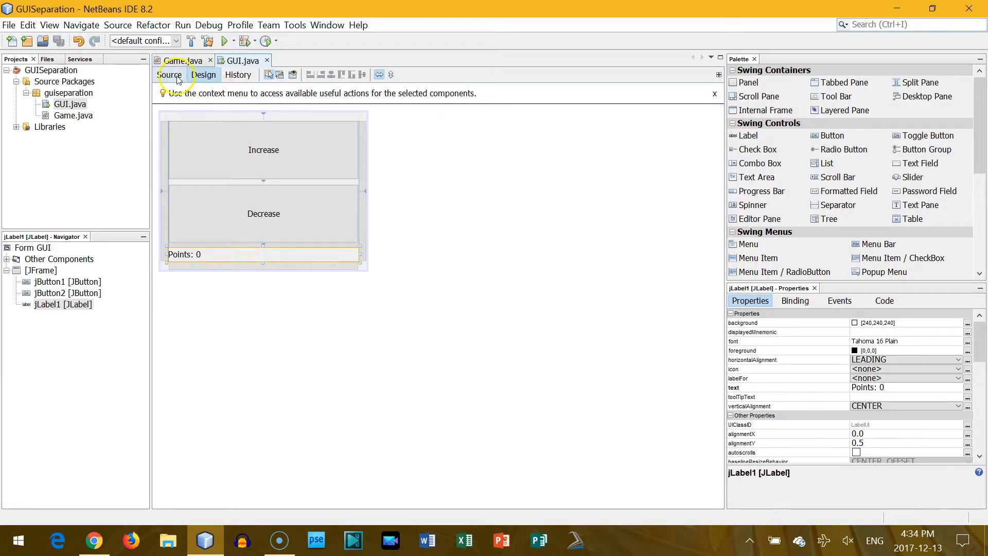
pyautogui.click(169, 74)
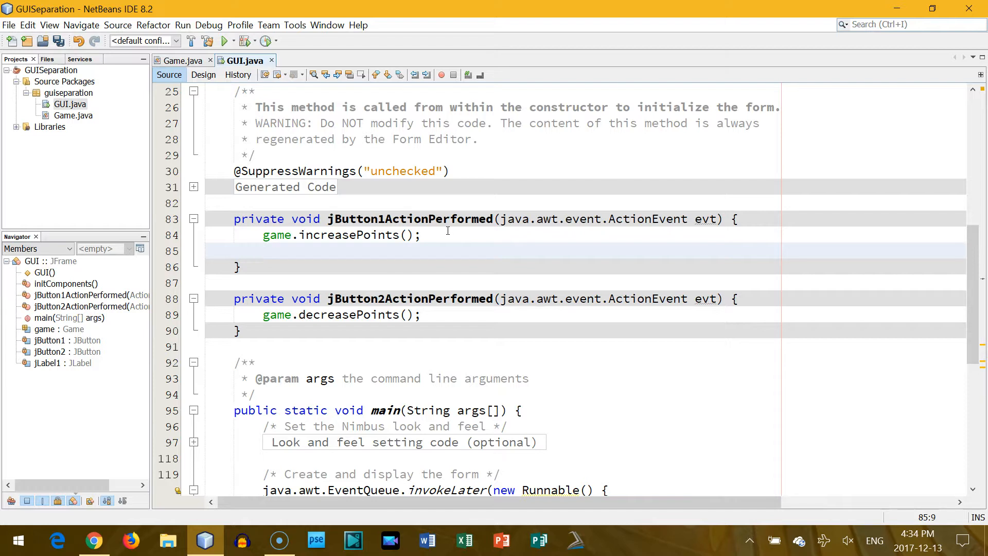
pyautogui.write('updateScr')
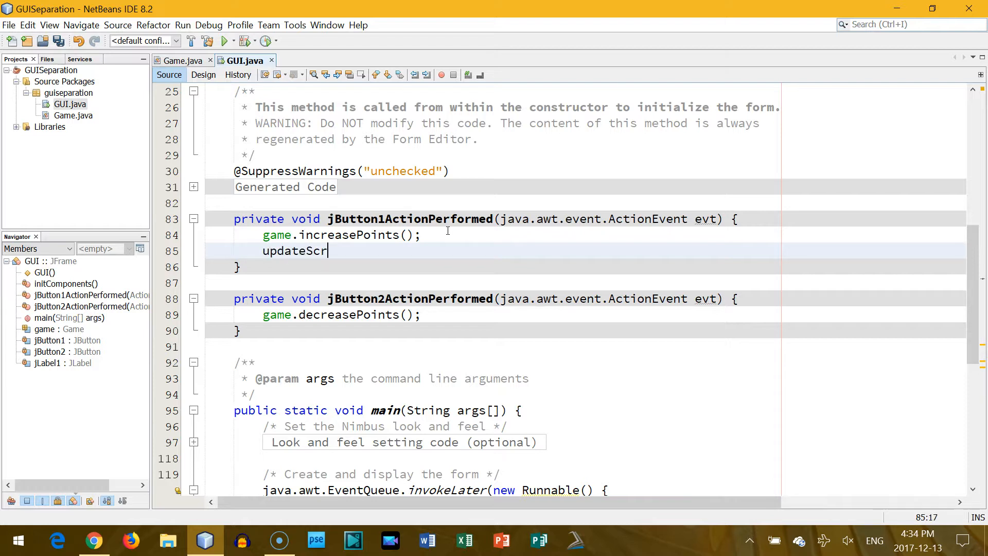
pyautogui.write('een();')
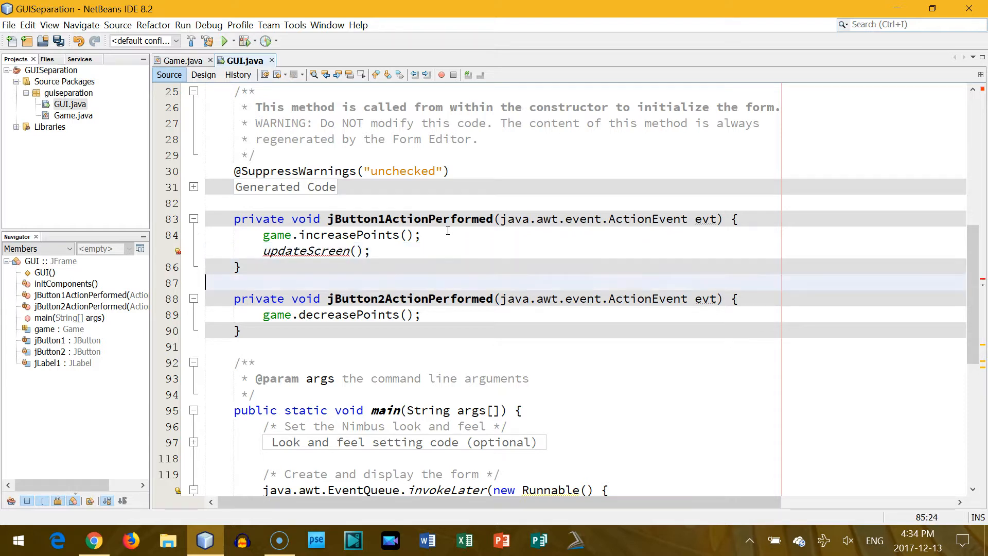
pyautogui.write('update')
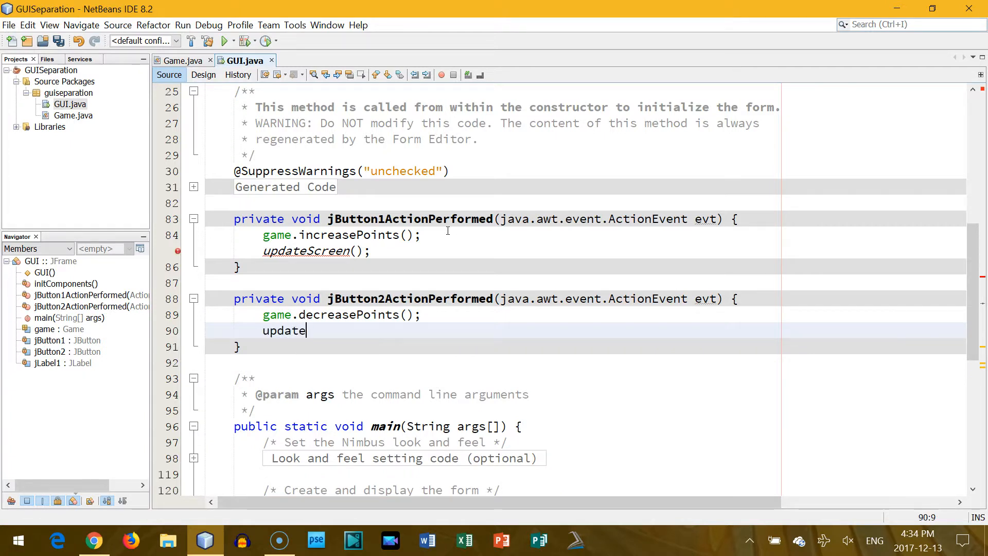
pyautogui.write('Screen();')
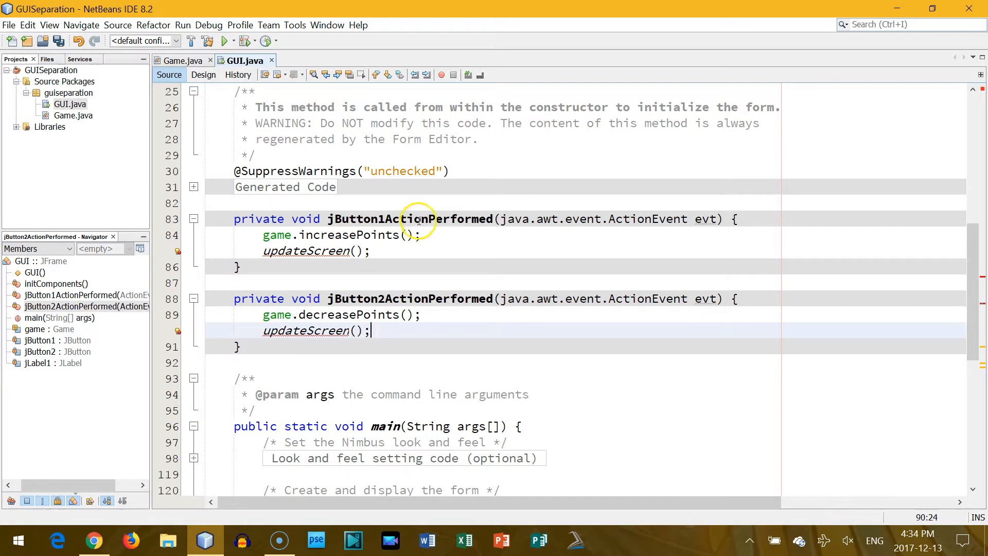
pyautogui.moveTo(457, 253)
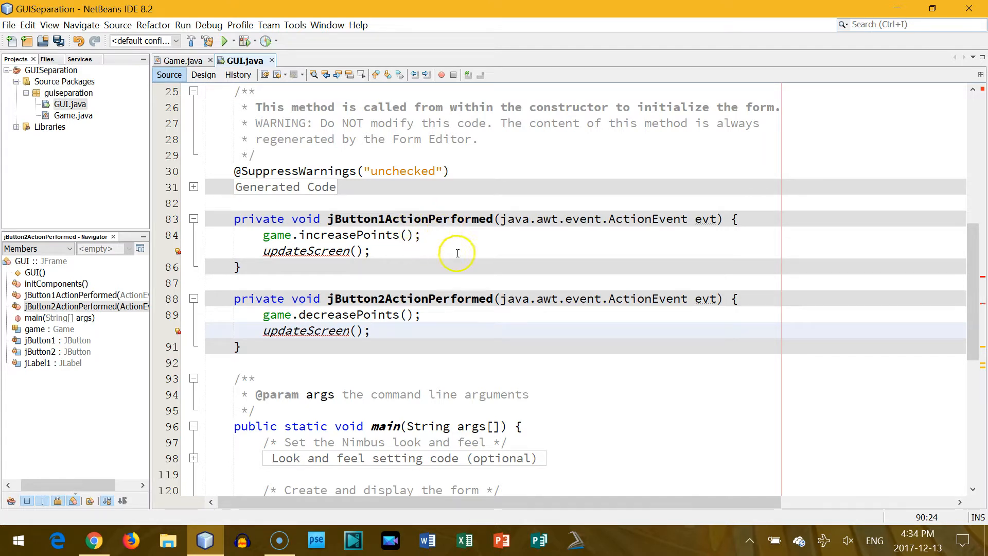
pyautogui.moveTo(412, 246)
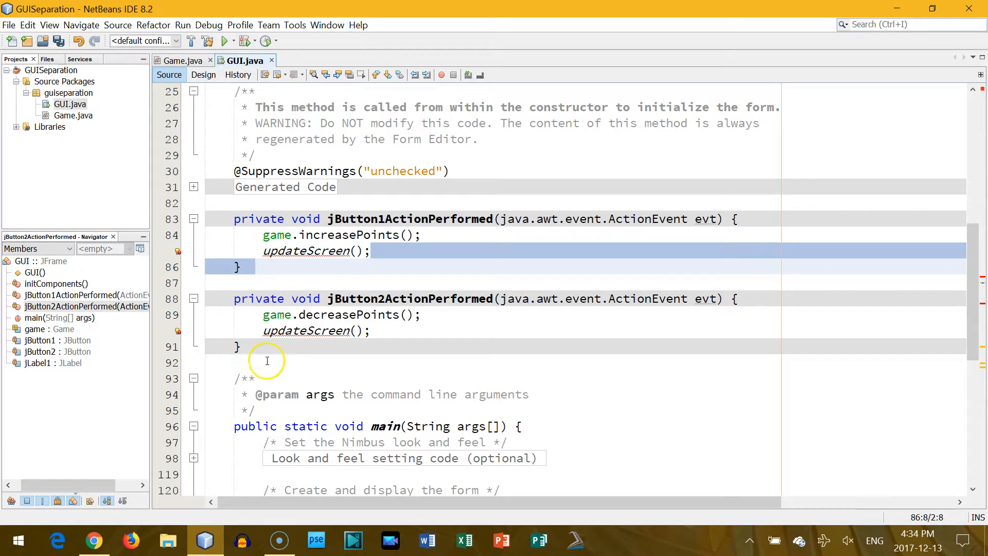
# Step: Define an empty private void updateScreen() { } method below the second handler in GUI.java
pyautogui.click(267, 378)
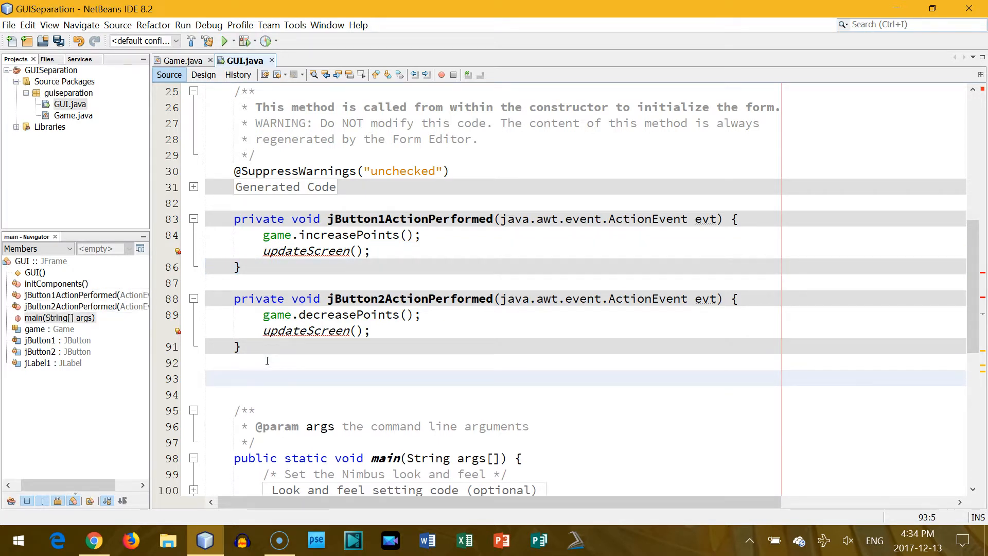
pyautogui.write('private void')
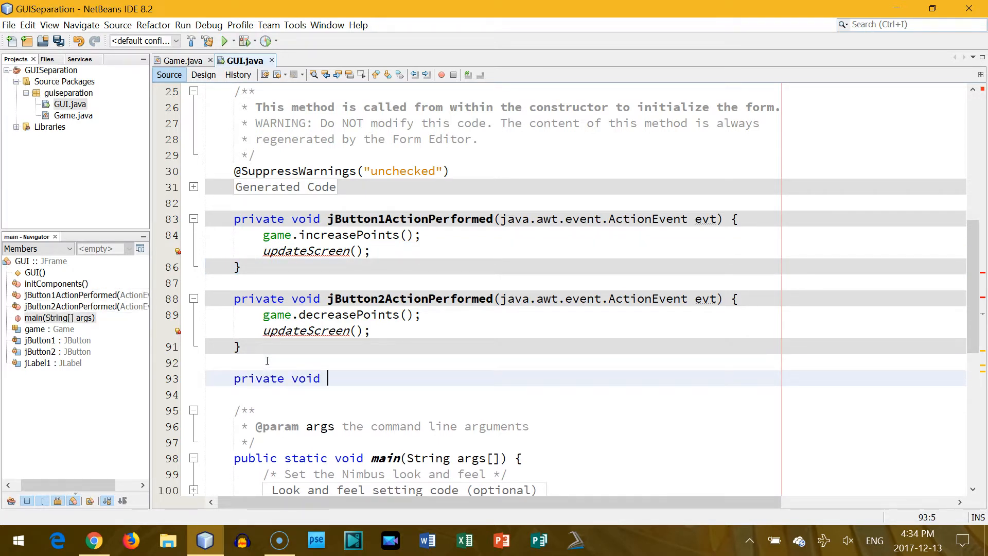
pyautogui.write('updateScreen')
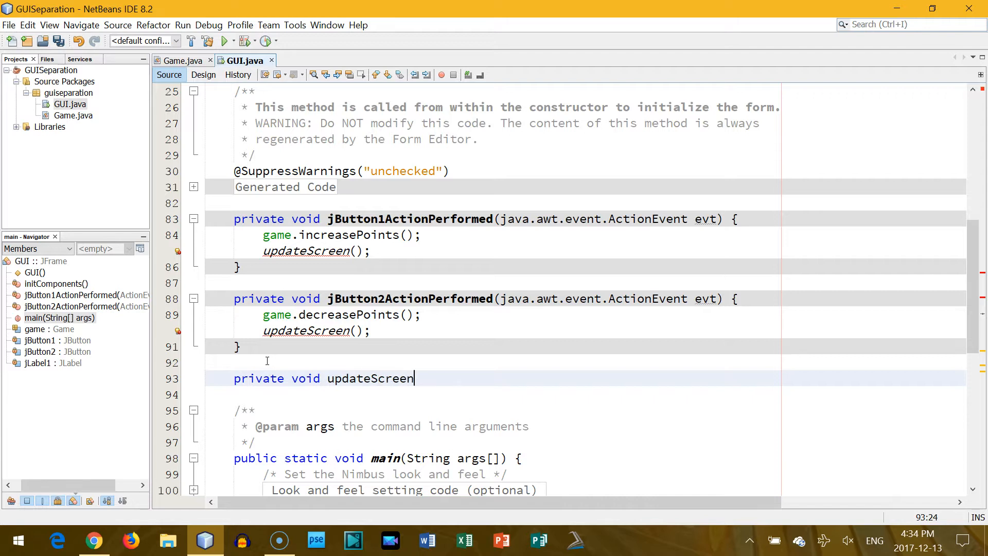
pyautogui.write('() {')
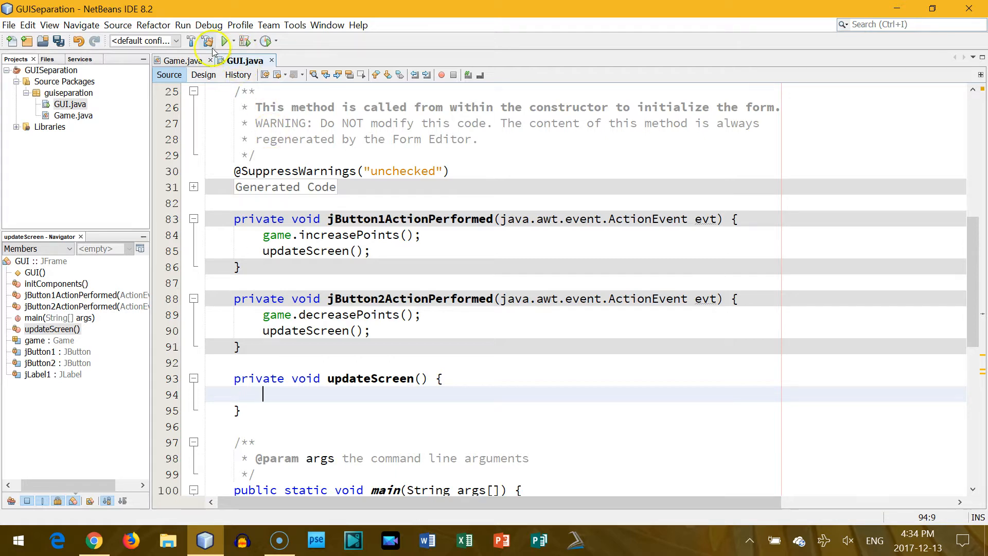
pyautogui.click(203, 74)
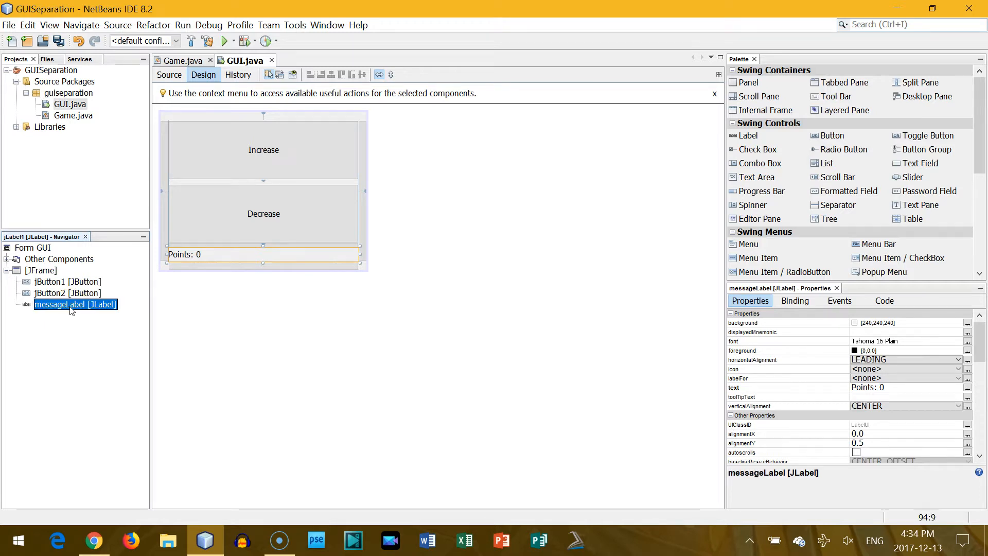
# Step: Rename jButton1, jButton2 and jLabel1 to increaseButton, decreaseButton and messageLabel in the Design Navigator
pyautogui.click(263, 149)
pyautogui.write('decrease')
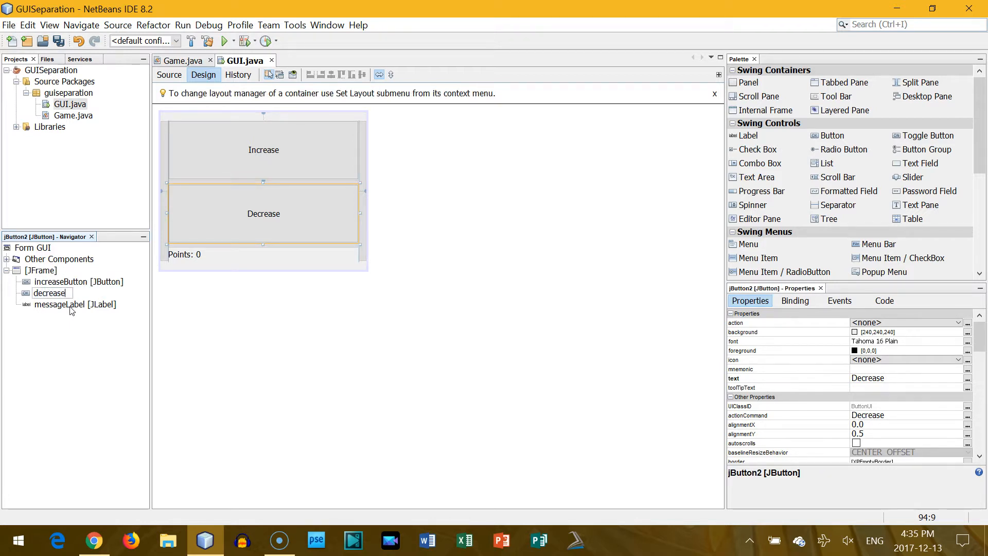
pyautogui.click(57, 304)
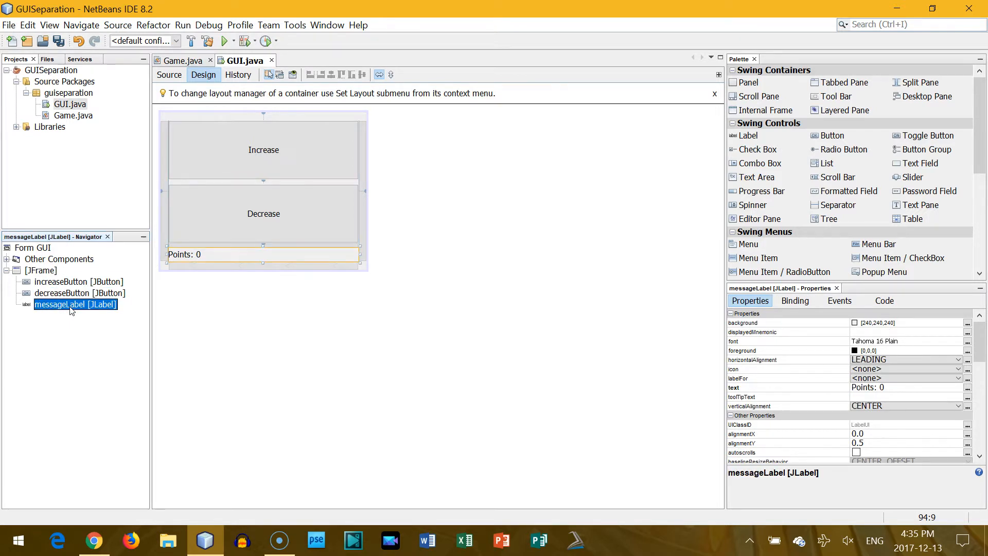
pyautogui.click(169, 75)
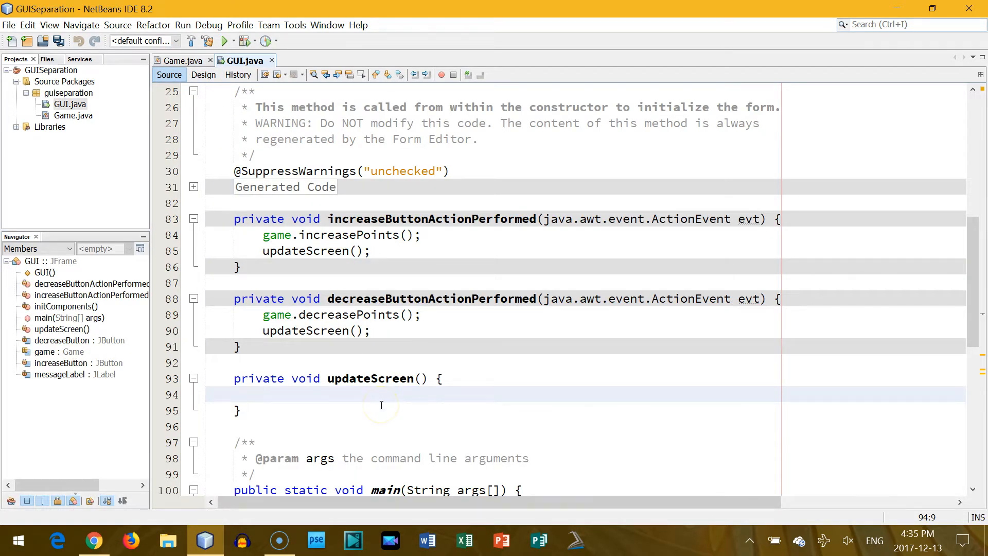
# Step: Write messageLabel.setText("Points: "+game.points) inside updateScreen, using code completion
pyautogui.write('messageLabel')
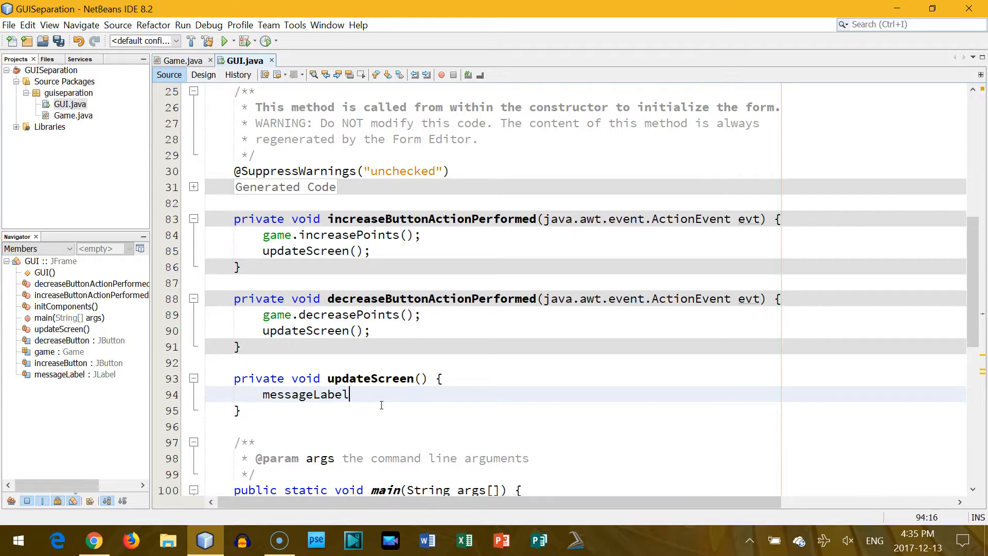
pyautogui.write('.setTExt')
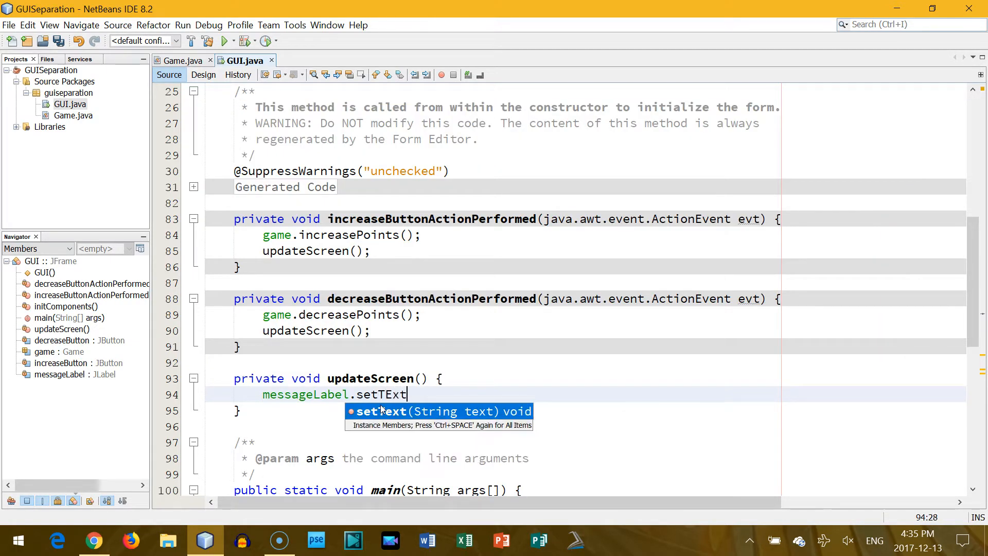
pyautogui.press('Enter')
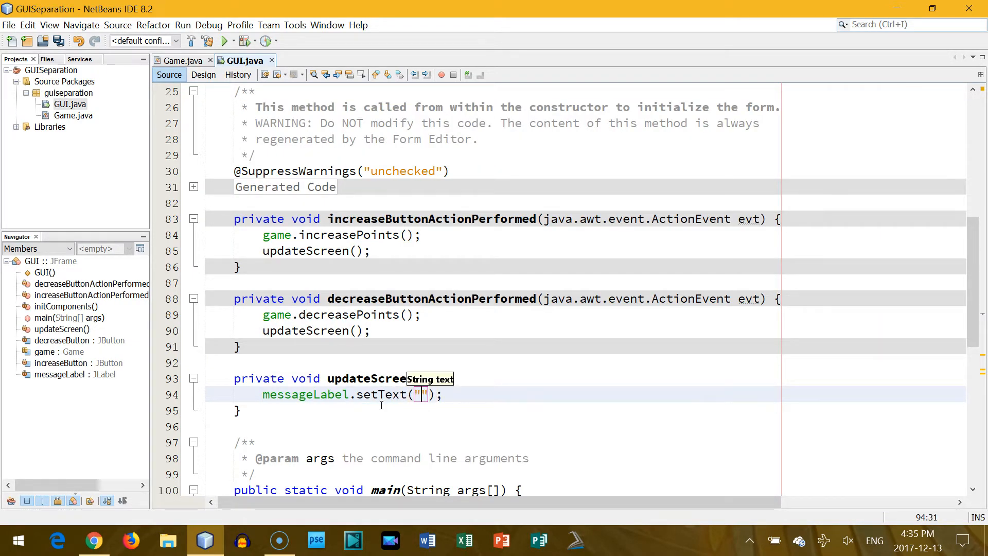
pyautogui.write('Points:')
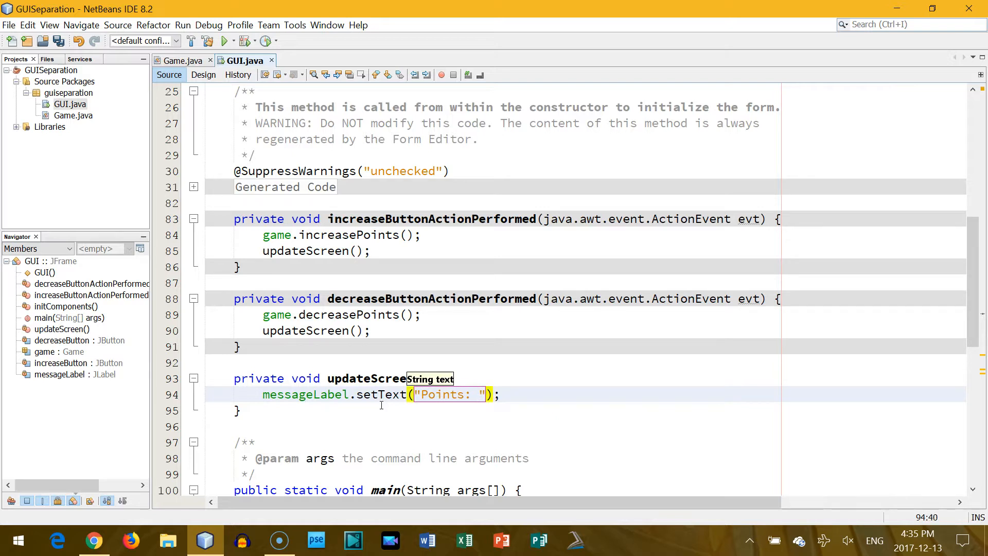
pyautogui.write('+')
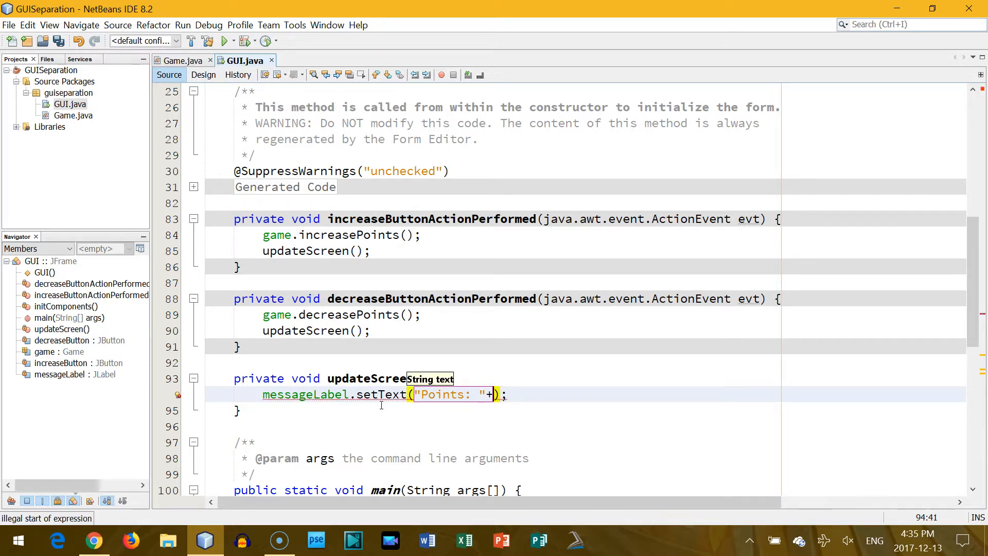
pyautogui.write('game')
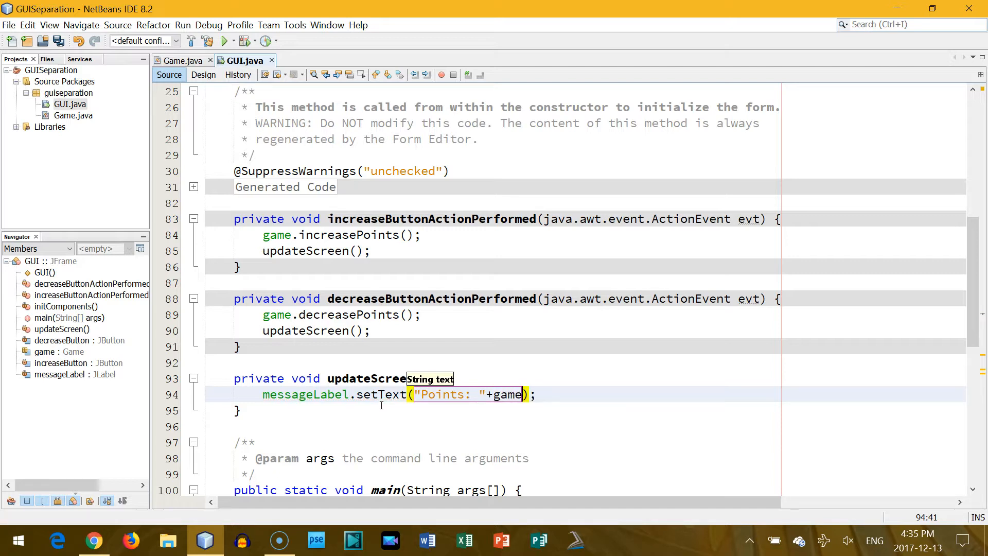
pyautogui.write('.')
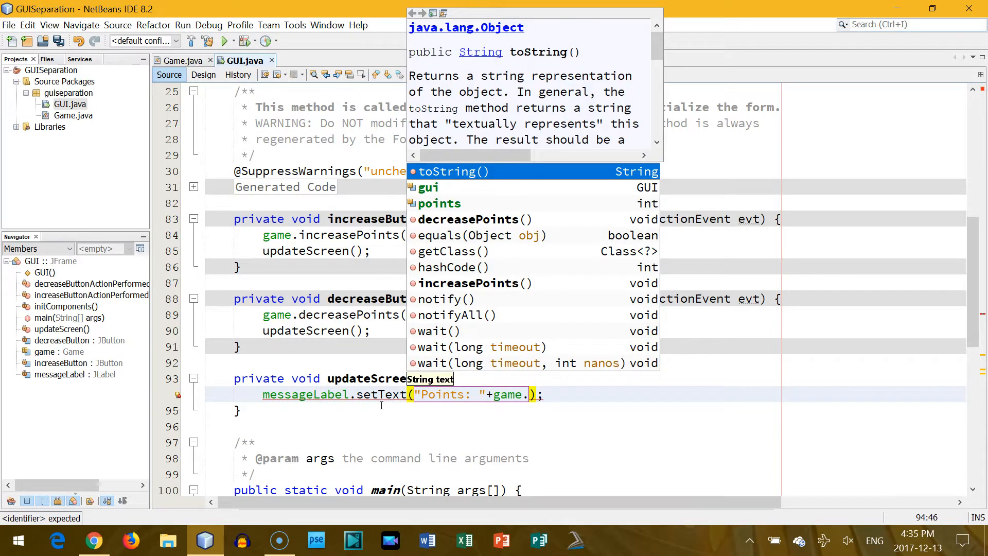
pyautogui.moveTo(448, 205)
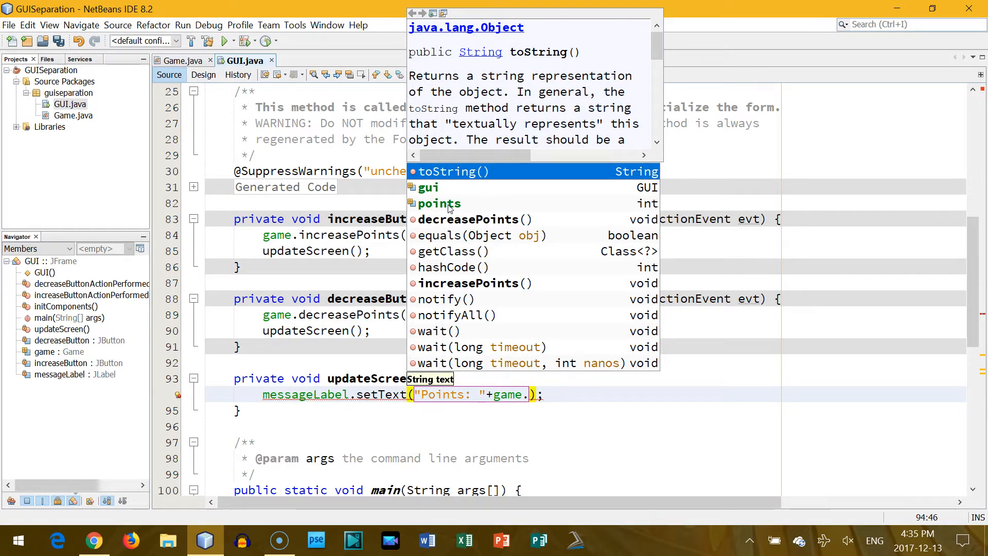
pyautogui.moveTo(457, 199)
pyautogui.write('points')
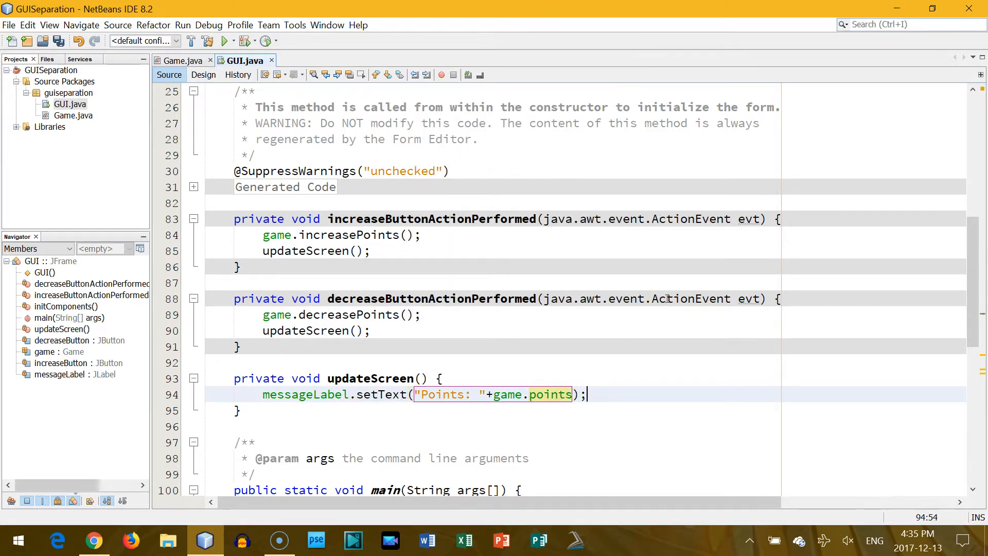
pyautogui.moveTo(679, 417)
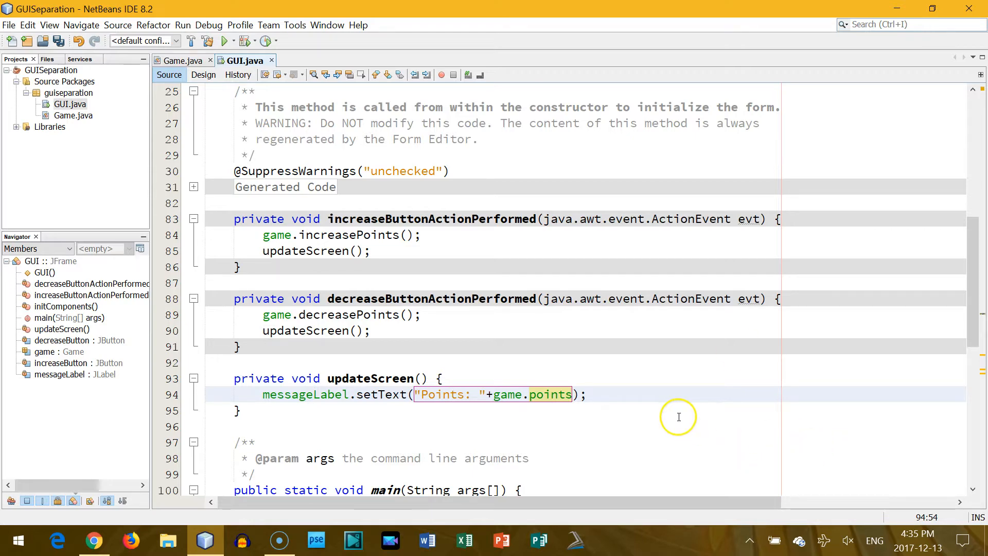
# Step: Run the project with guiseparation.GUI as the main class
pyautogui.click(224, 41)
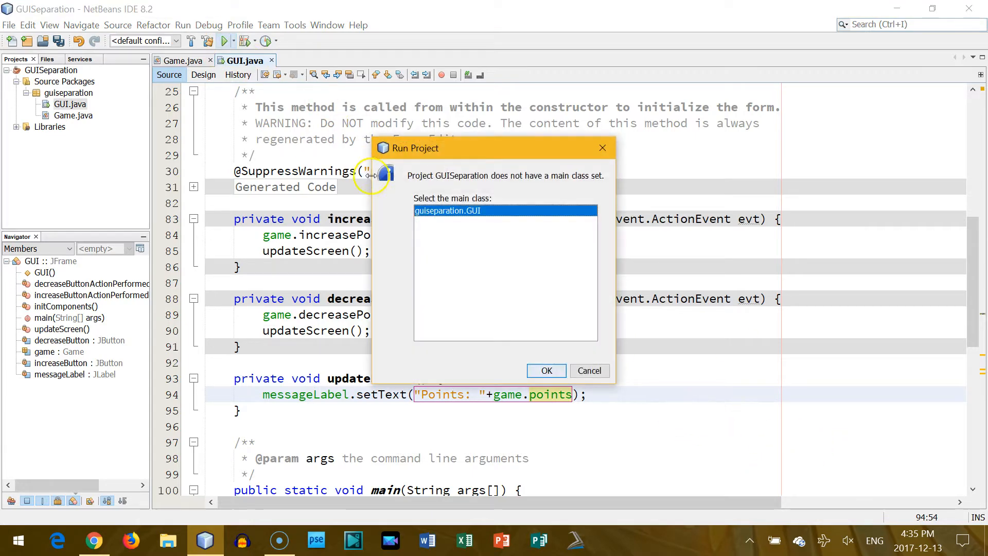
pyautogui.click(546, 371)
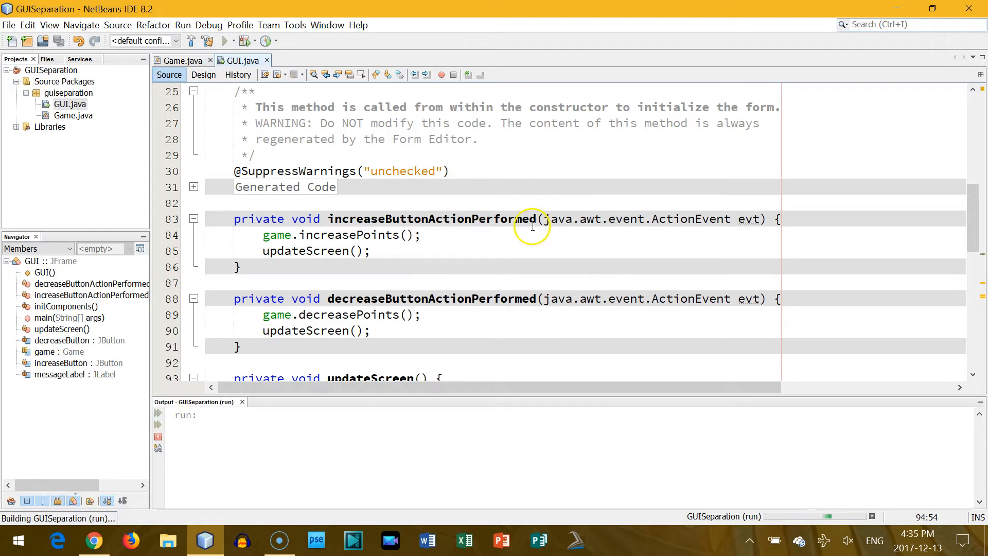
pyautogui.click(225, 40)
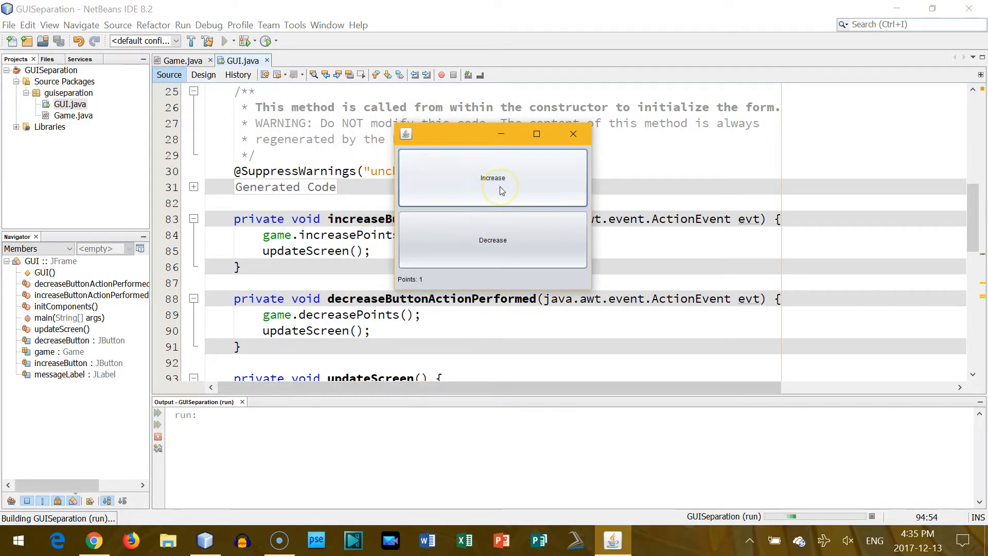
# Step: Exercise Increase and Decrease in the running app to watch the Points label change, then close it
pyautogui.click(492, 177)
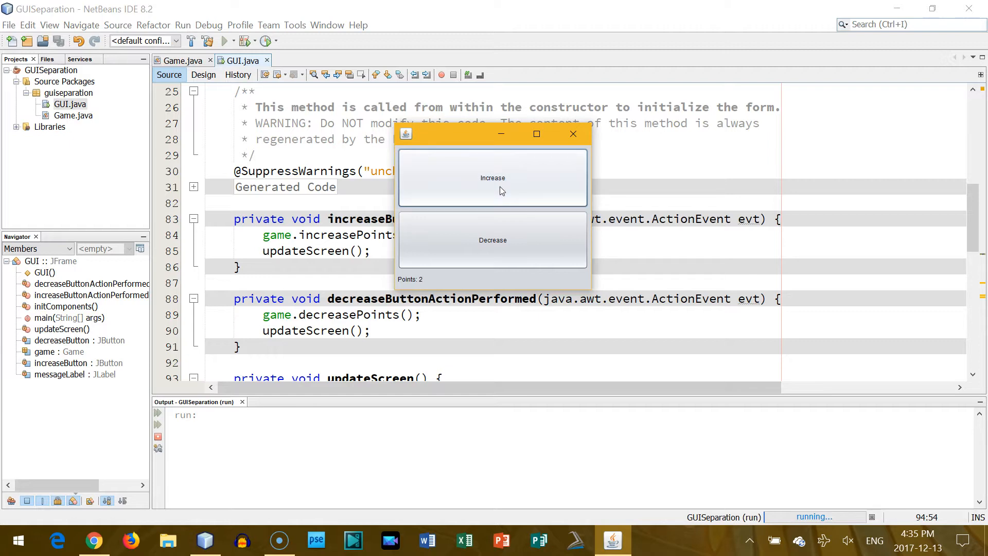
pyautogui.click(493, 240)
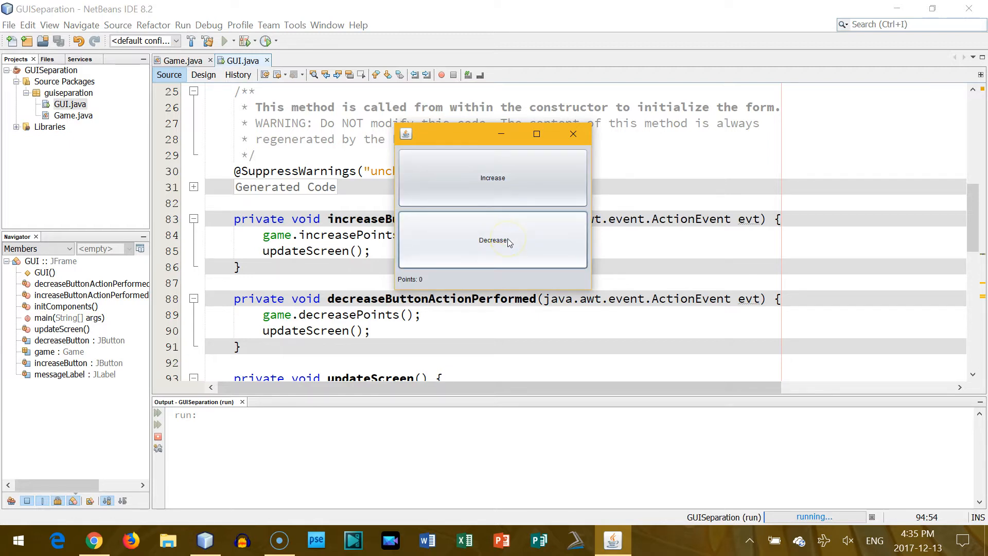
pyautogui.click(492, 177)
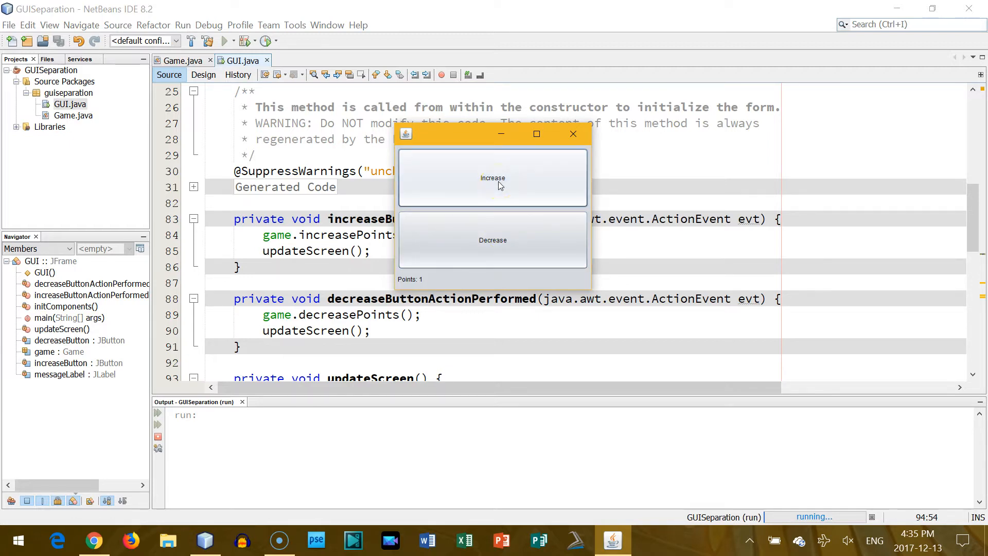
pyautogui.click(572, 134)
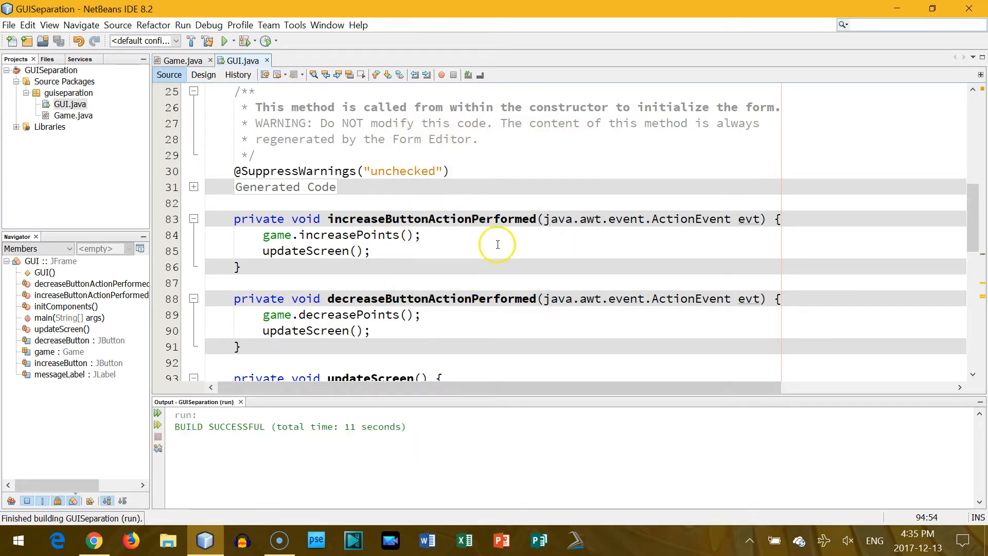
pyautogui.moveTo(249, 131)
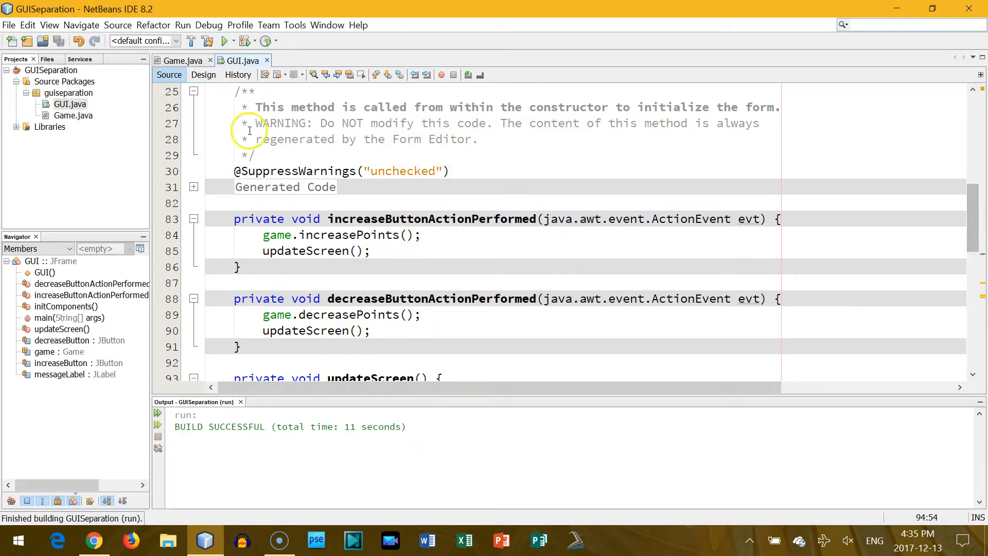
pyautogui.click(182, 61)
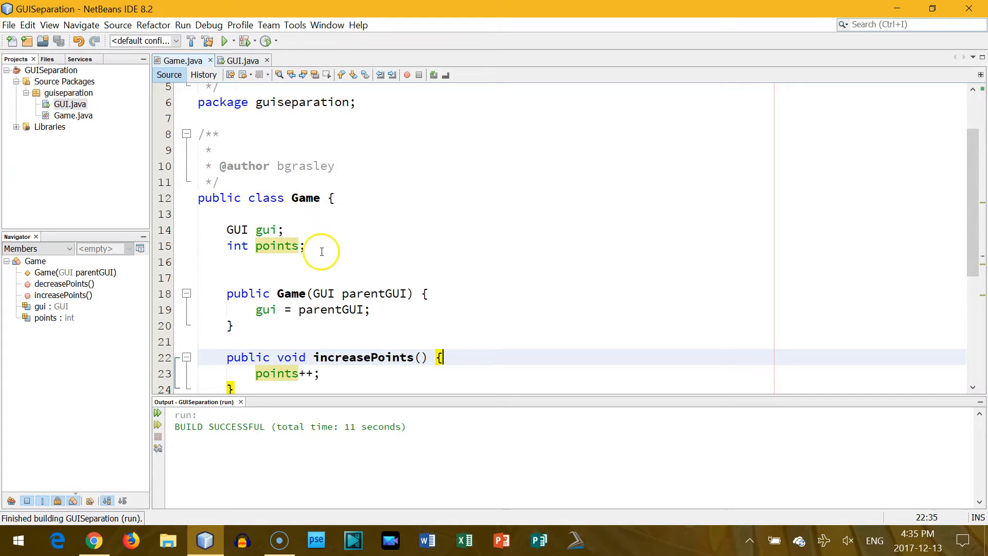
pyautogui.scroll(3)
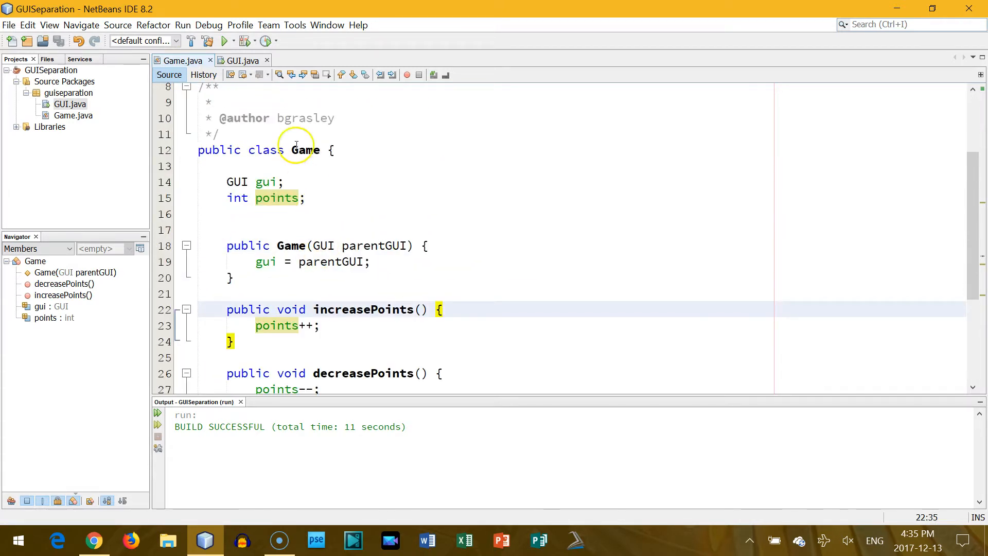
pyautogui.click(241, 61)
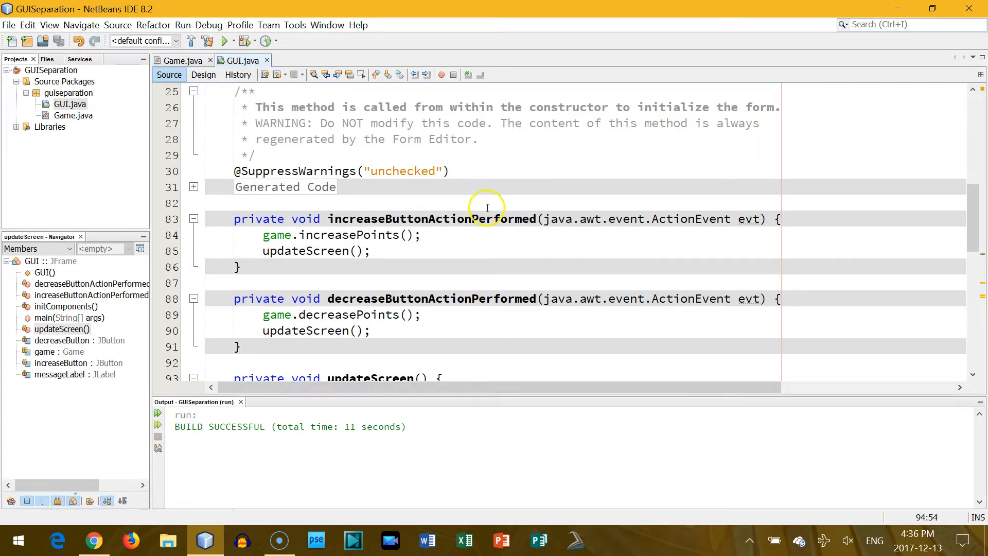
pyautogui.scroll(3)
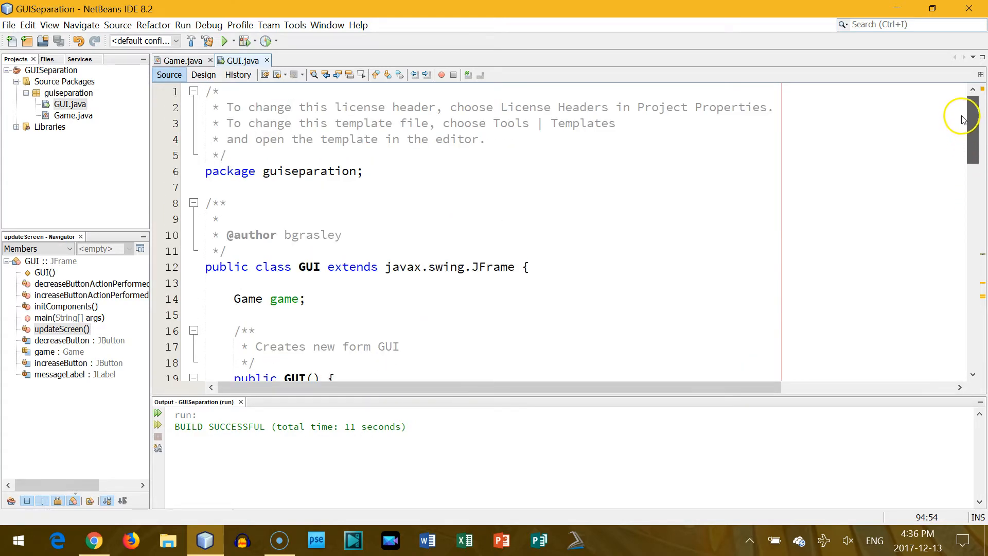
pyautogui.scroll(-3)
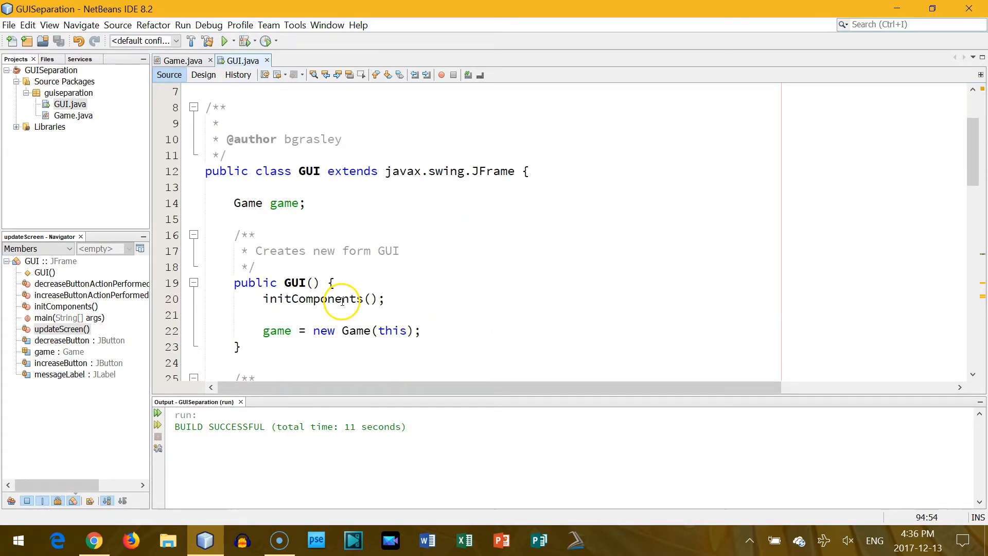
pyautogui.moveTo(529, 275)
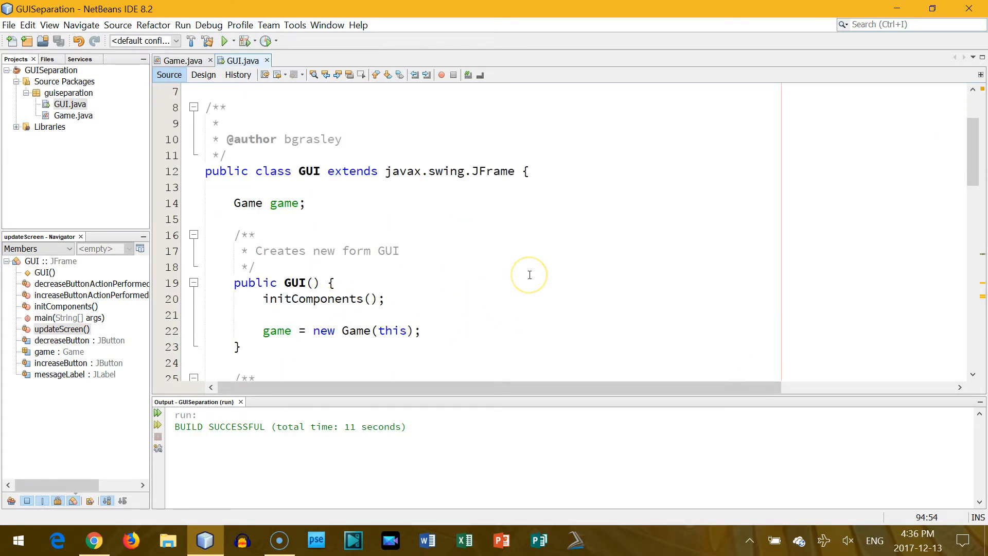
pyautogui.moveTo(529, 275)
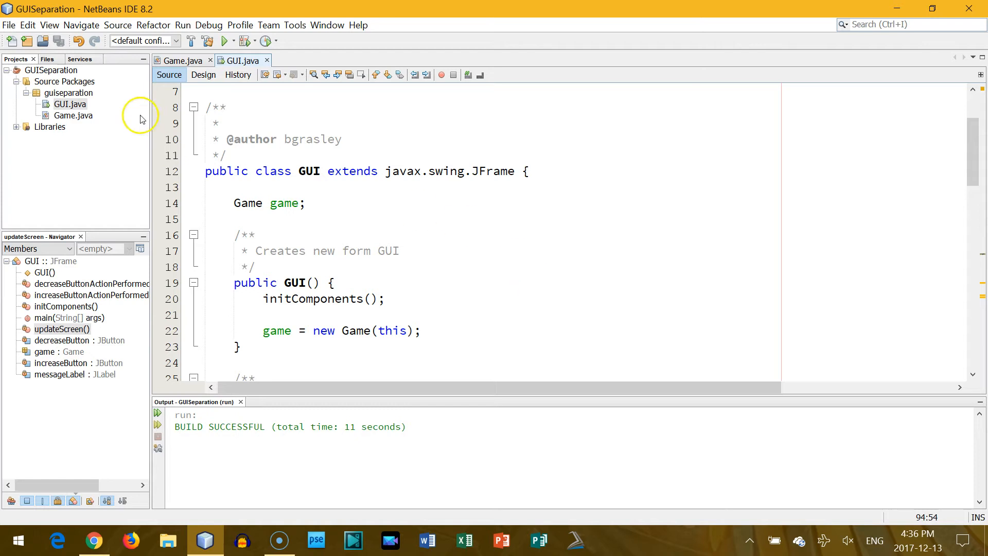
# Step: Glance at GUI's Design layout with nothing selected, then switch to the Game.java code
pyautogui.click(203, 74)
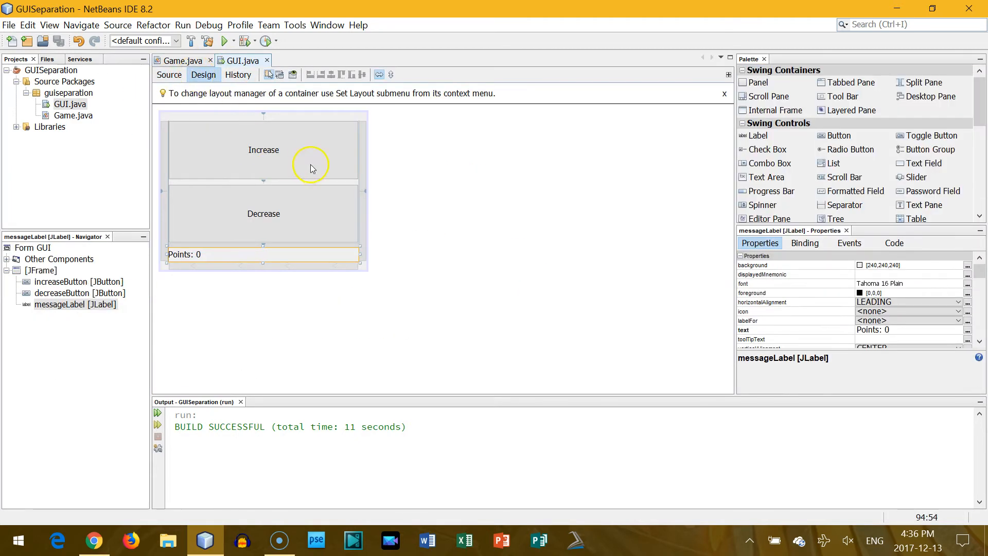
pyautogui.click(428, 208)
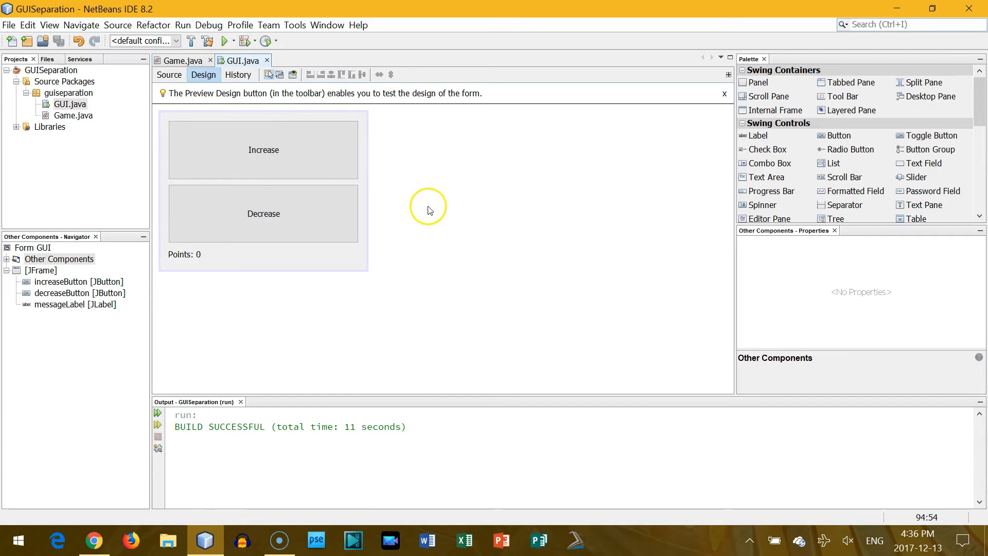
pyautogui.moveTo(204, 74)
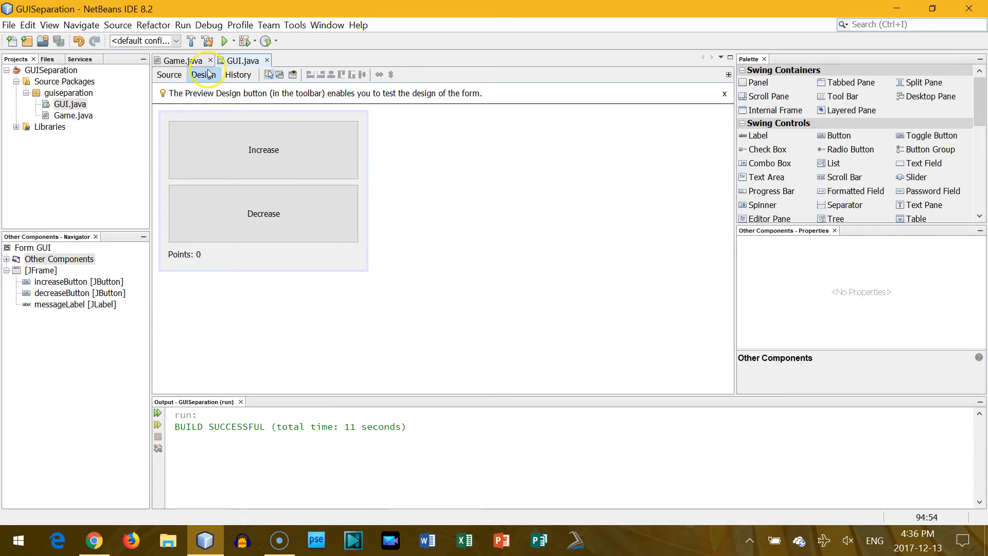
pyautogui.click(169, 74)
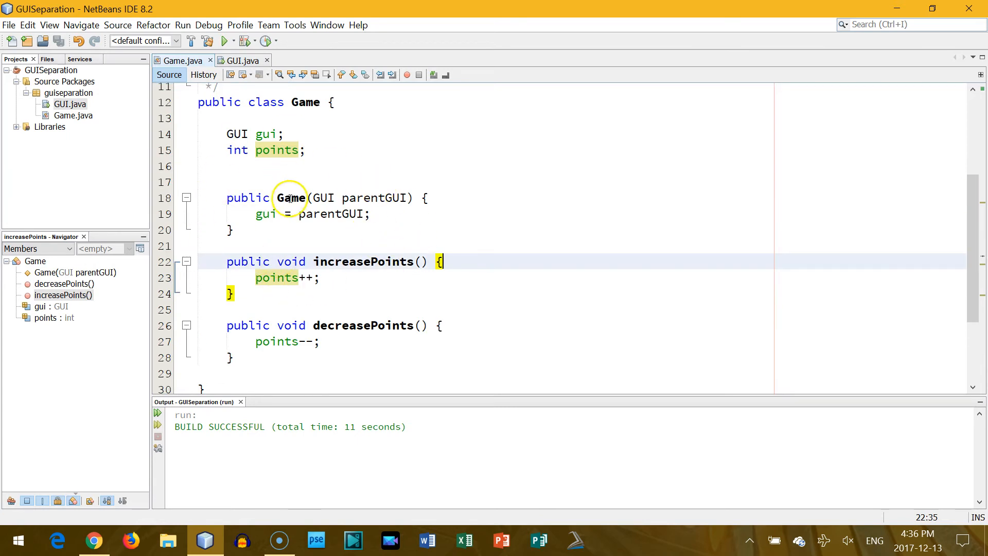
pyautogui.moveTo(426, 198)
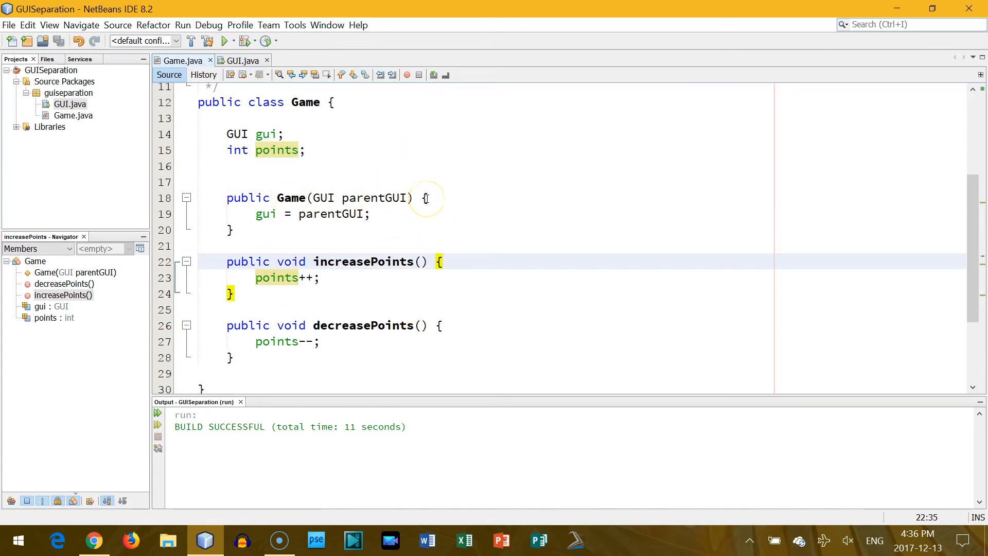
pyautogui.moveTo(240, 60)
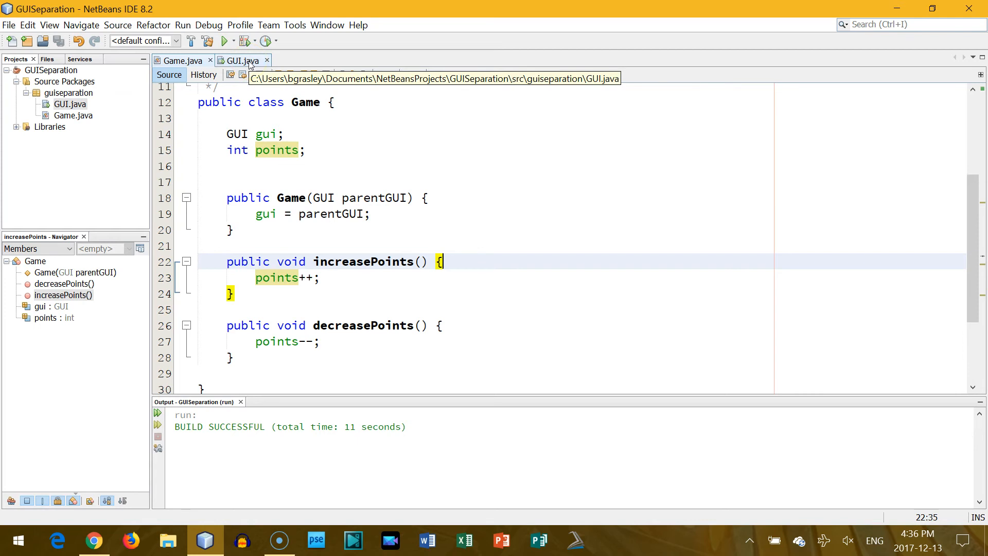
pyautogui.moveTo(631, 266)
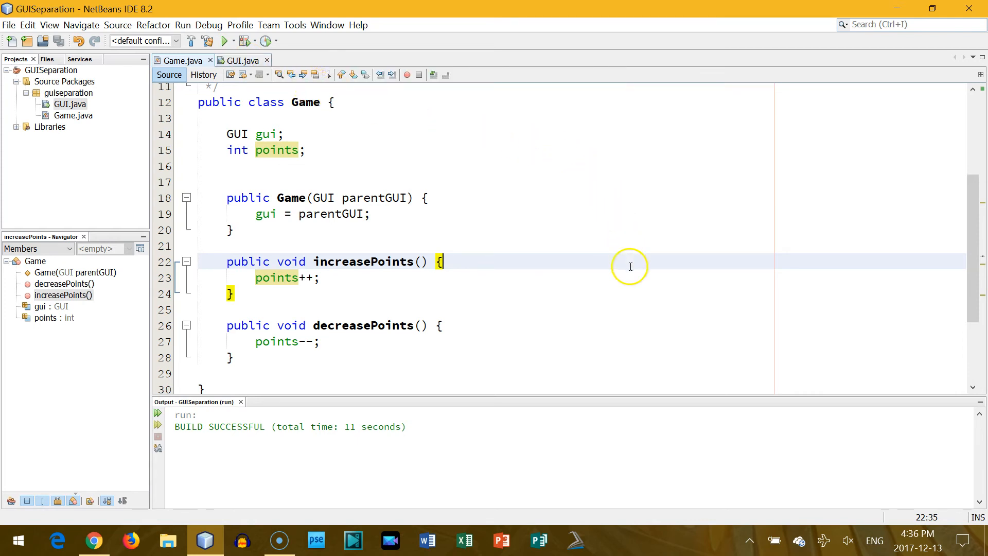
pyautogui.moveTo(626, 330)
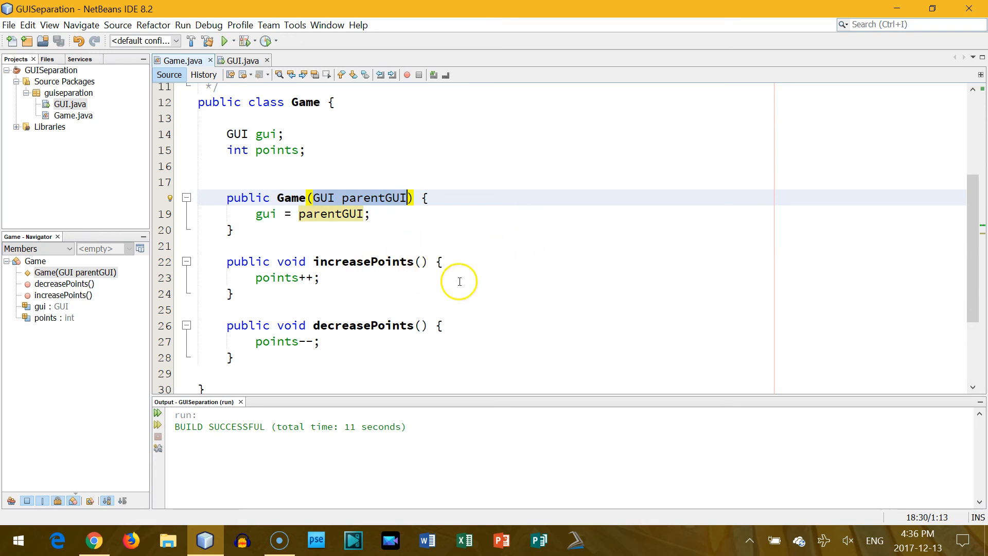
pyautogui.moveTo(578, 310)
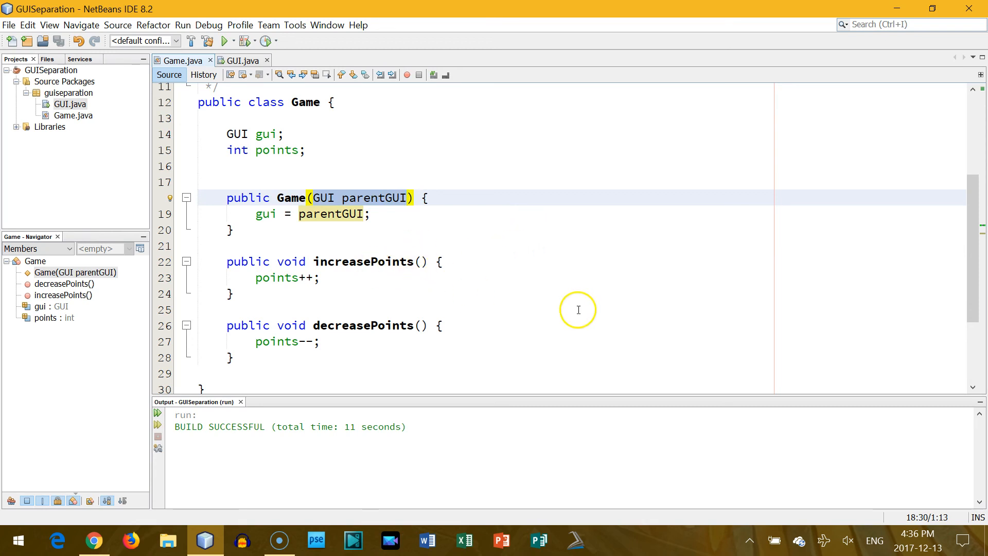